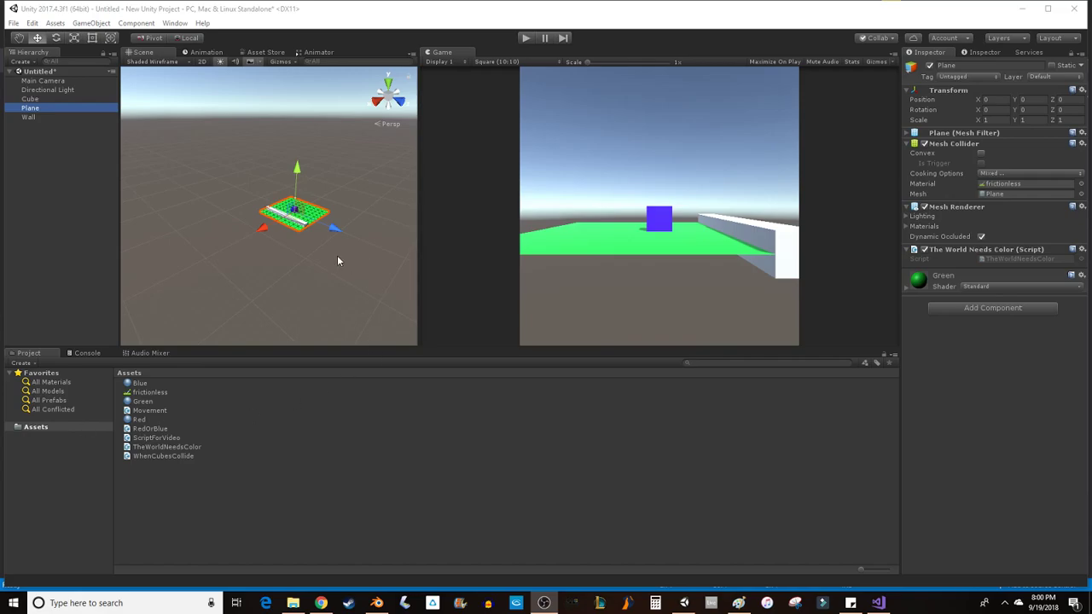
pyautogui.moveTo(364, 266)
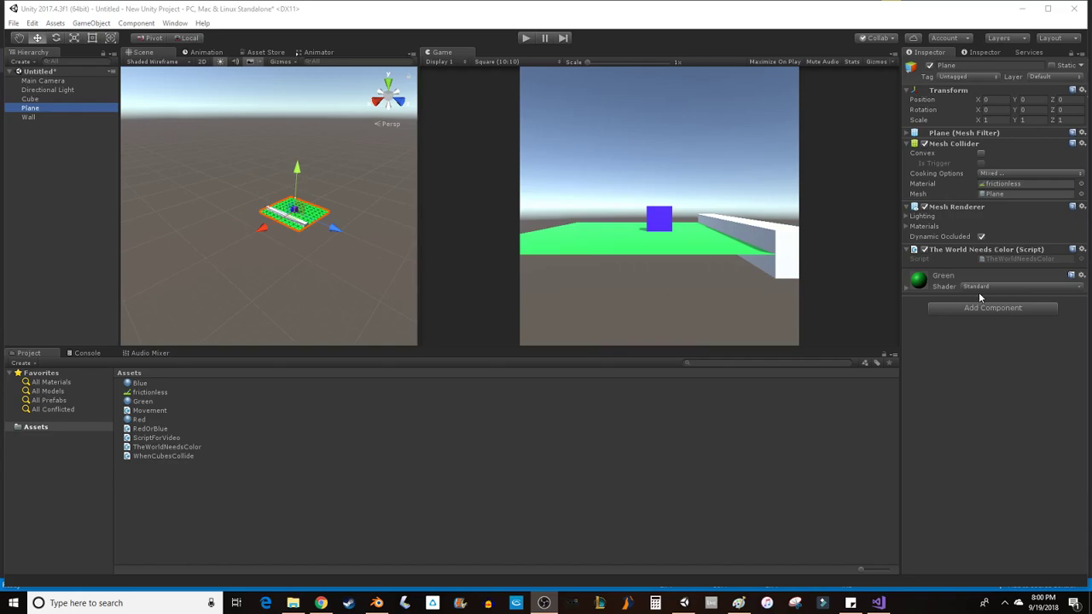
# Inspect the TheWorldNeedsColor script asset, reselect Plane, and open the script in Visual Studio
pyautogui.click(167, 446)
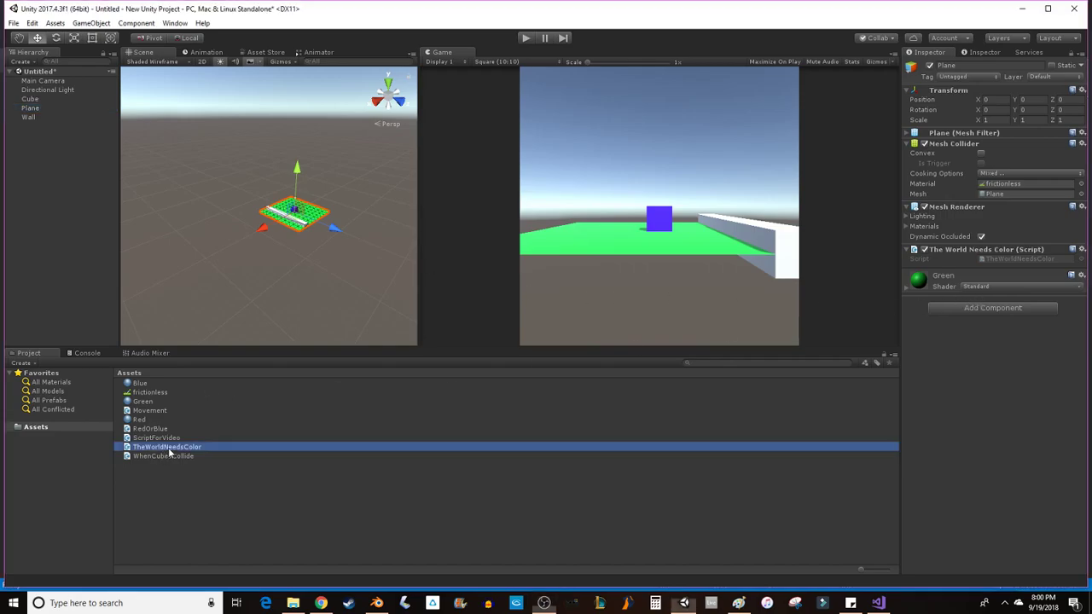
pyautogui.click(167, 446)
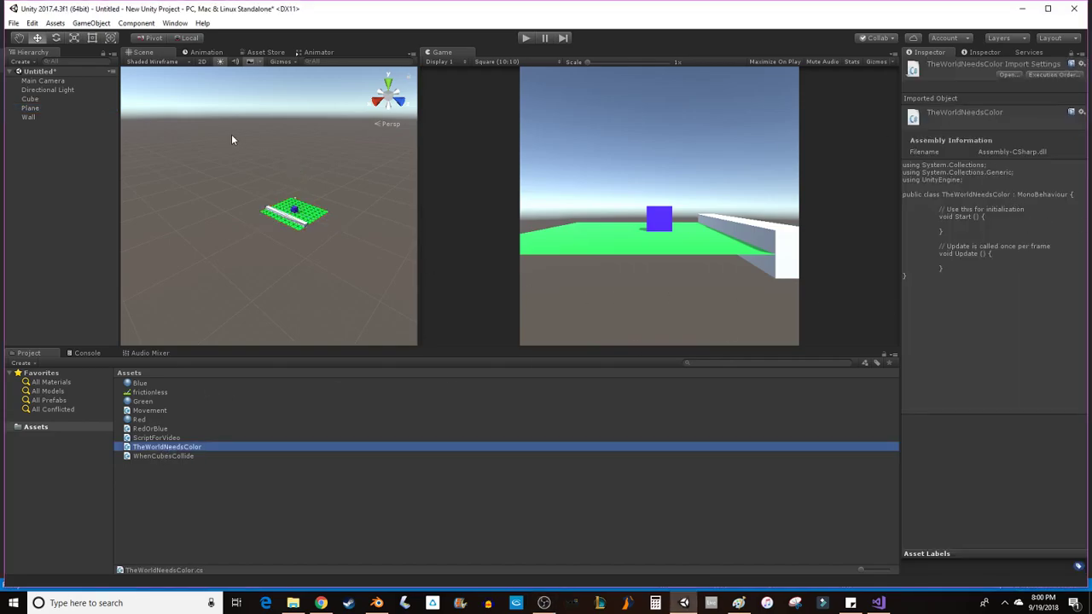
pyautogui.click(30, 108)
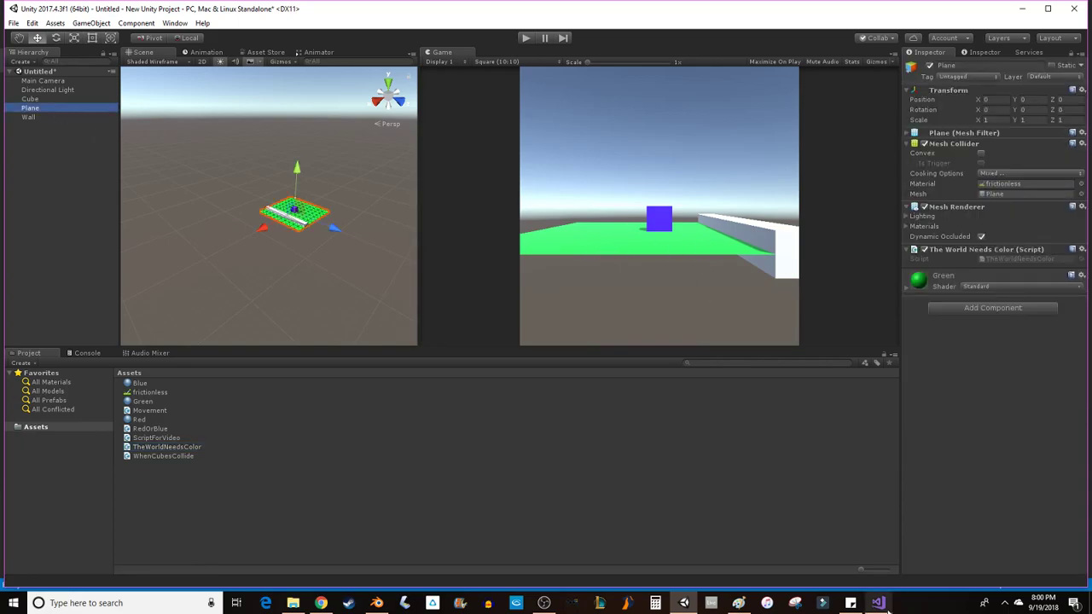
pyautogui.click(877, 603)
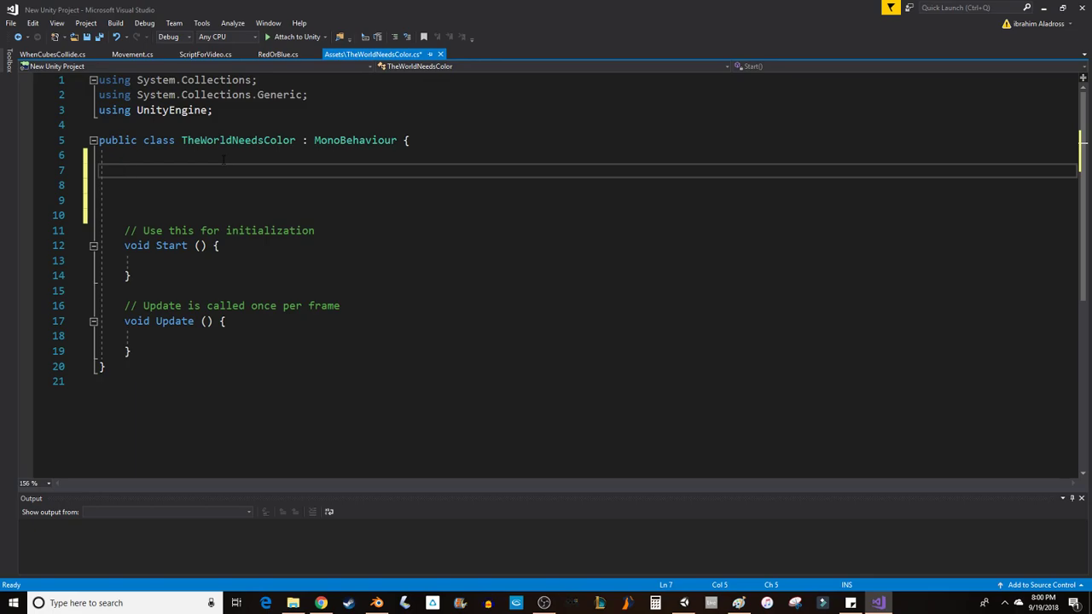
# Declare 'public Color myColor;' on line 7 of the TheWorldNeedsColor class
pyautogui.write('public')
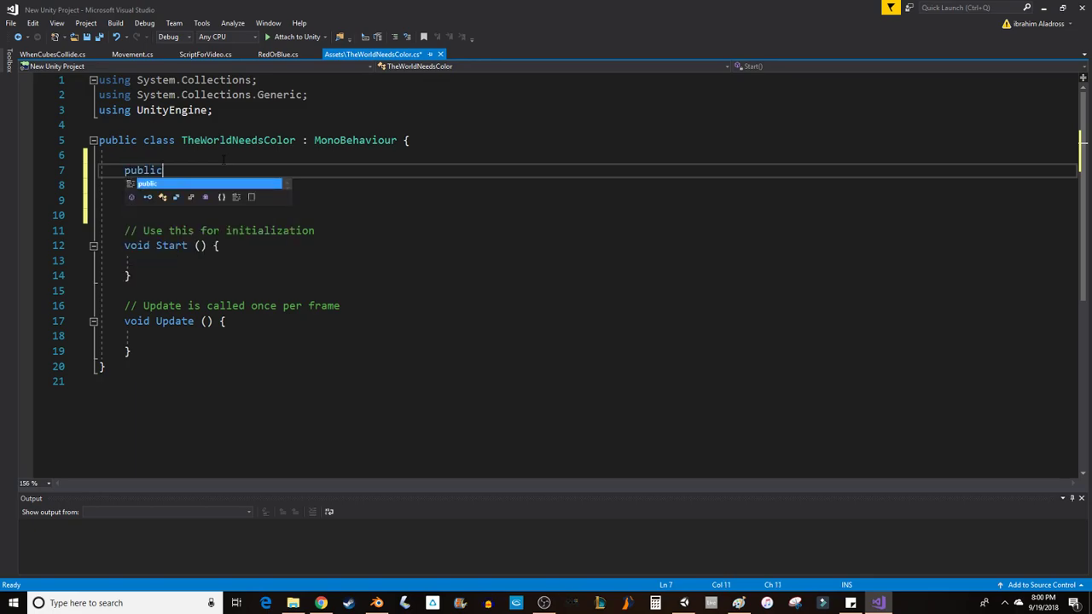
pyautogui.write('Color')
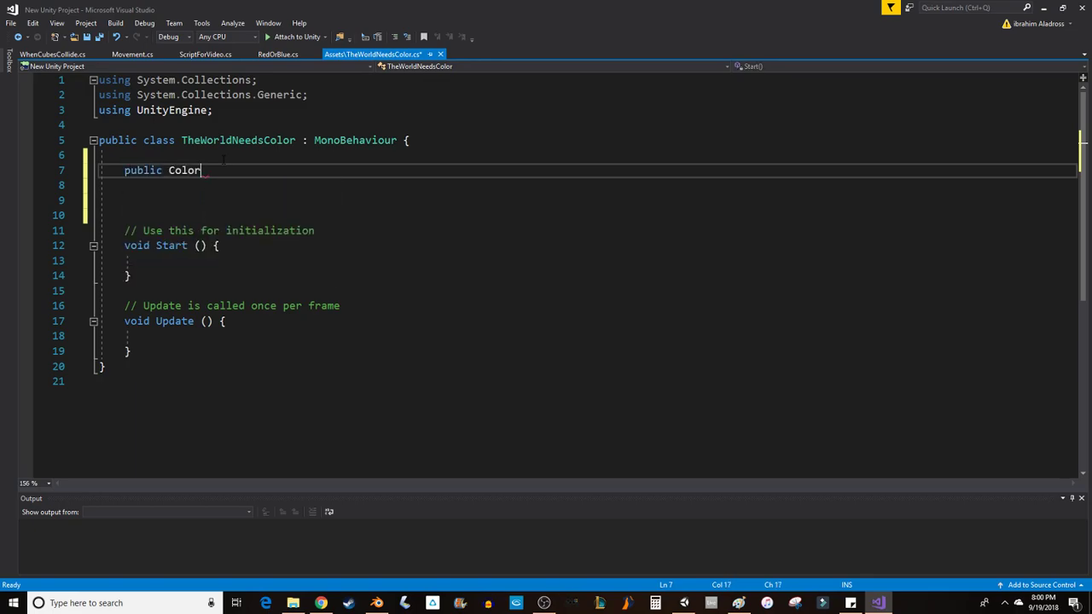
pyautogui.write('my')
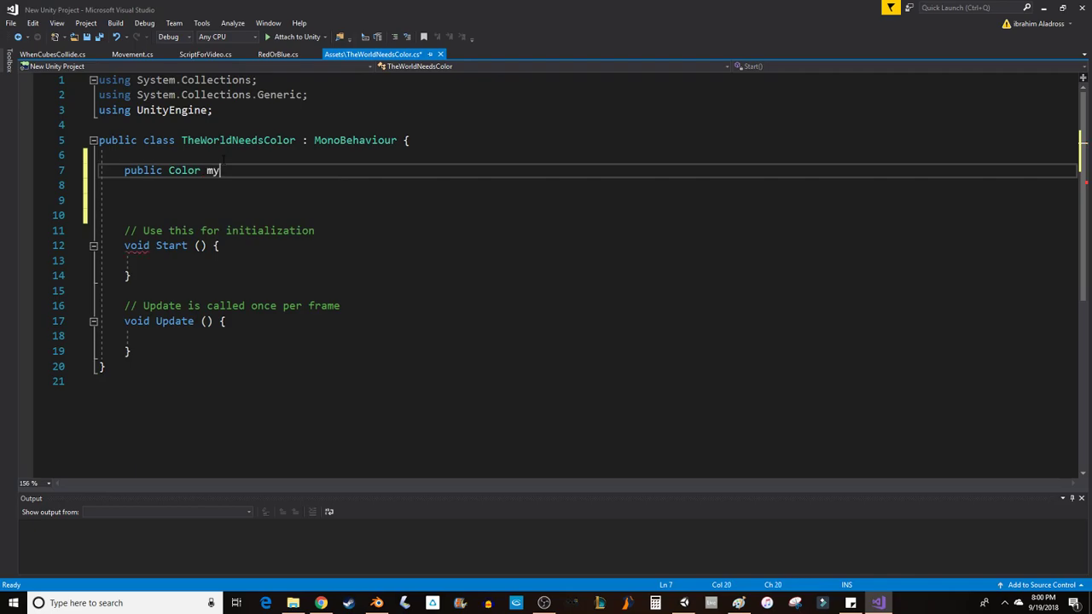
pyautogui.write('Color;')
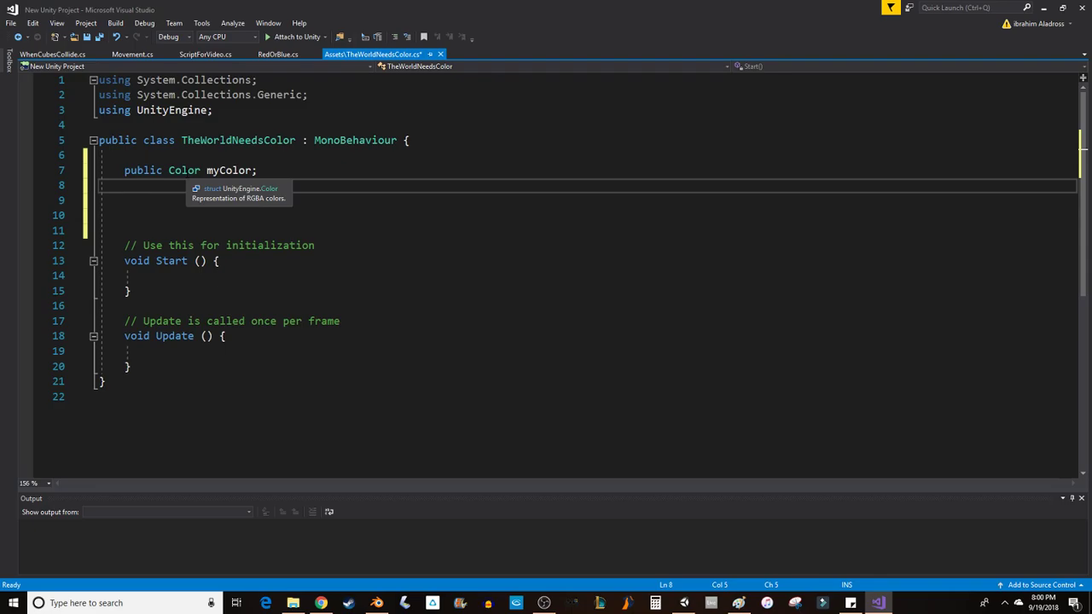
# Declare public float fields rFloat, gFloat, bFloat and aFloat, each on its own line
pyautogui.write('public float')
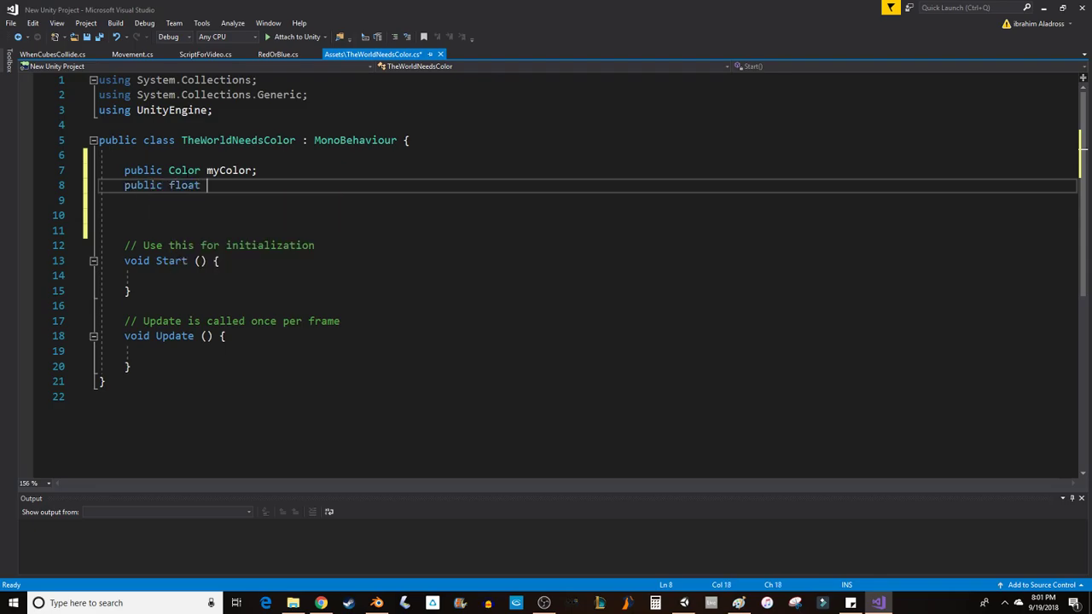
pyautogui.write('r')
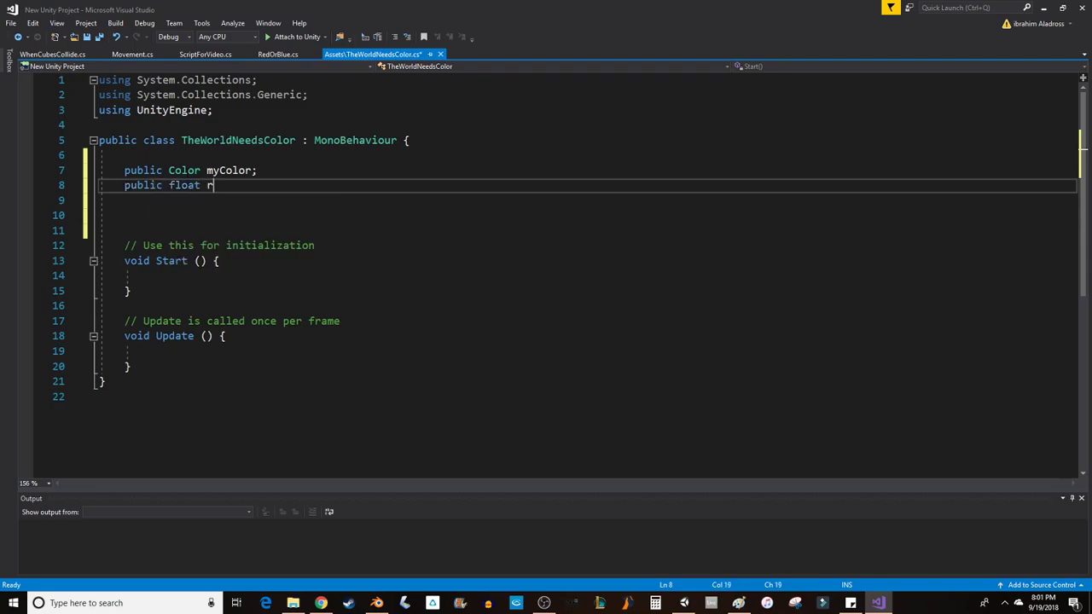
pyautogui.write('Float;')
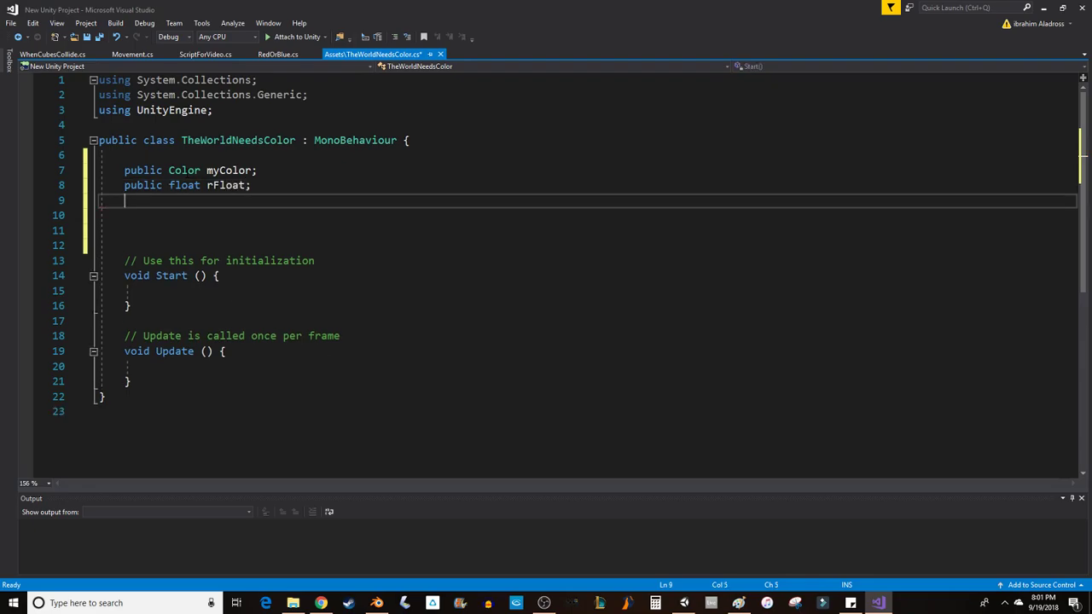
pyautogui.write('public')
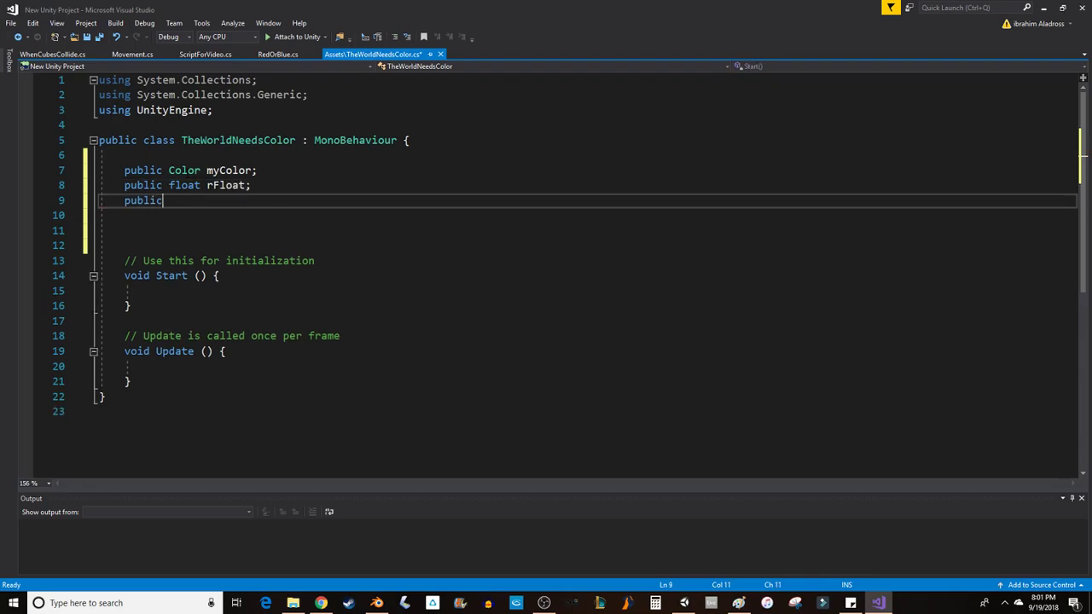
pyautogui.write('float')
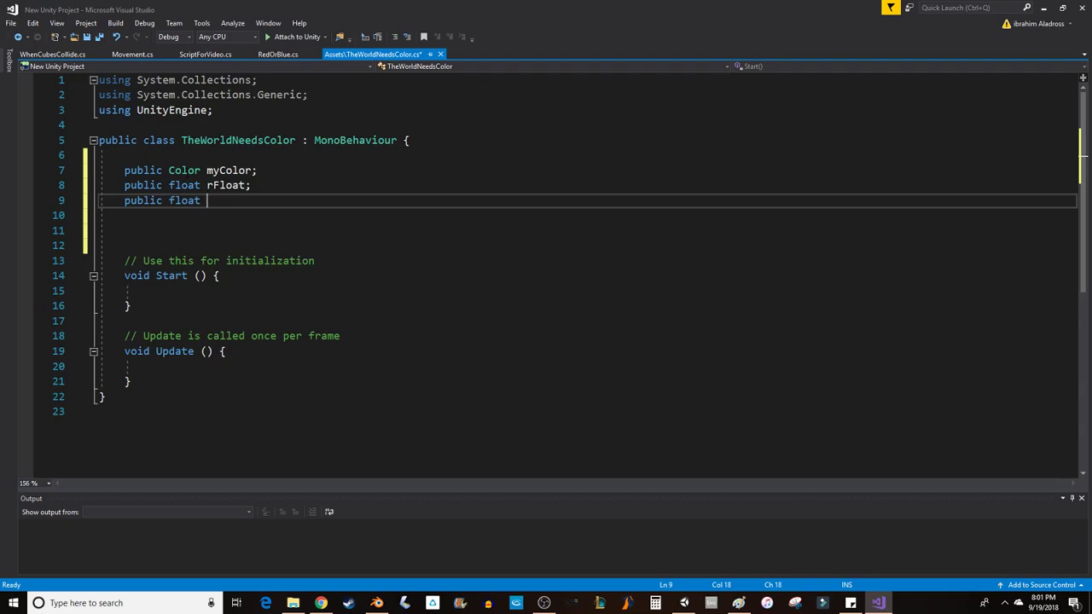
pyautogui.write('gFloat;')
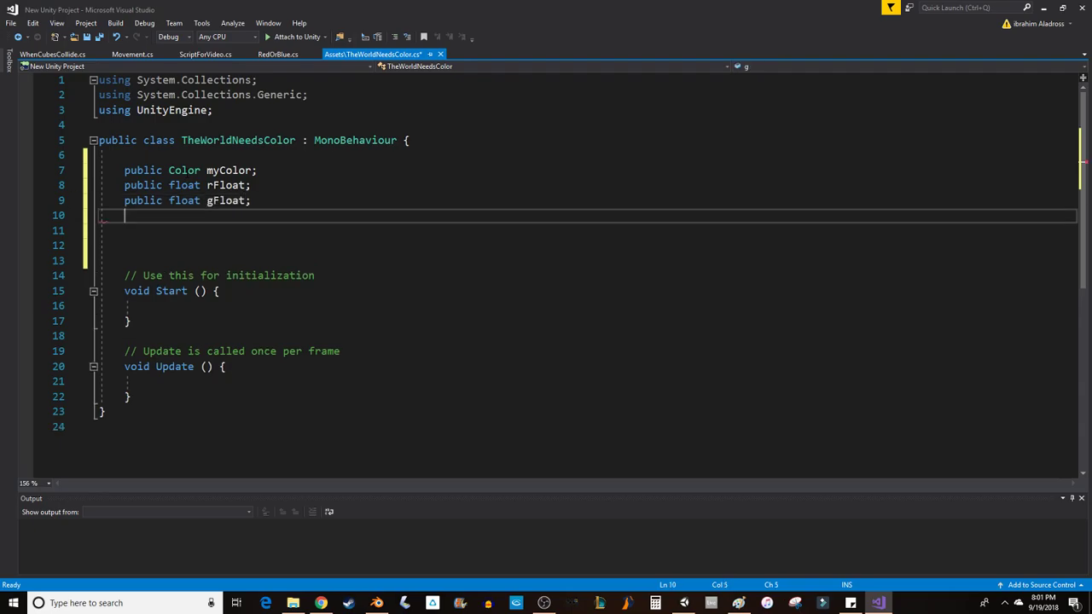
pyautogui.write('public')
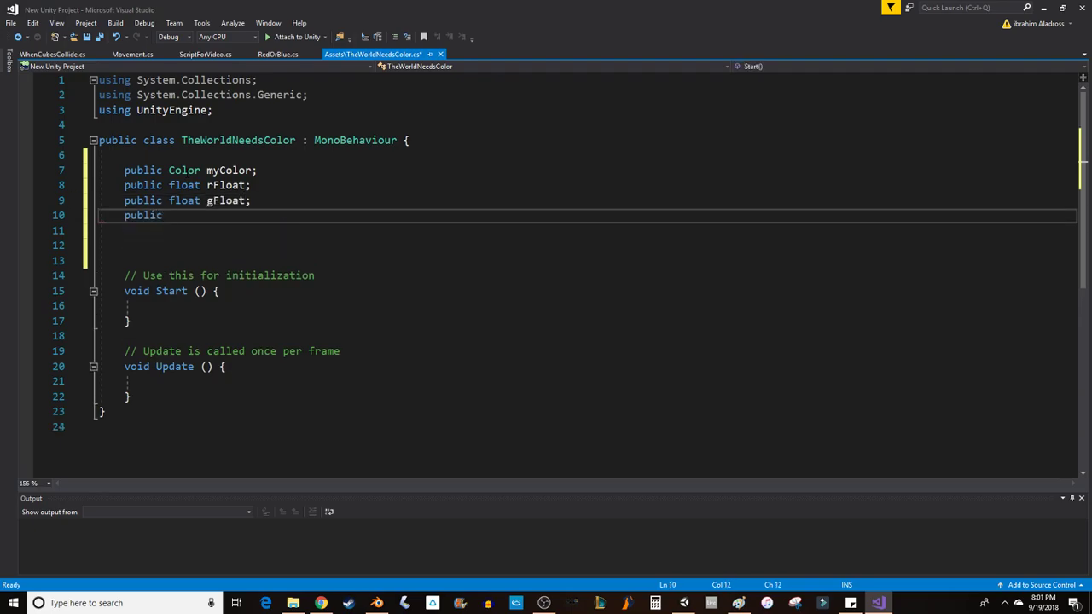
pyautogui.write('float')
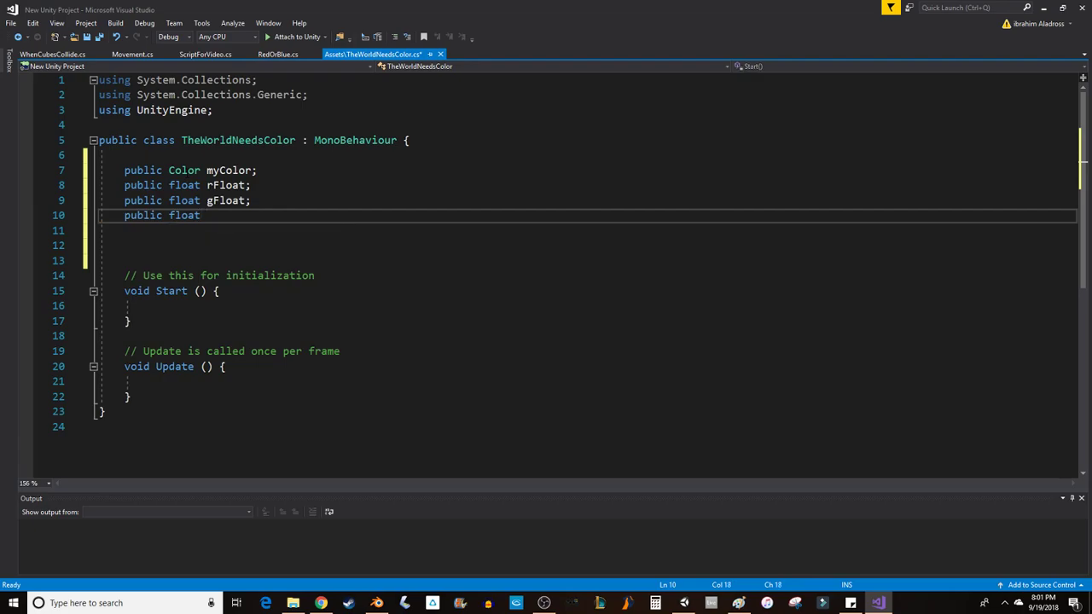
pyautogui.write('bFloat;')
pyautogui.click(587, 230)
pyautogui.write('public float')
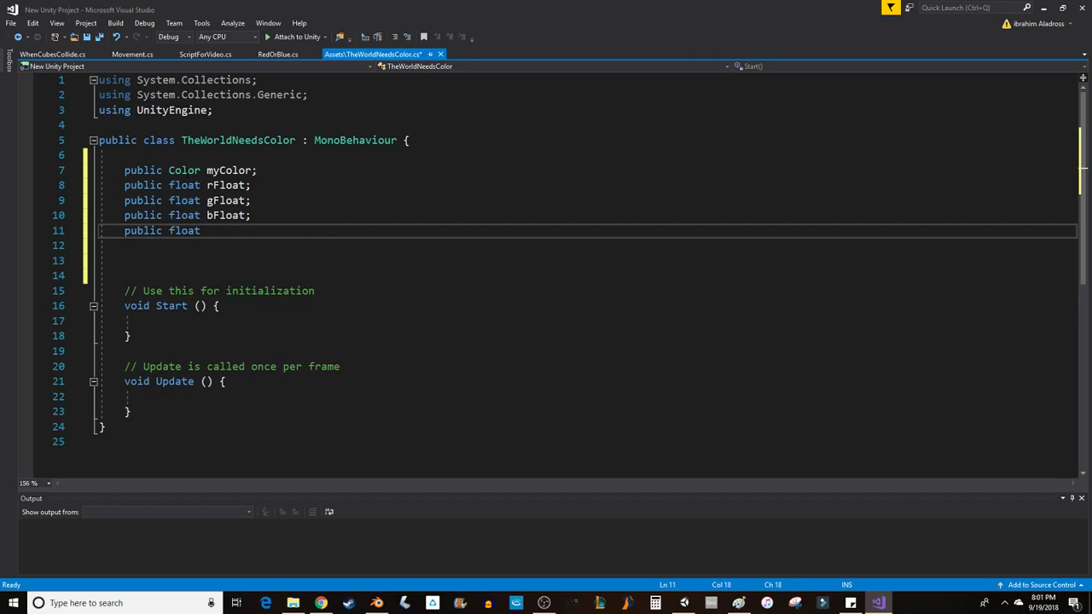
pyautogui.write('aFla')
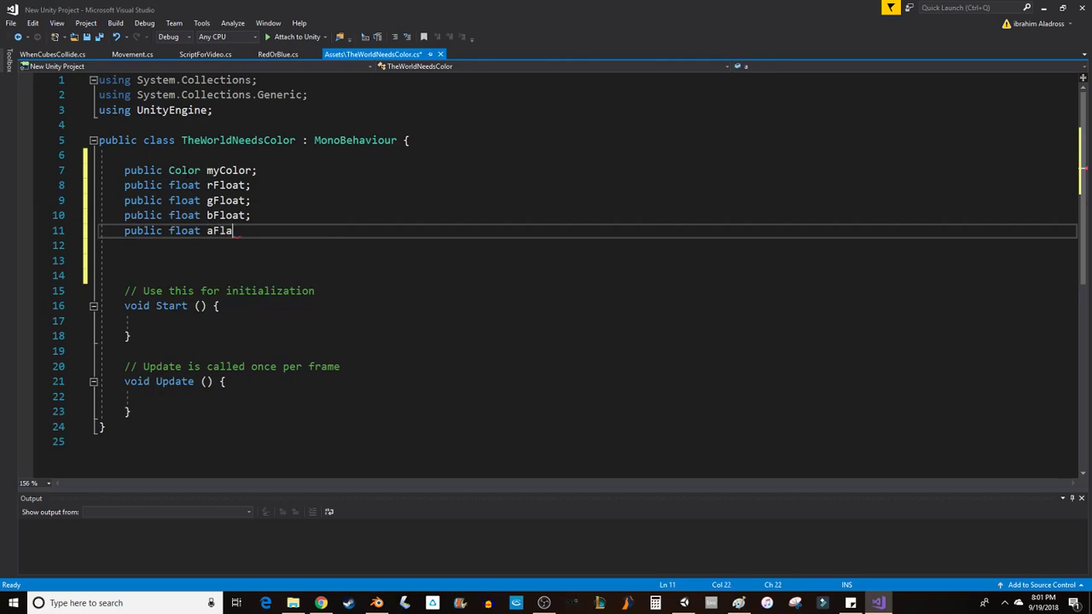
pyautogui.write('oat;')
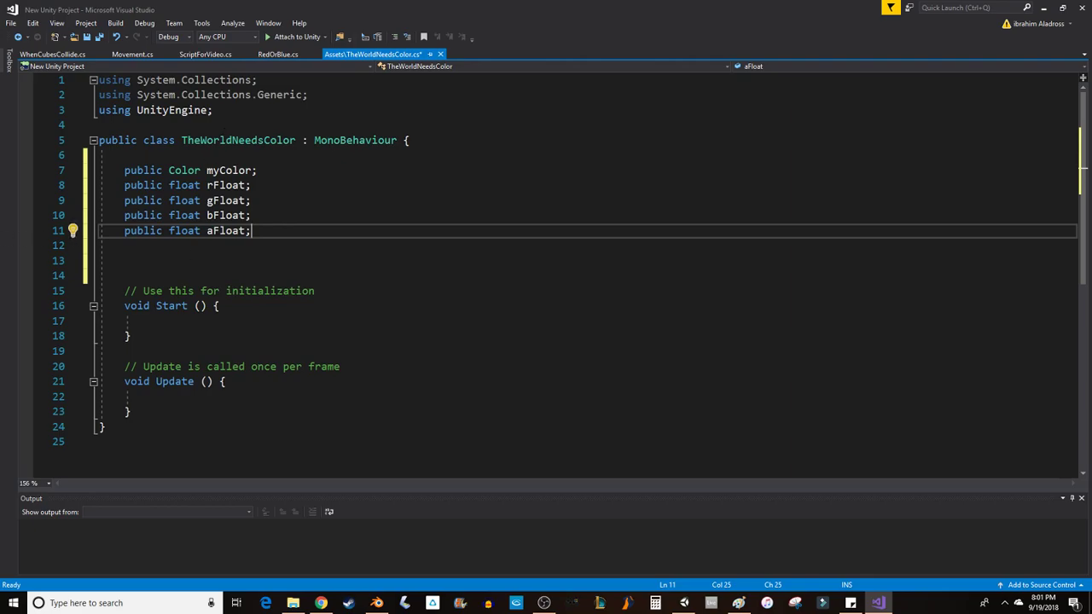
pyautogui.press('enter')
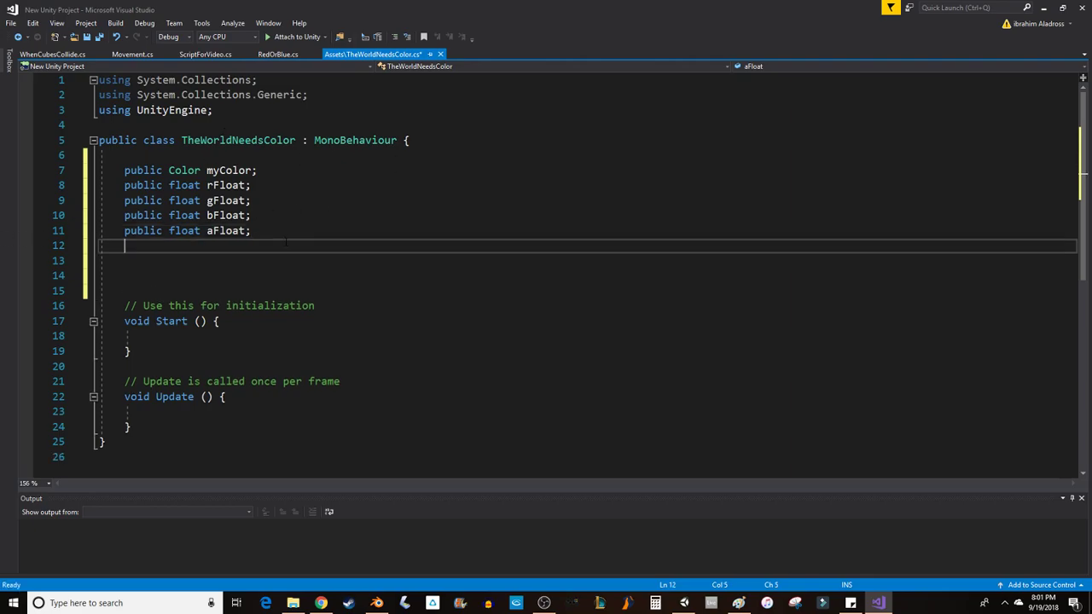
# Add a '//0 to 1' comment, set 'aFloat = 1;' in Start, and save
pyautogui.write('//0 to 1')
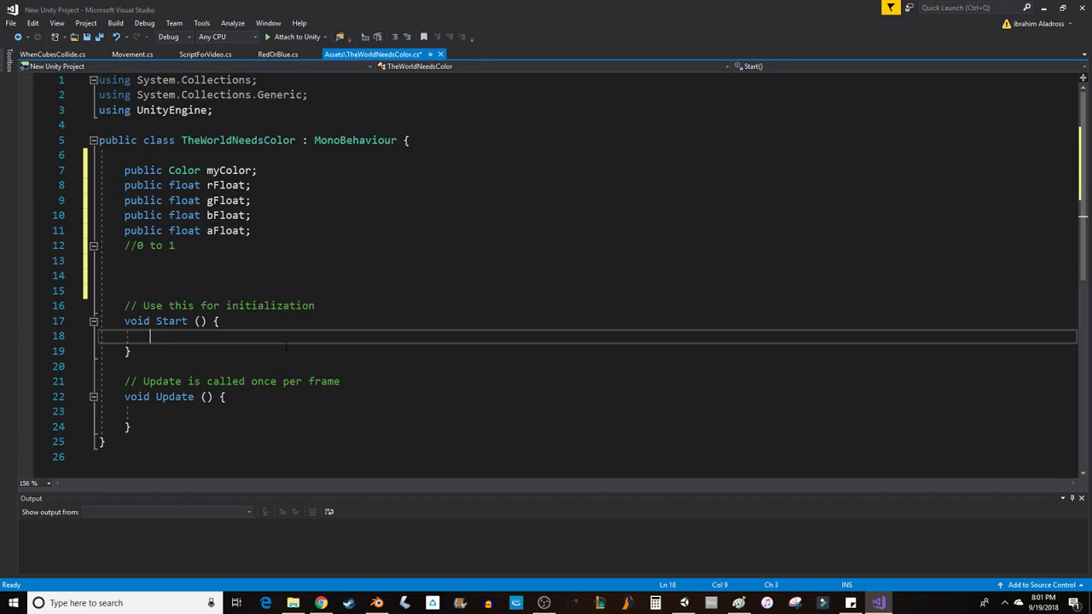
pyautogui.write('a')
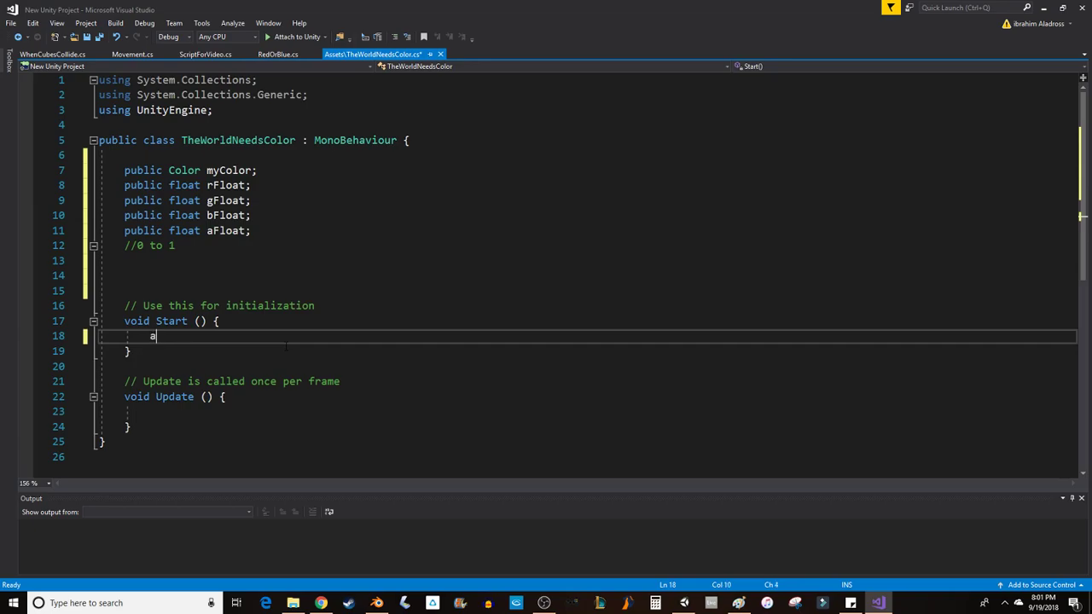
pyautogui.write('Float =')
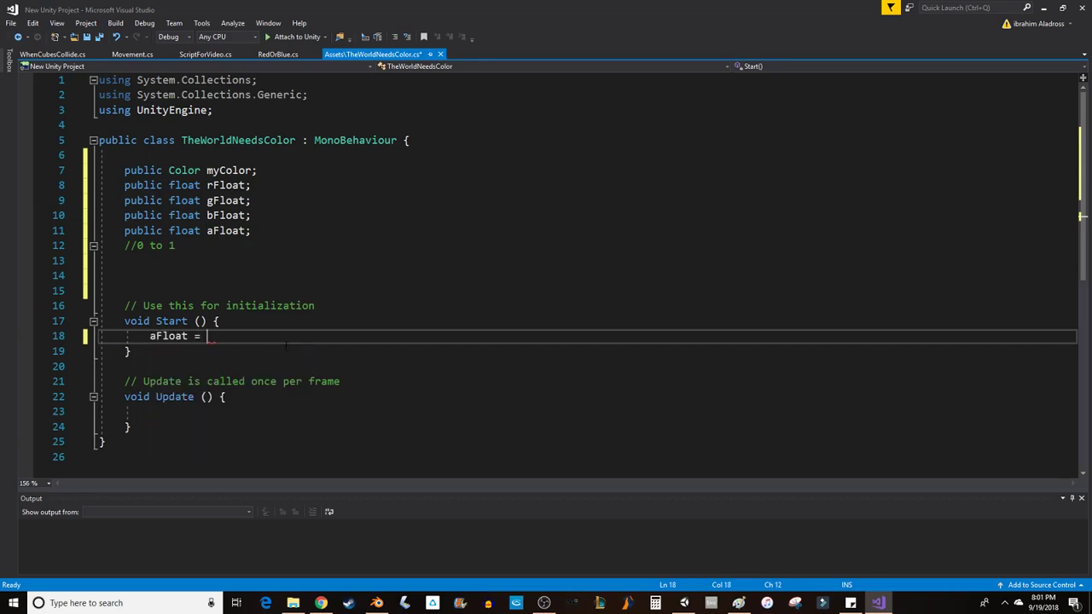
pyautogui.write('1;')
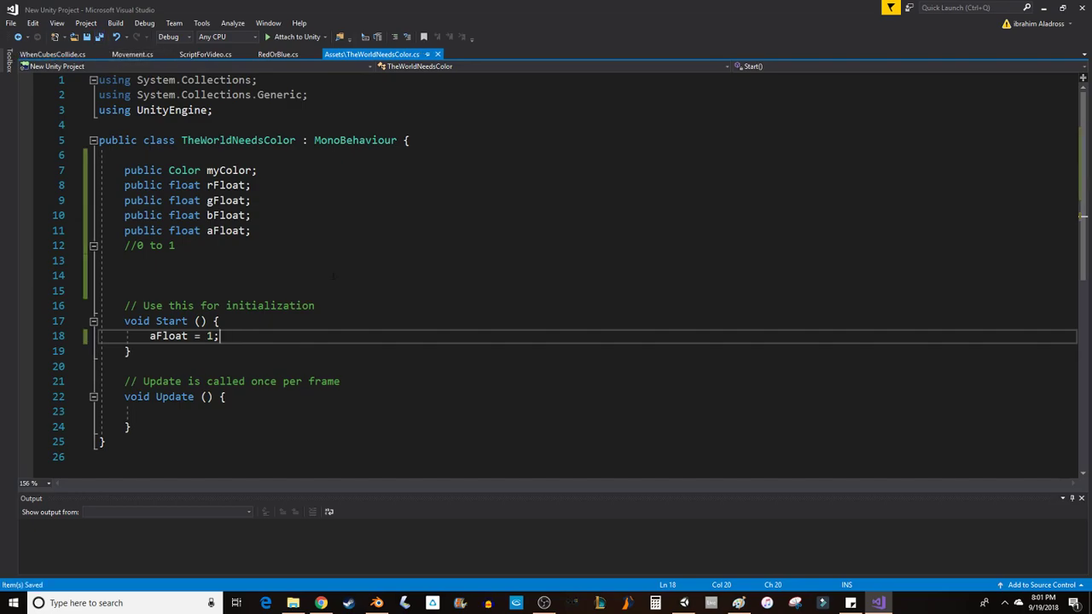
pyautogui.moveTo(99, 37)
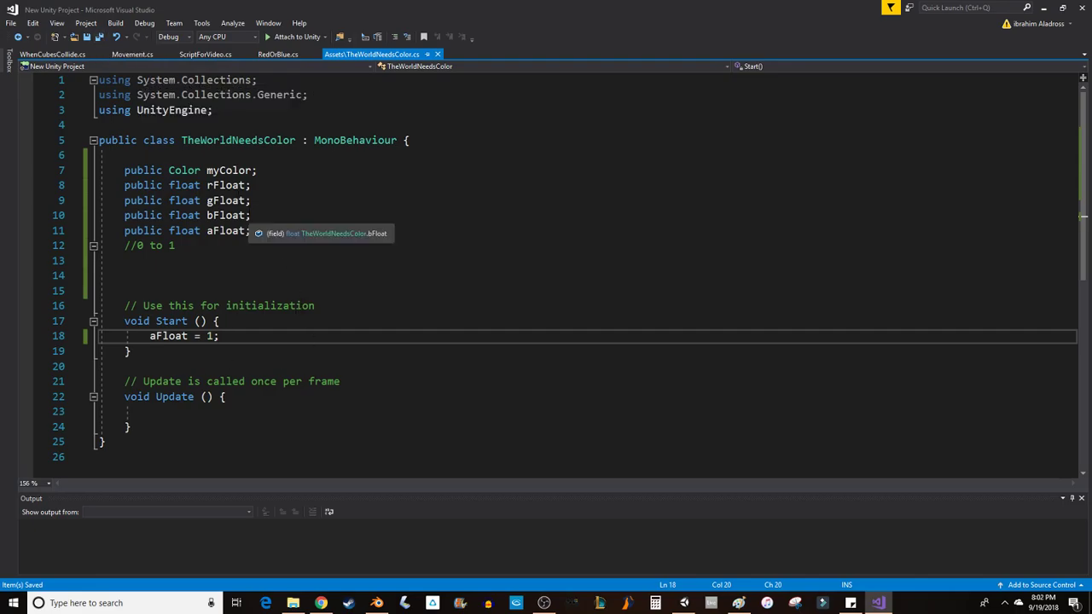
pyautogui.moveTo(248, 260)
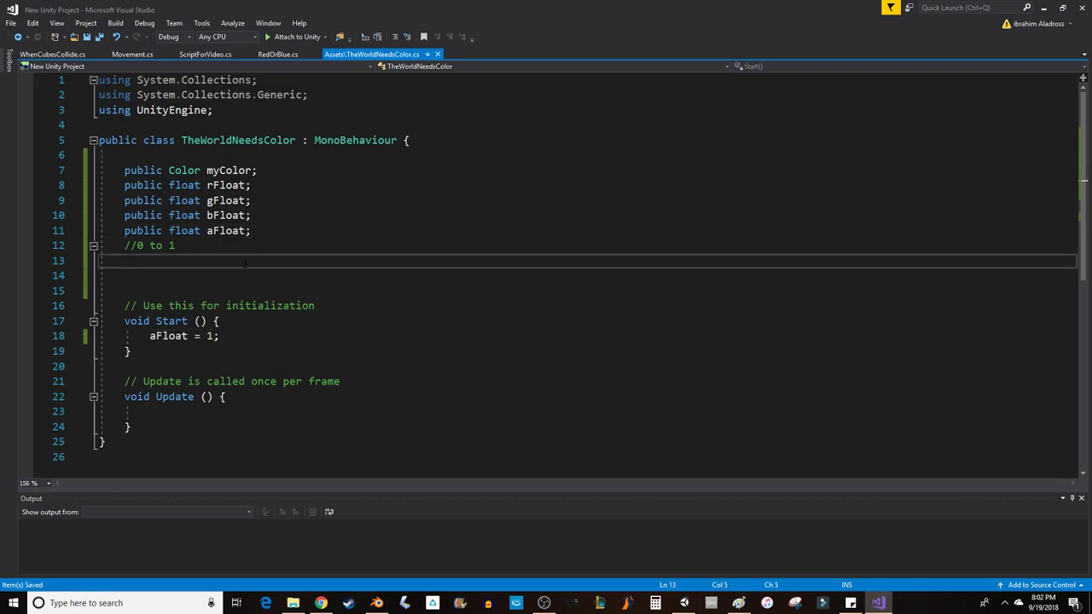
# Declare 'public Renderer myRenderer;' below the float fields
pyautogui.write('publi')
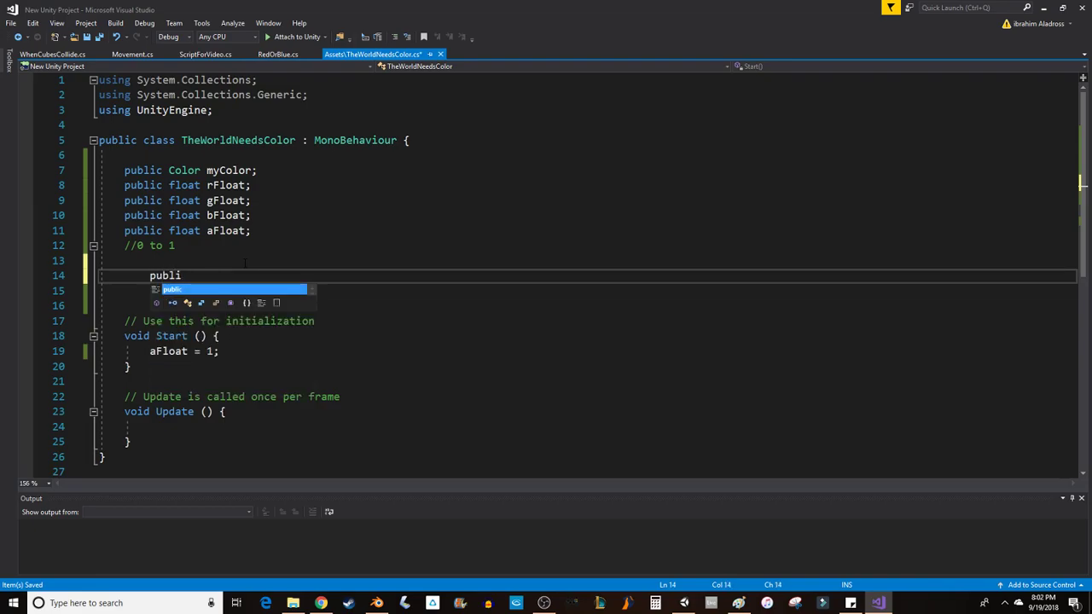
pyautogui.write('c')
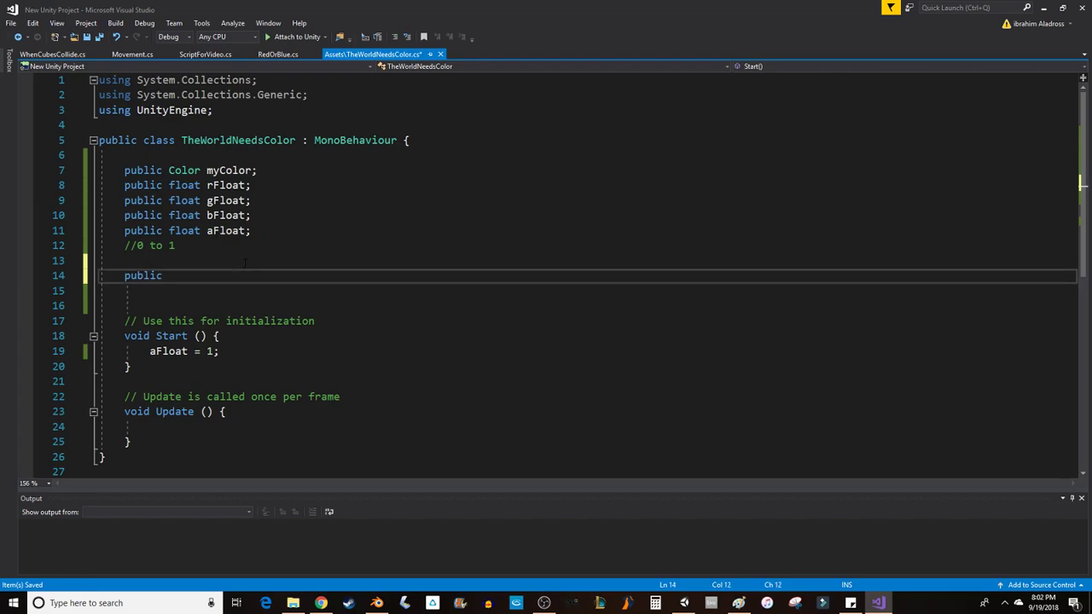
pyautogui.write('Renderer')
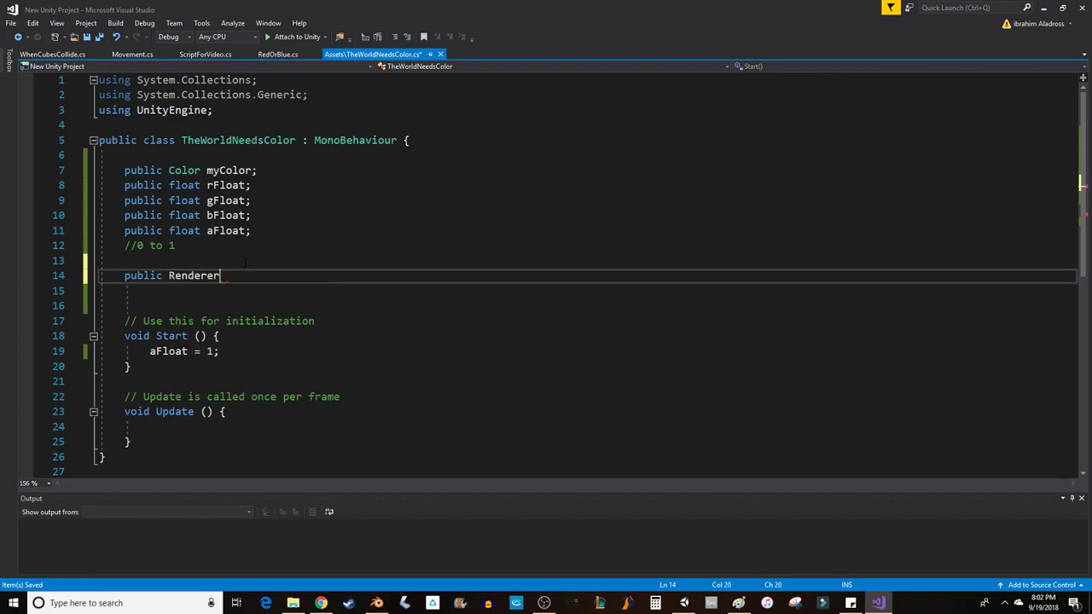
pyautogui.write('myRe')
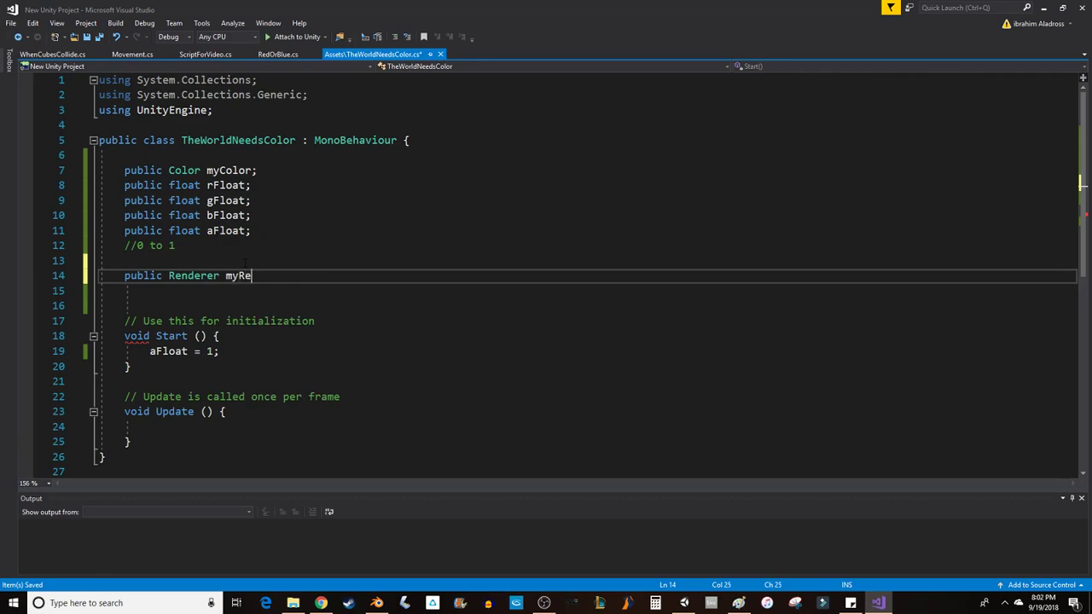
pyautogui.write('nderer;')
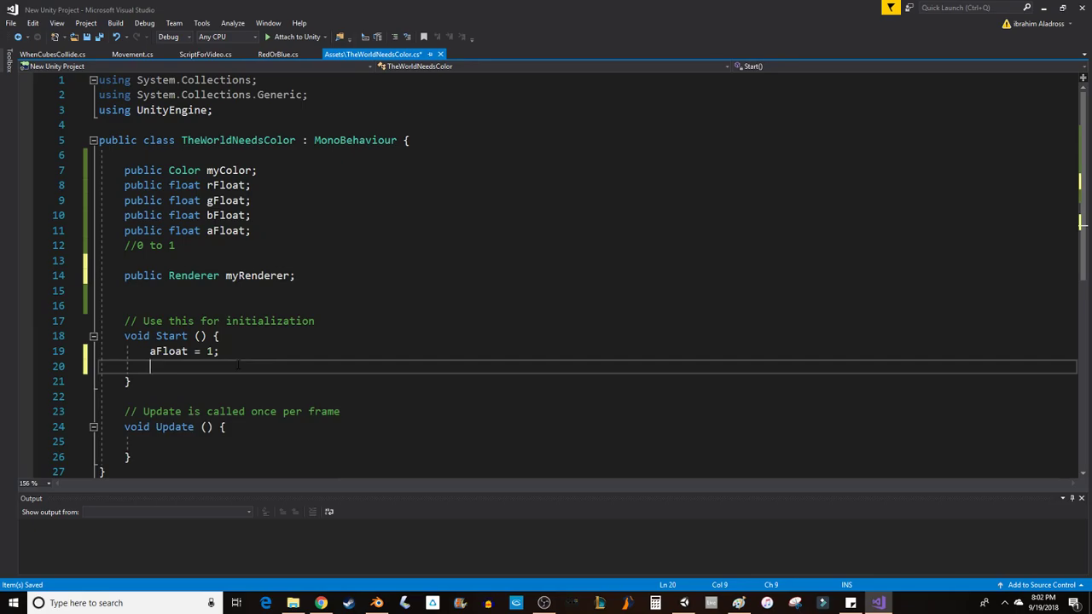
# In Start, assign 'myRenderer = gameObject.GetComponent<Renderer>();'
pyautogui.write('myRenderer =')
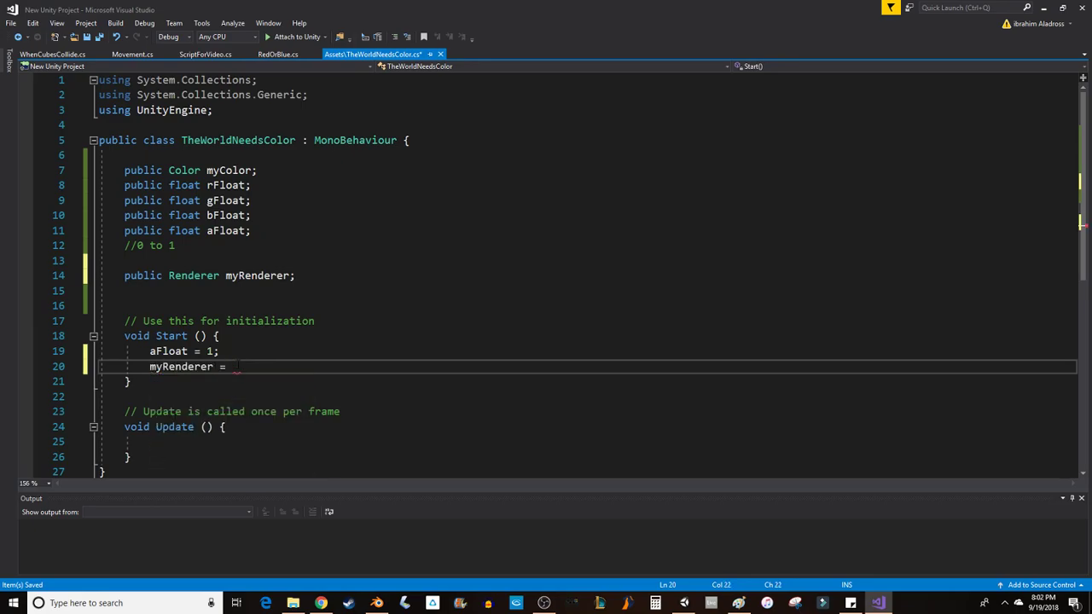
pyautogui.write('gameObject.getc')
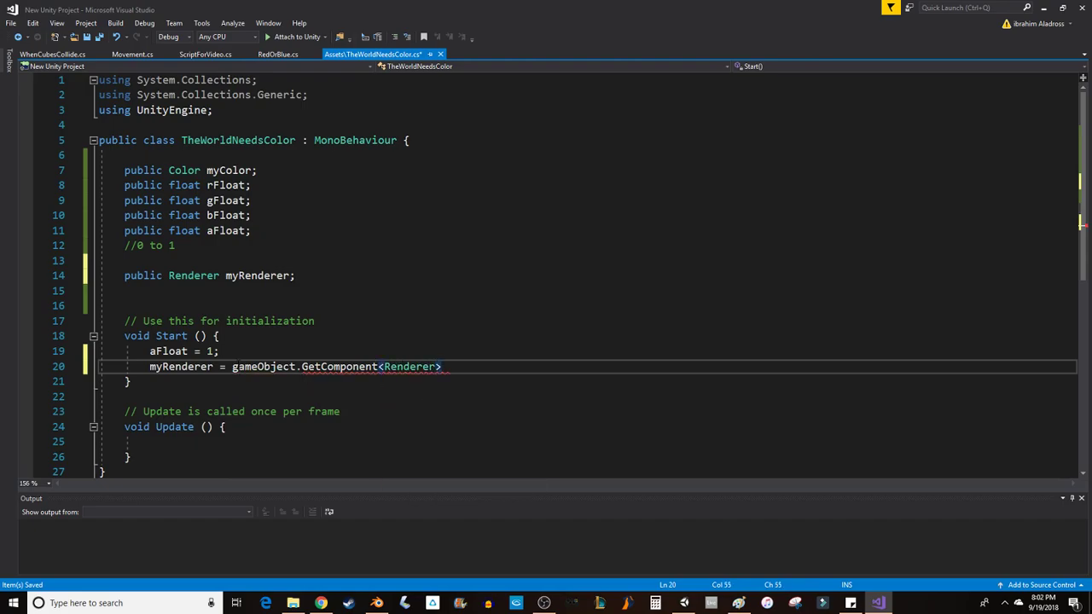
pyautogui.write('();')
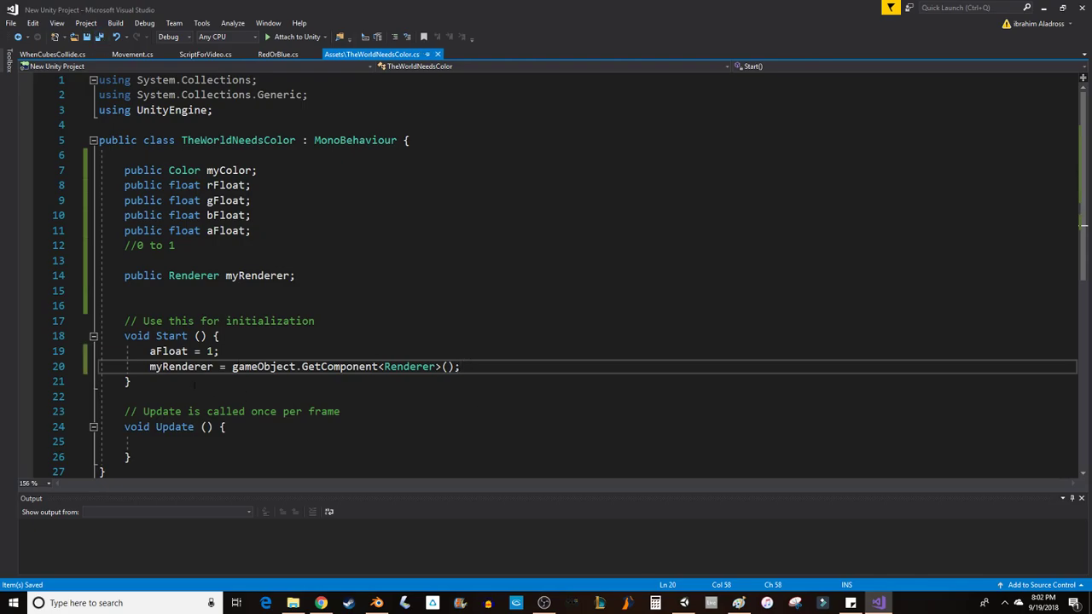
pyautogui.scroll(-3)
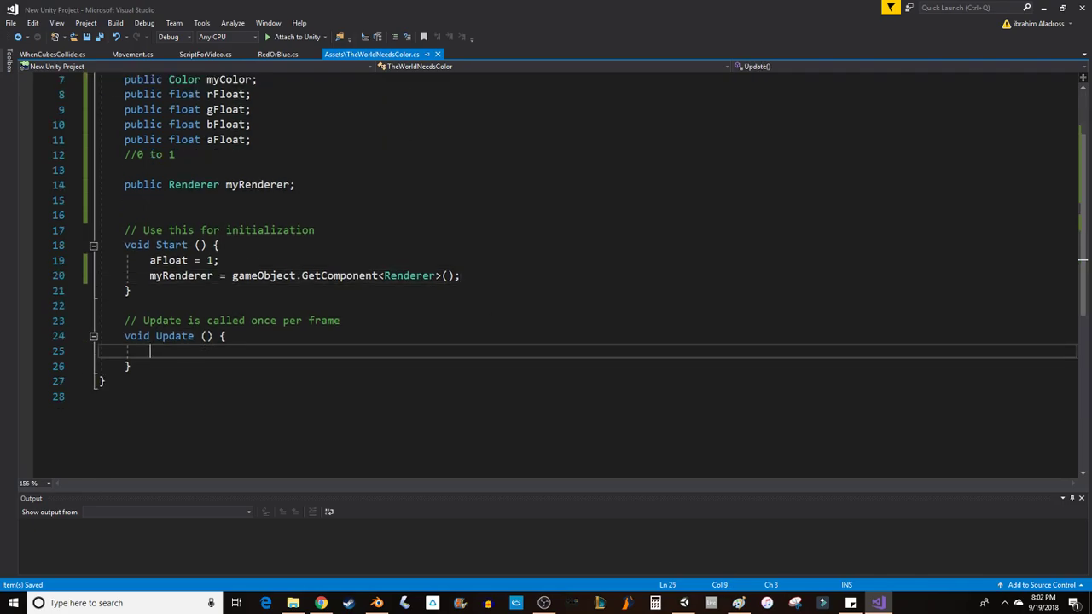
# In Update, add 'if (Input.GetKey(KeyCode.A))' followed by empty braces
pyautogui.press('enter')
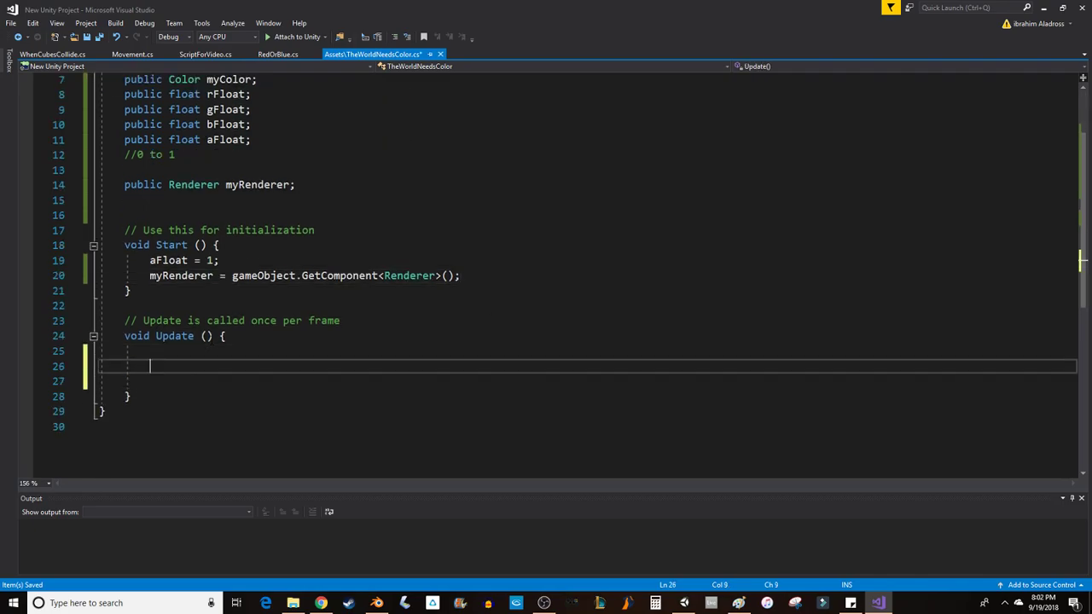
pyautogui.write('if (input)')
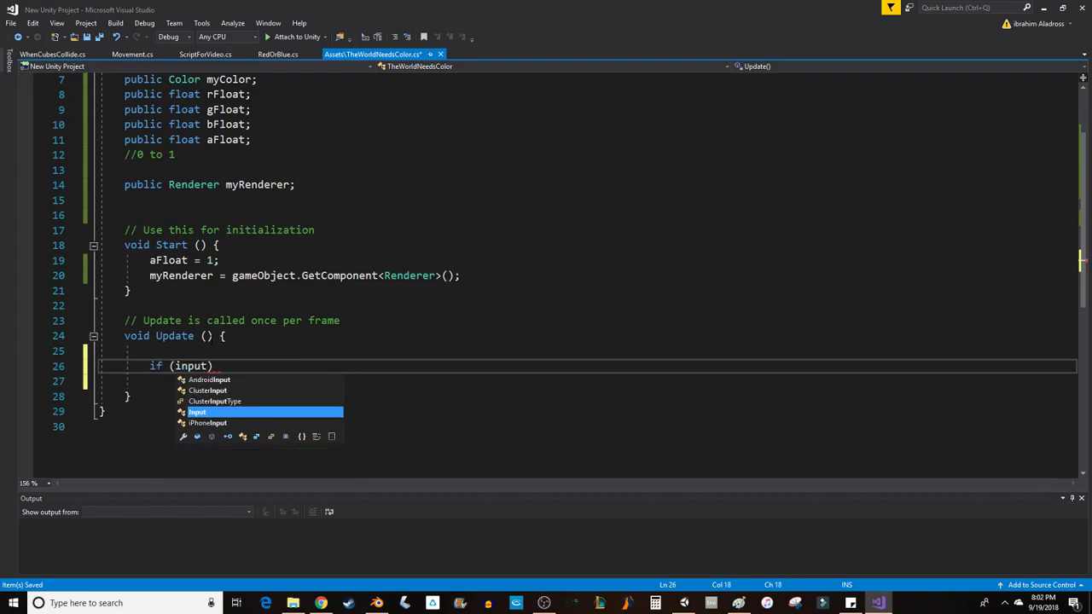
pyautogui.write('.getkey')
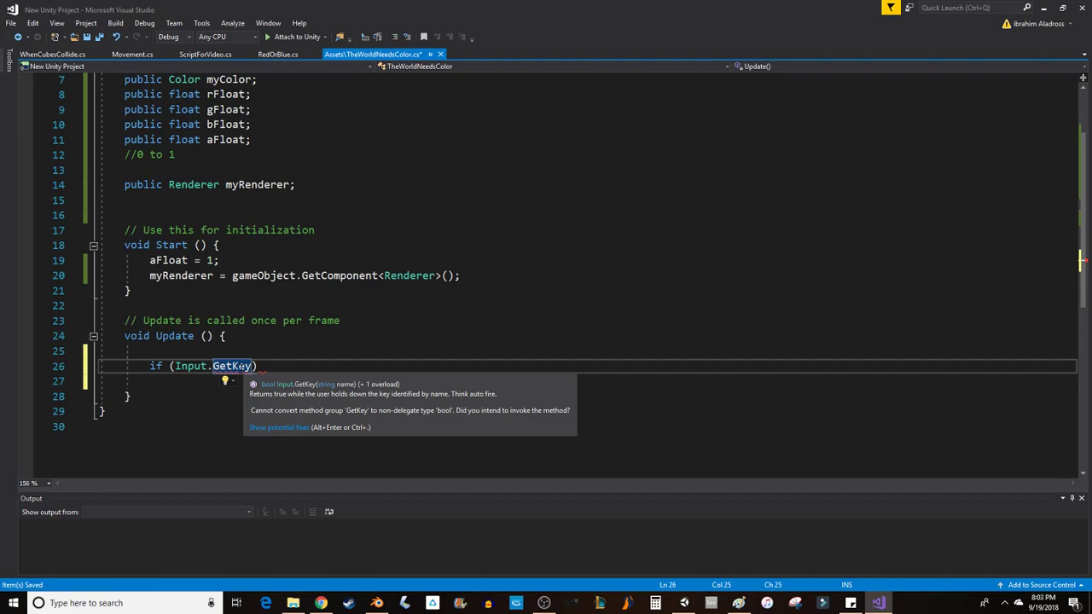
pyautogui.write('keycod')
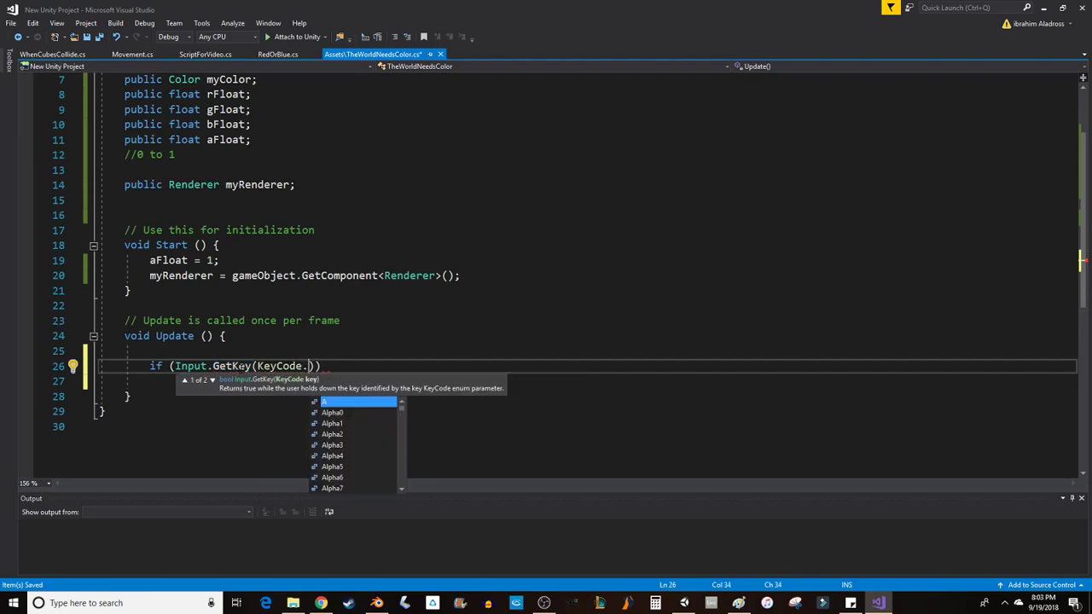
pyautogui.write('a')
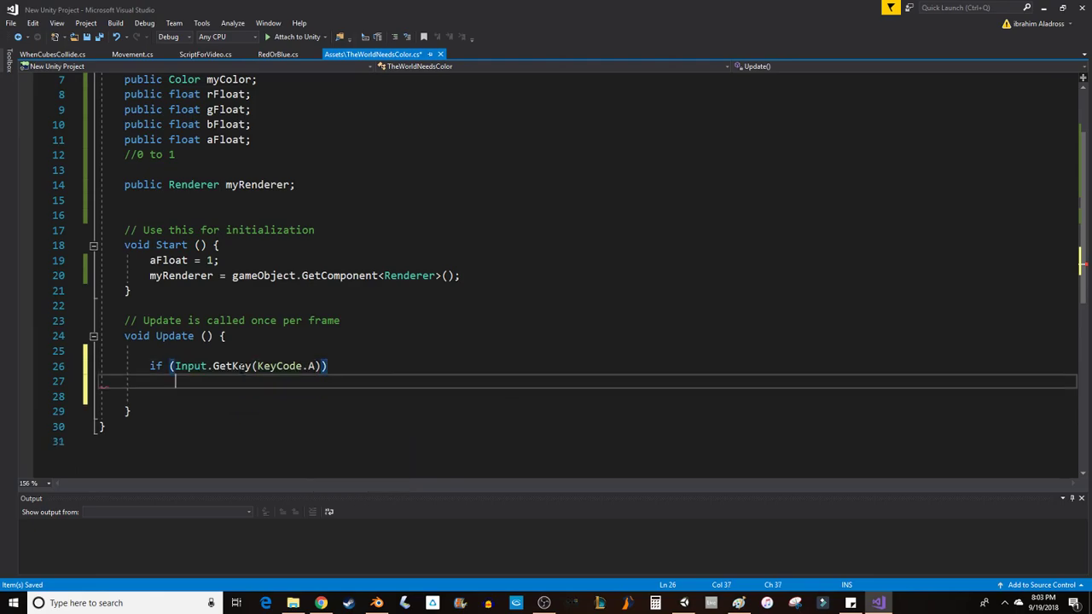
pyautogui.write('{ }')
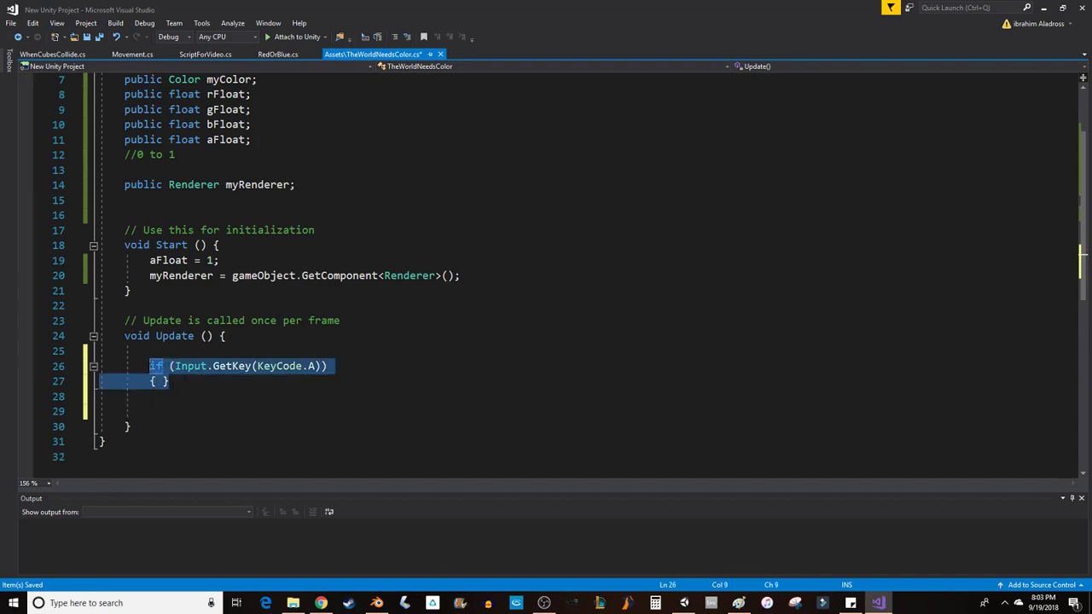
# Duplicate the A-key check block and change the copies to keys R, G and B
pyautogui.press('ctrl+v')
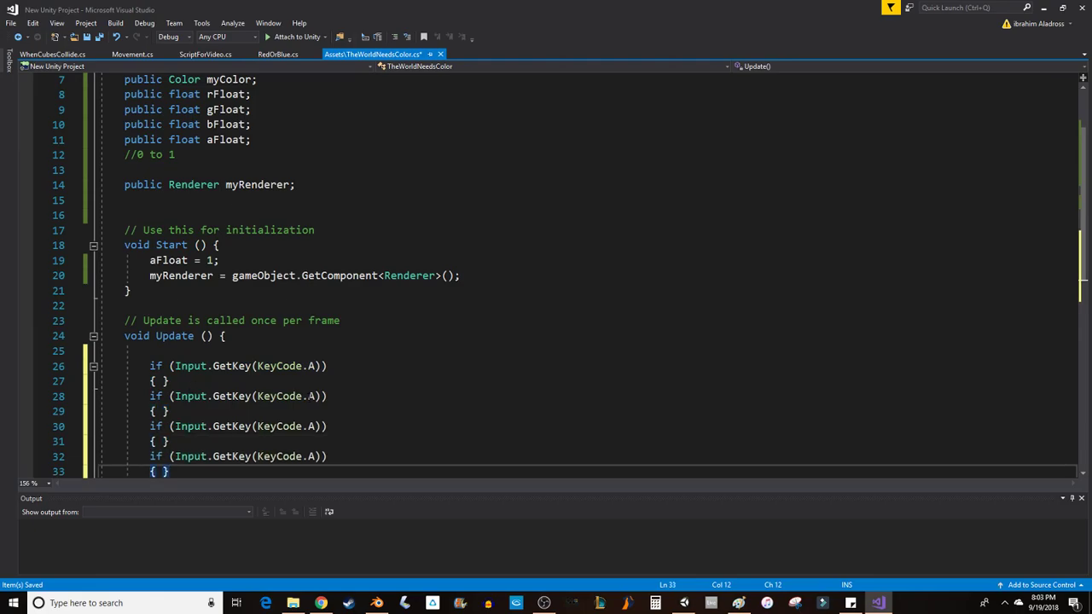
pyautogui.write('R')
pyautogui.click(239, 427)
pyautogui.write('G')
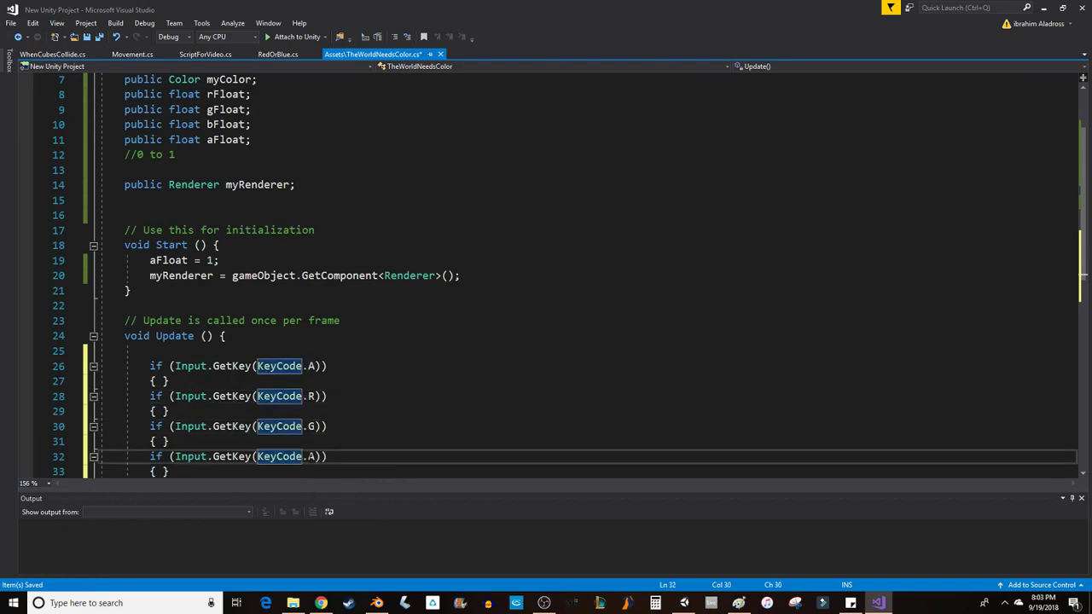
pyautogui.write('B')
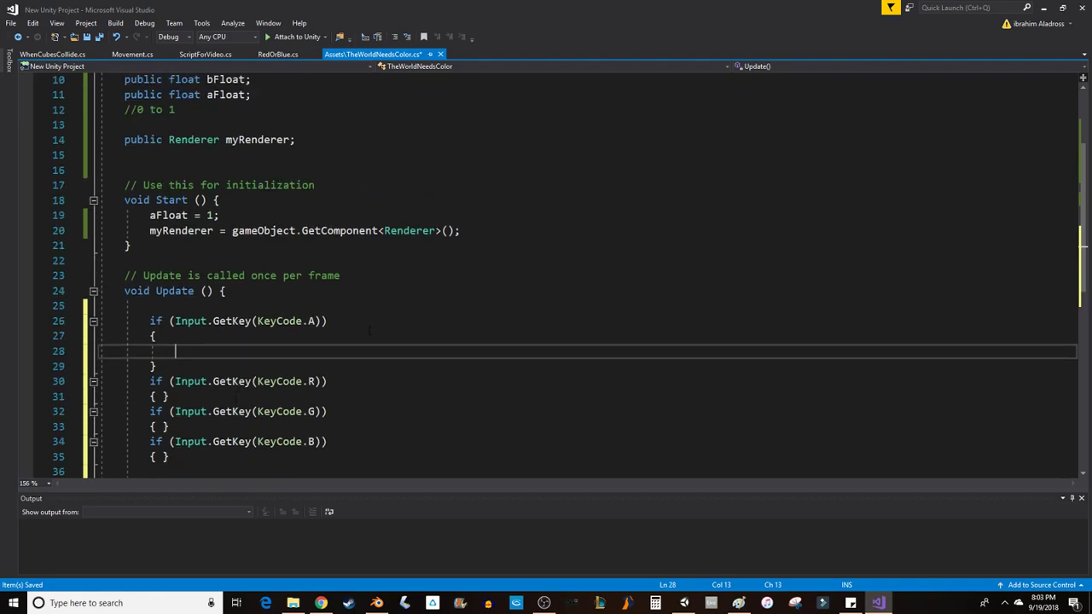
# Inside the A-key block, add 'if (aFloat < 1)' incrementing aFloat by 0.01
pyautogui.write('if ()')
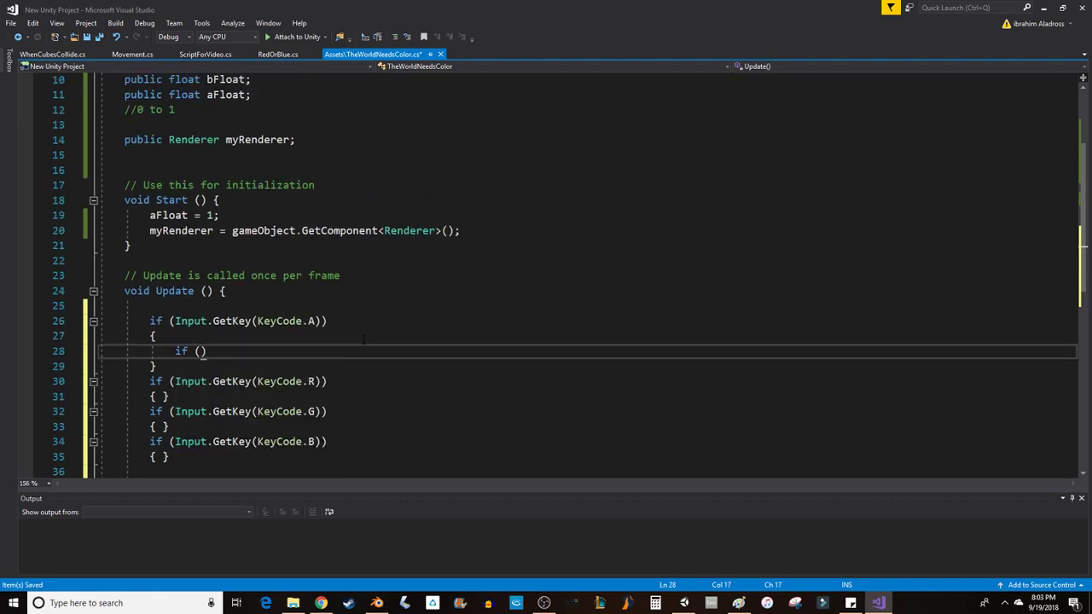
pyautogui.write('af')
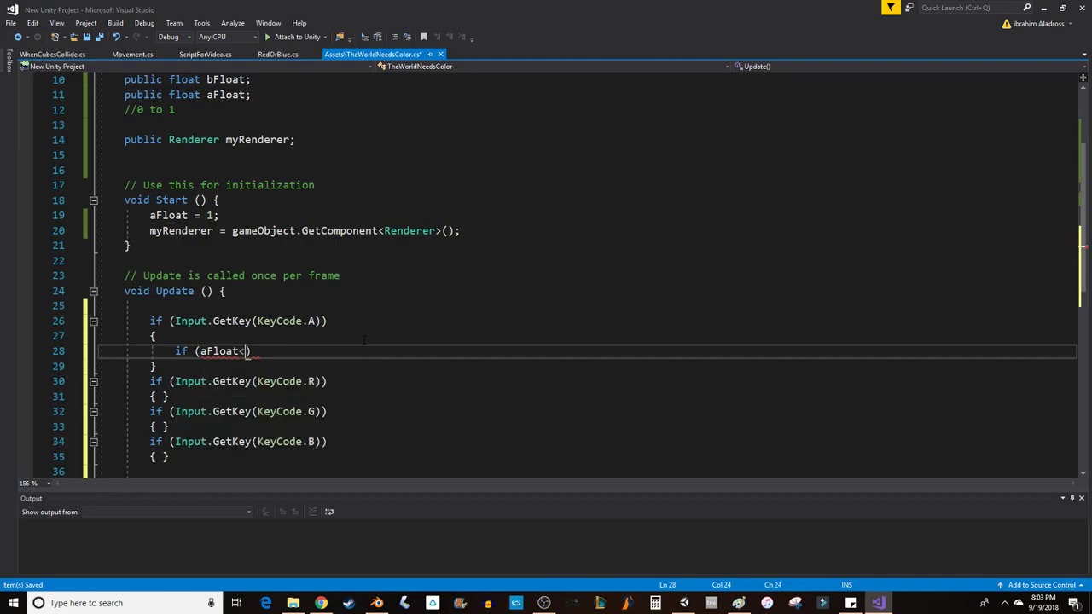
pyautogui.write('1')
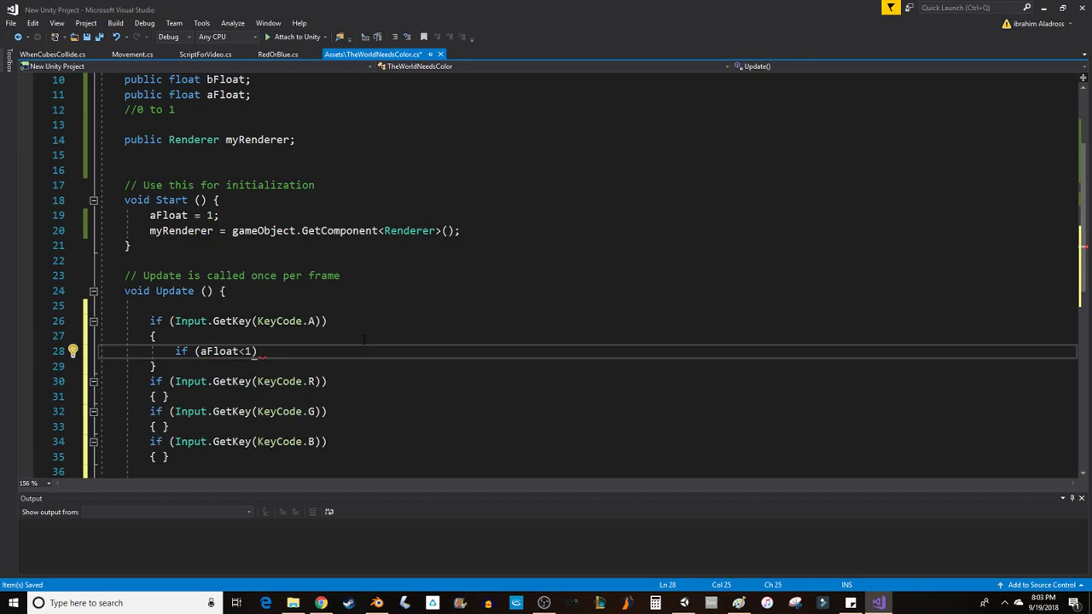
pyautogui.press('enter')
pyautogui.write('{')
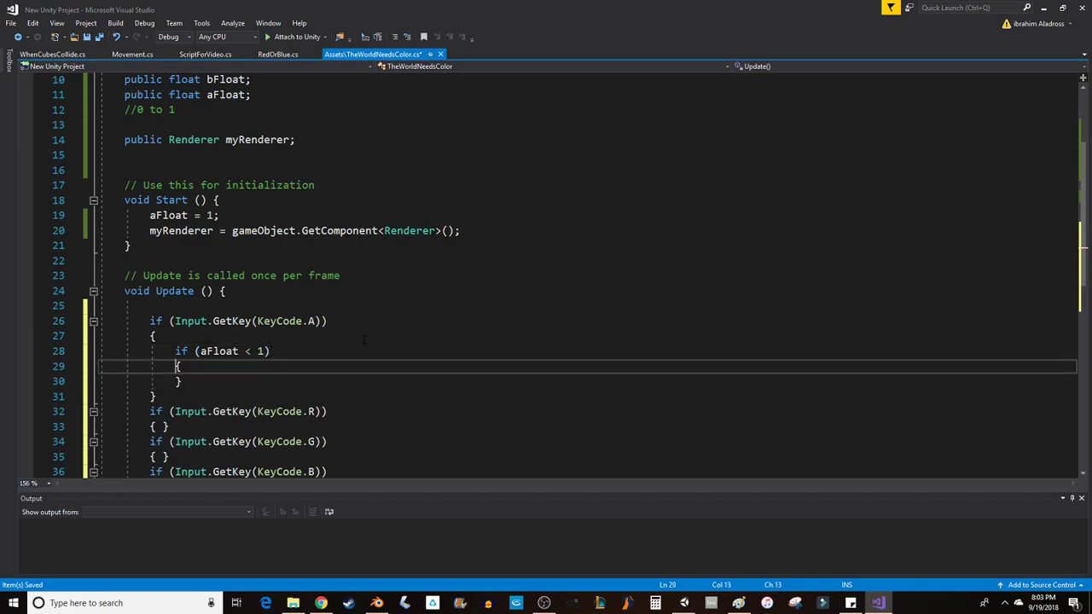
pyautogui.write('a')
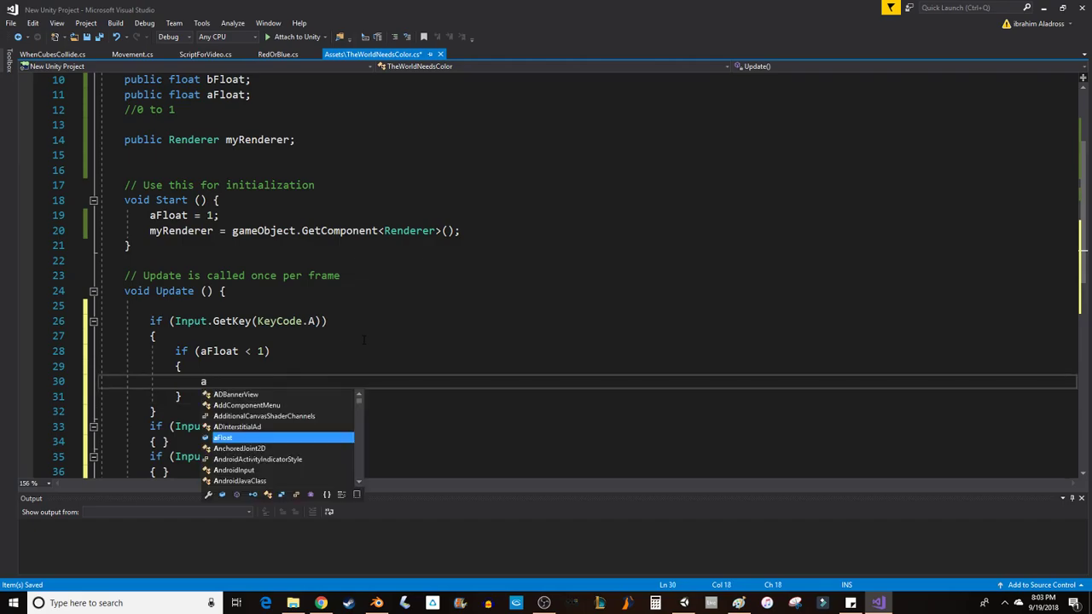
pyautogui.write('aFloat+=')
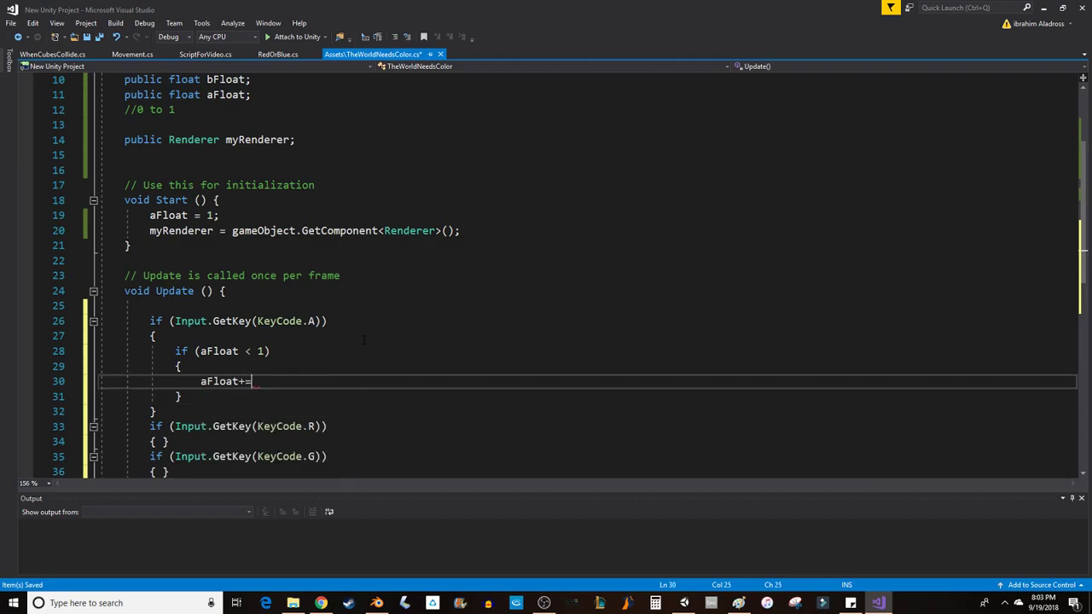
pyautogui.write('0.01f;')
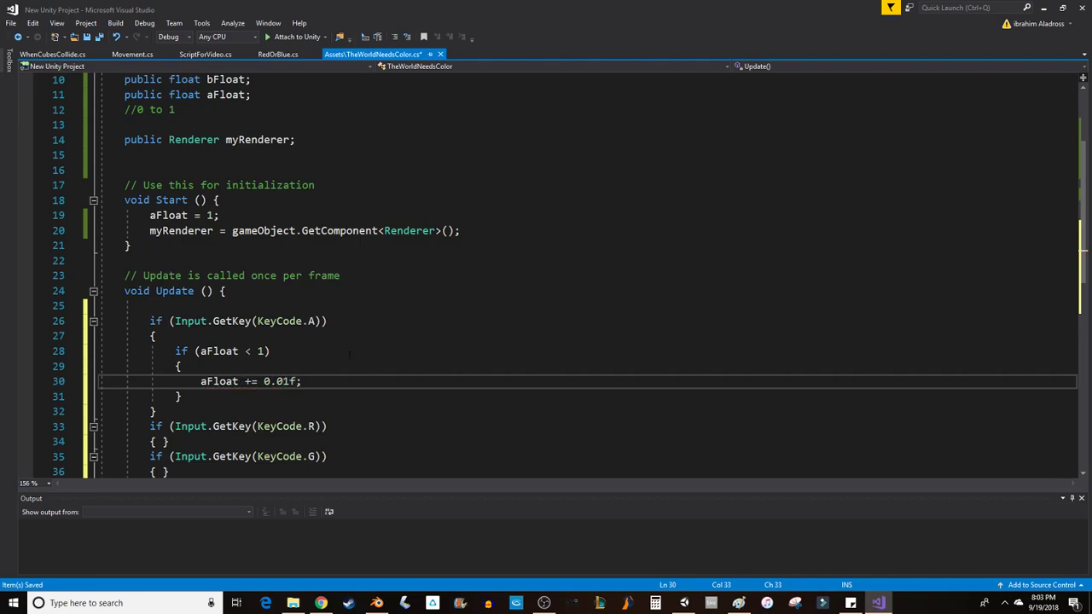
pyautogui.moveTo(273, 381)
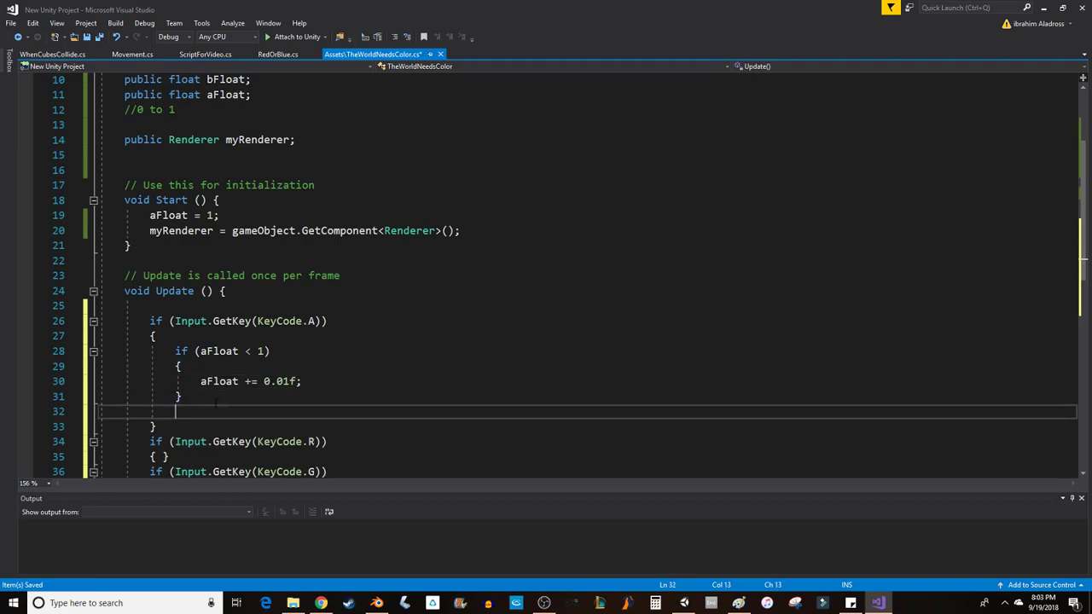
# Add an else branch that resets aFloat to 0
pyautogui.write('else')
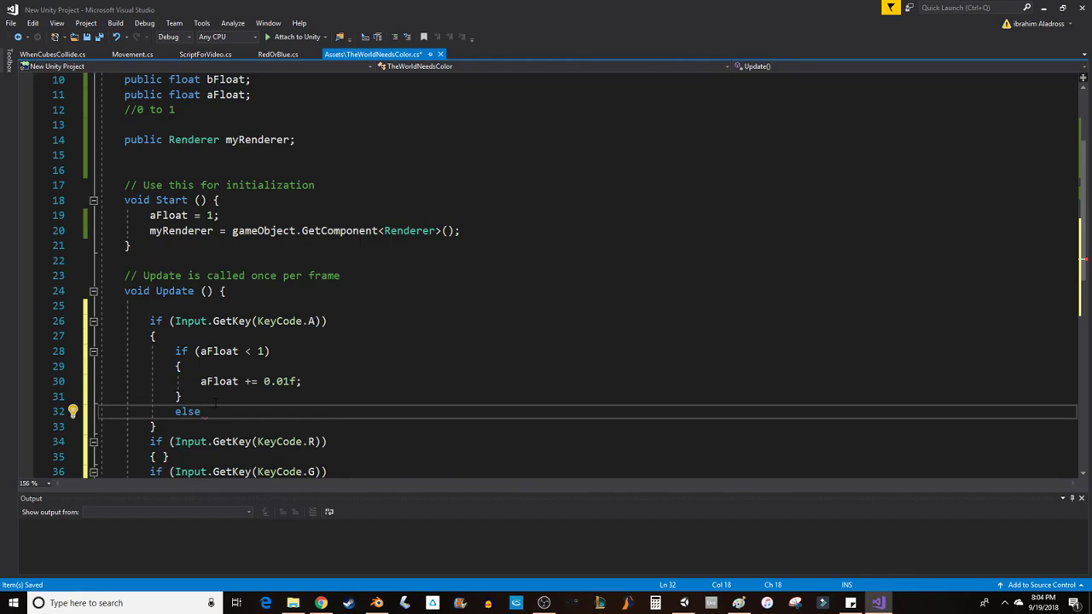
pyautogui.write('{ a')
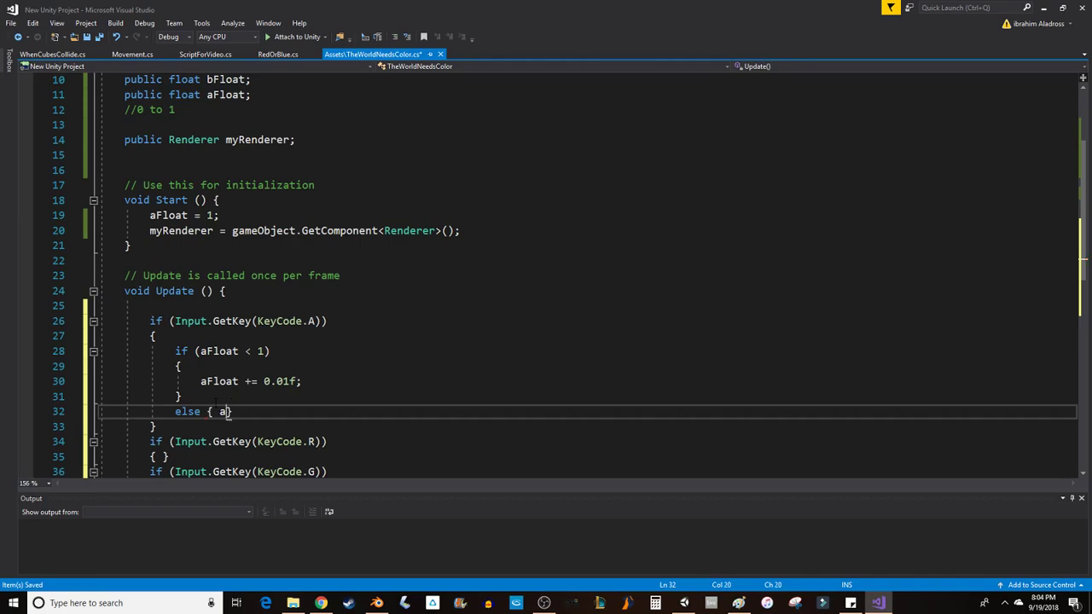
pyautogui.write('Float =')
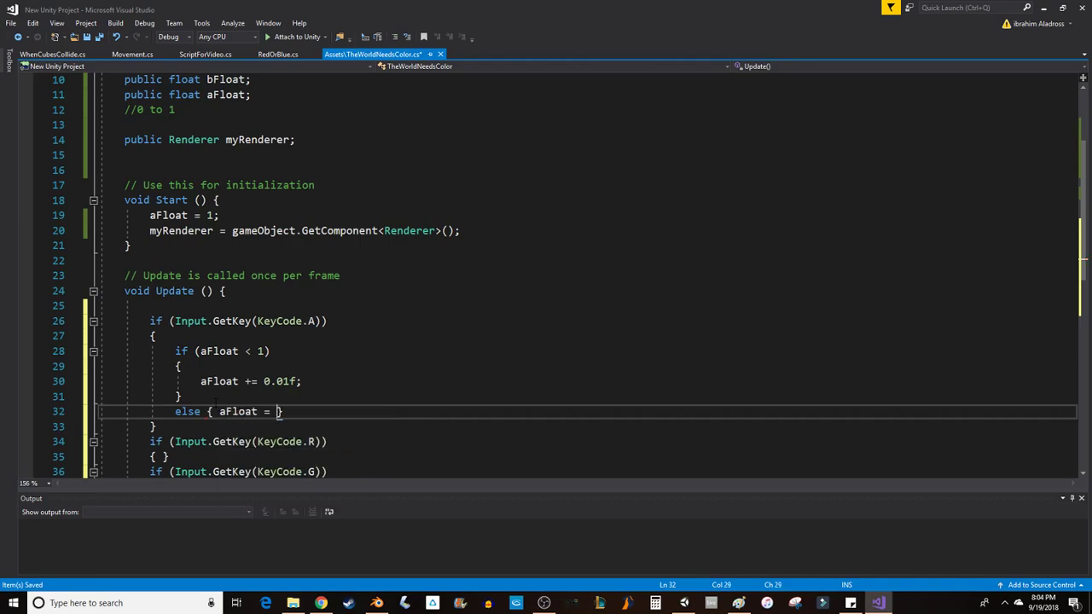
pyautogui.write('0;')
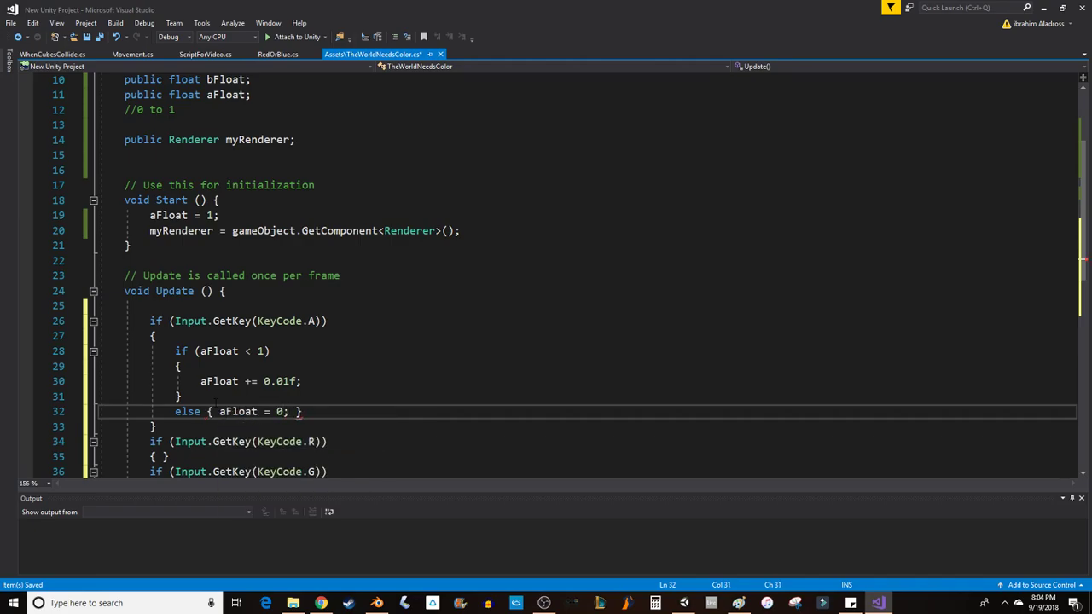
pyautogui.scroll(-3)
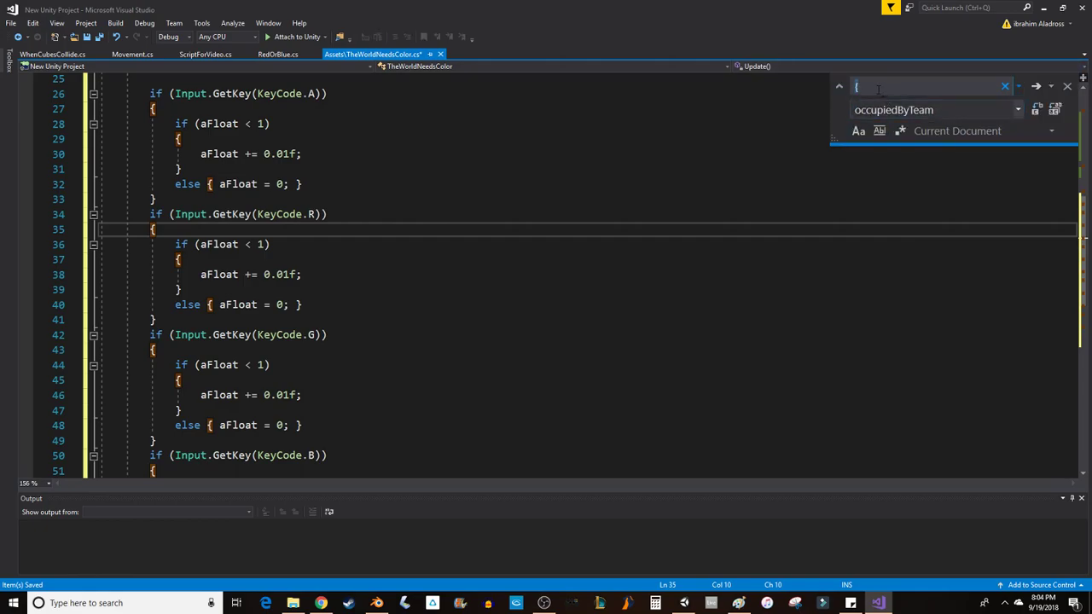
# Find 'afloat' and replace it with rFloat, gFloat and bFloat in the R, G and B blocks
pyautogui.write('afloat')
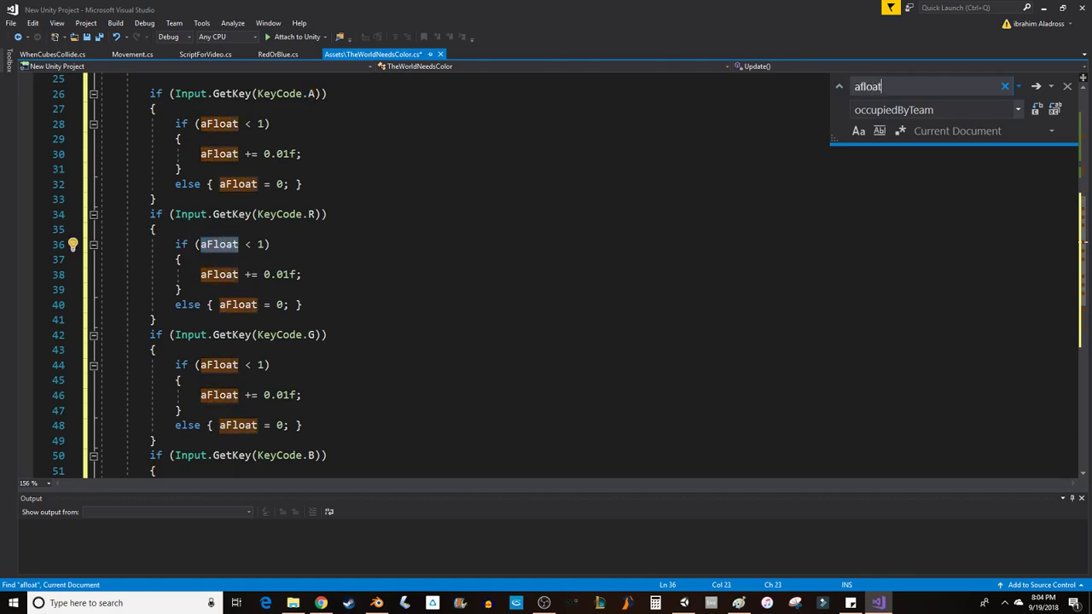
pyautogui.click(930, 109)
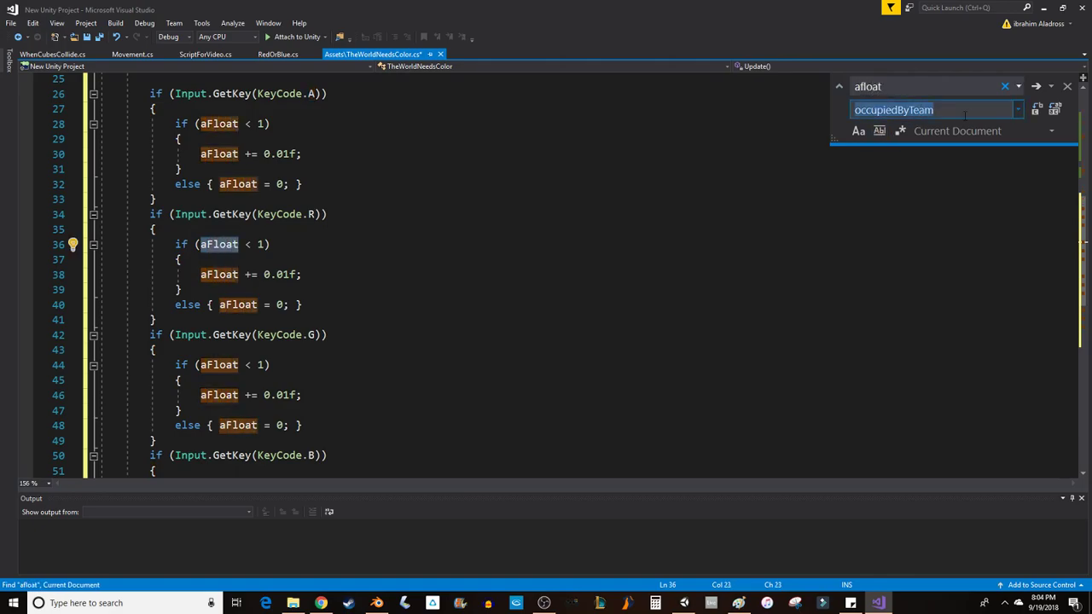
pyautogui.write('rFloat')
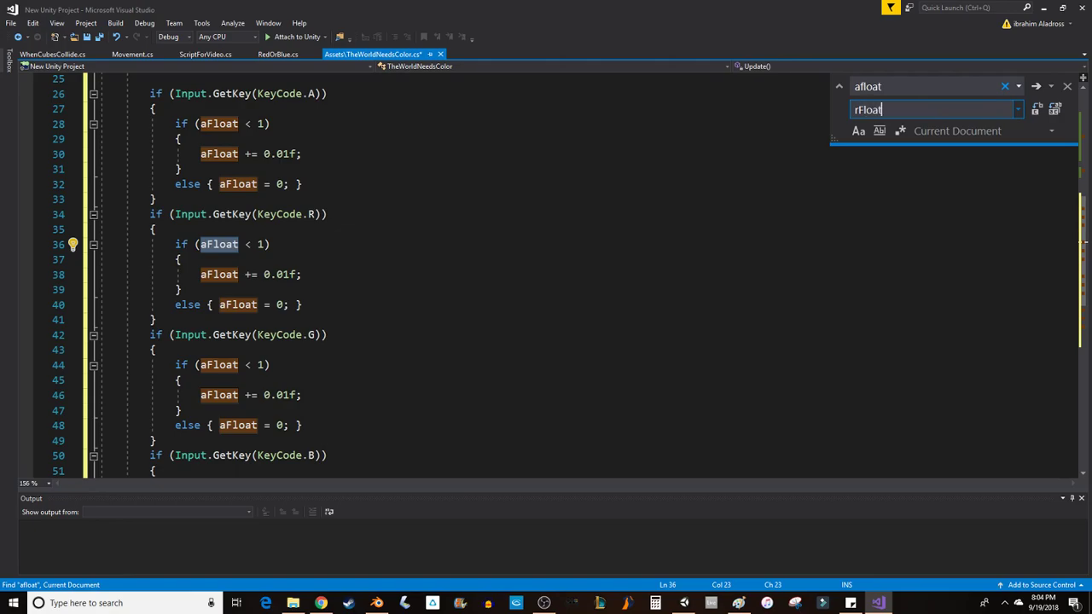
pyautogui.moveTo(1037, 109)
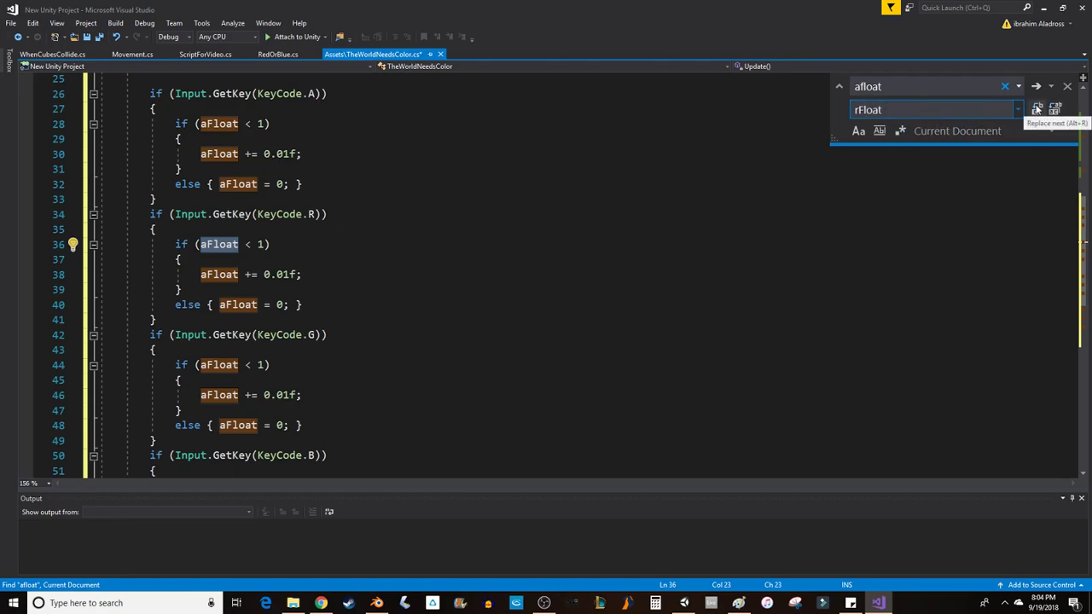
pyautogui.click(1035, 110)
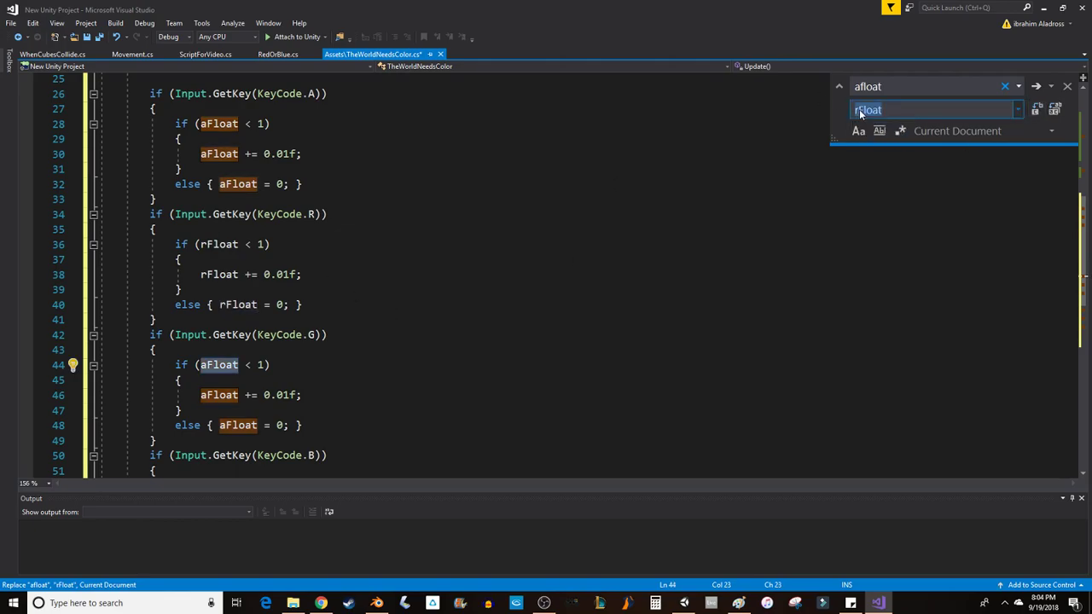
pyautogui.write('gFloat')
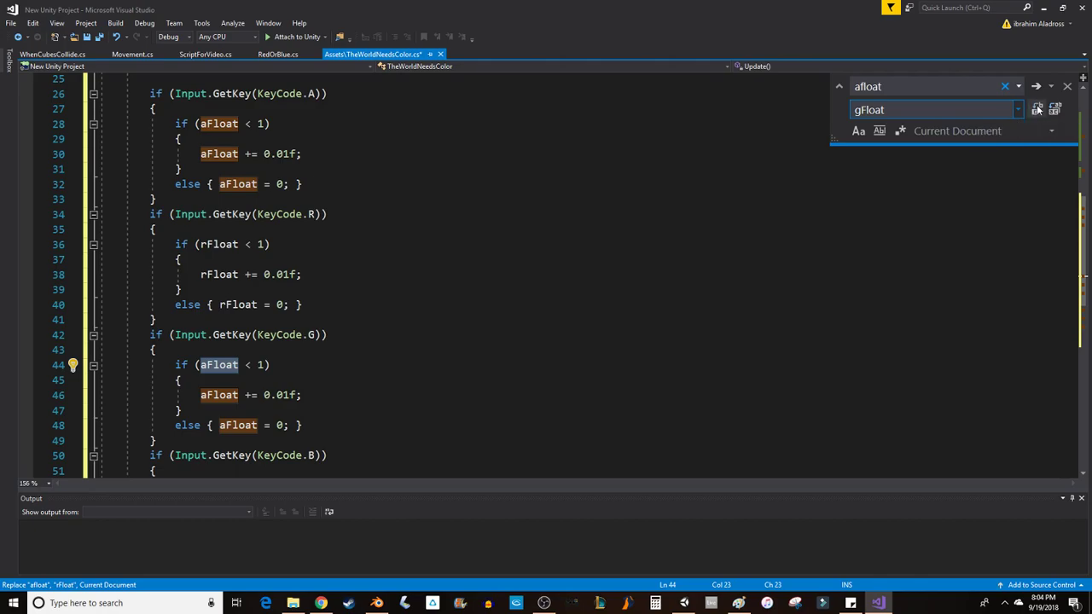
pyautogui.click(1037, 109)
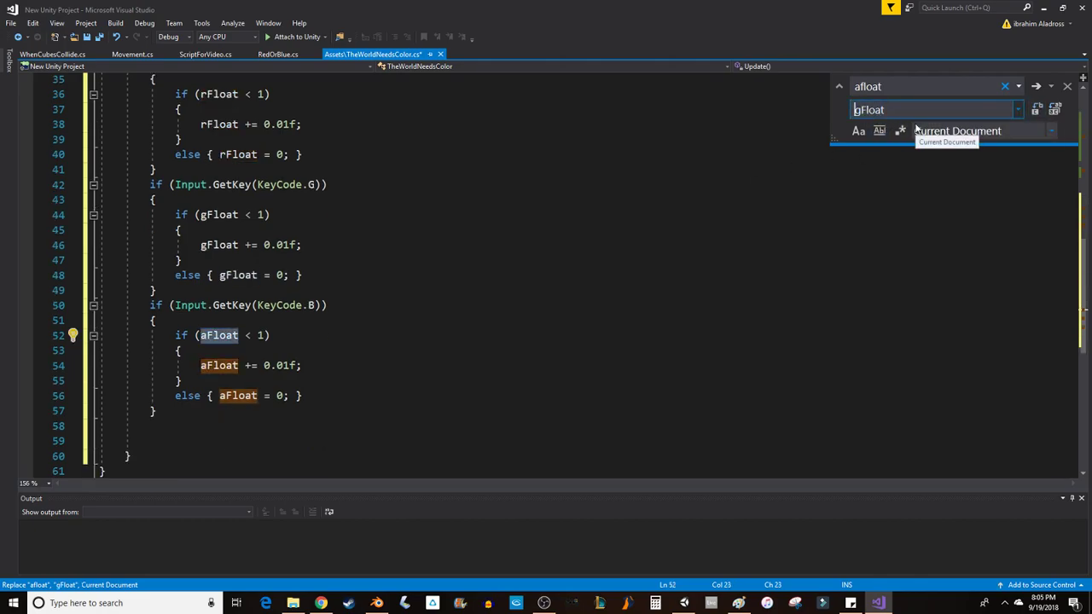
pyautogui.write('bFloat')
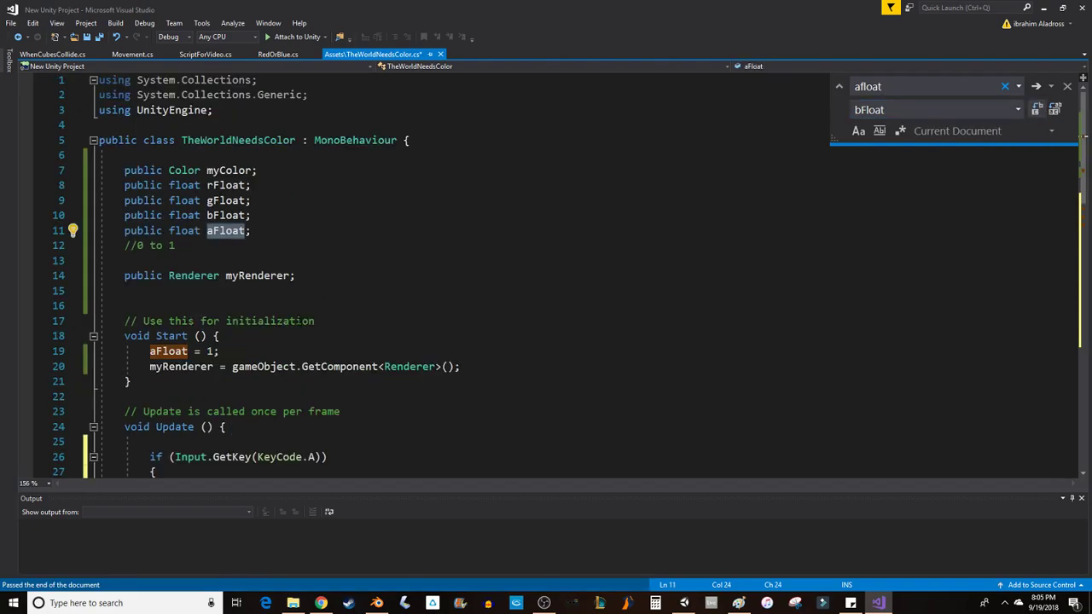
pyautogui.scroll(-3)
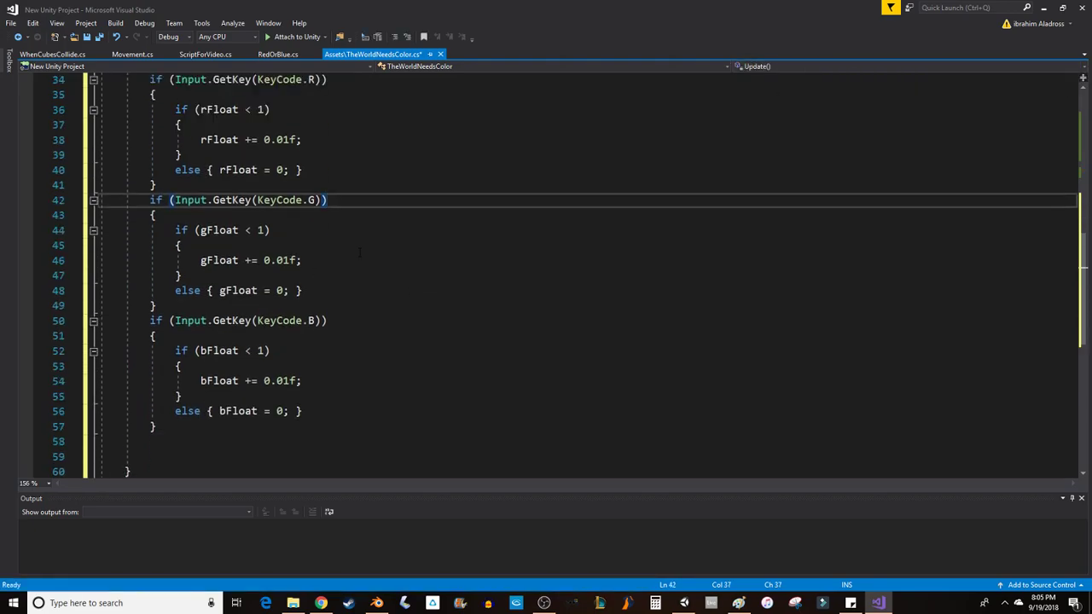
# At the end of Update, assign 'myColor = new Color(rFloat, gFloat, bFloat, aFloat);' and save
pyautogui.scroll(-3)
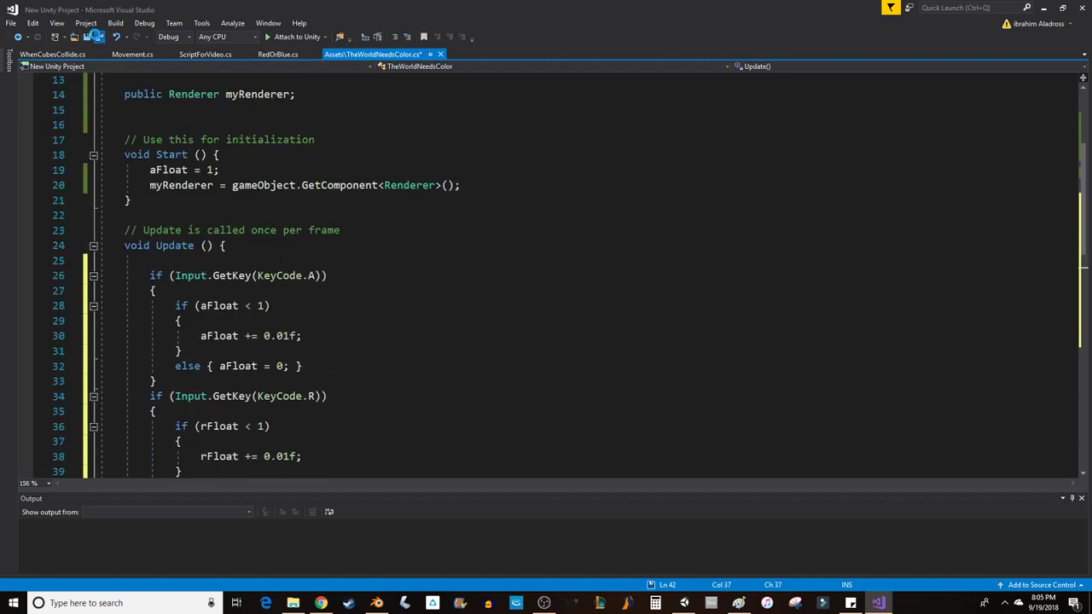
pyautogui.scroll(-3)
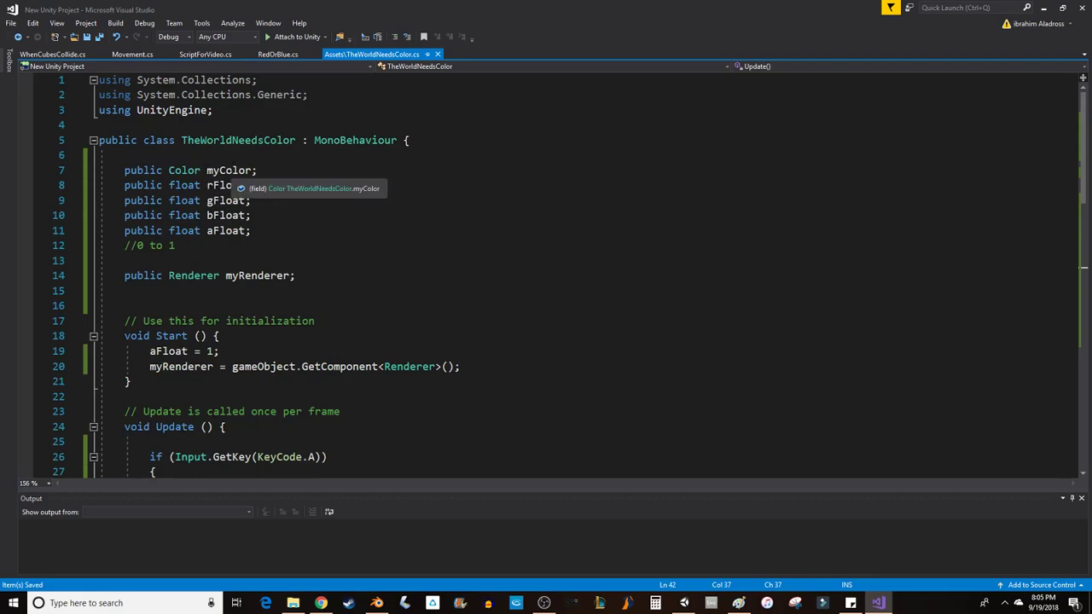
pyautogui.scroll(-3)
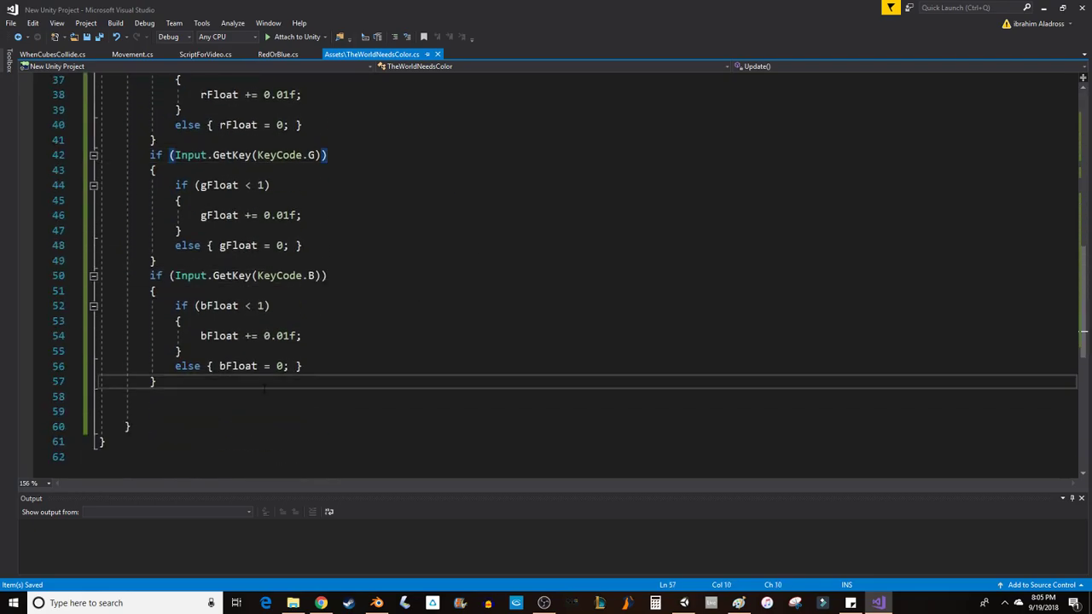
pyautogui.write('myc')
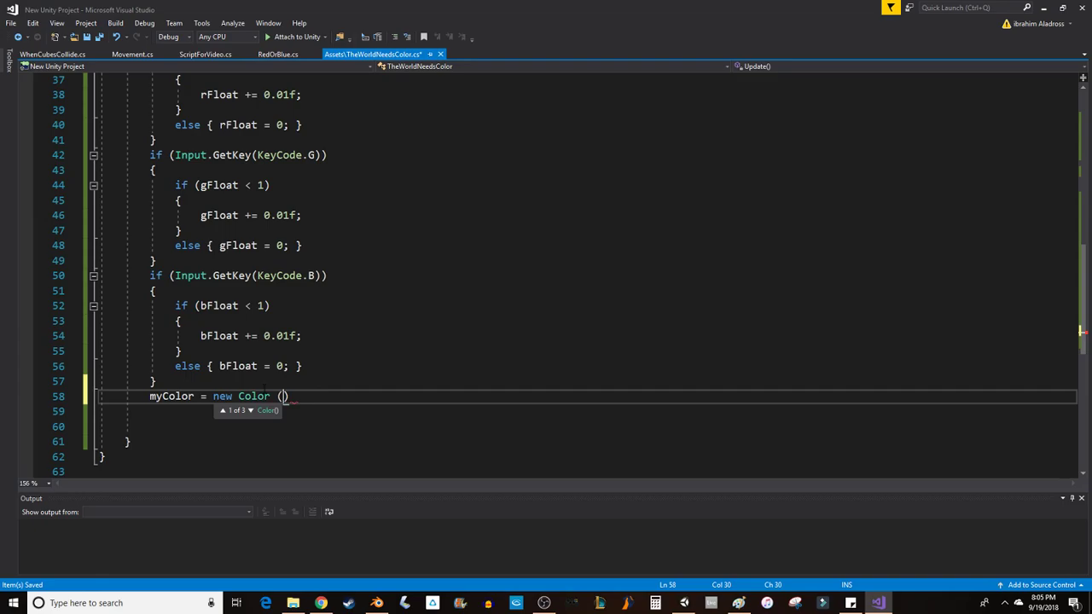
pyautogui.write('rFloat,')
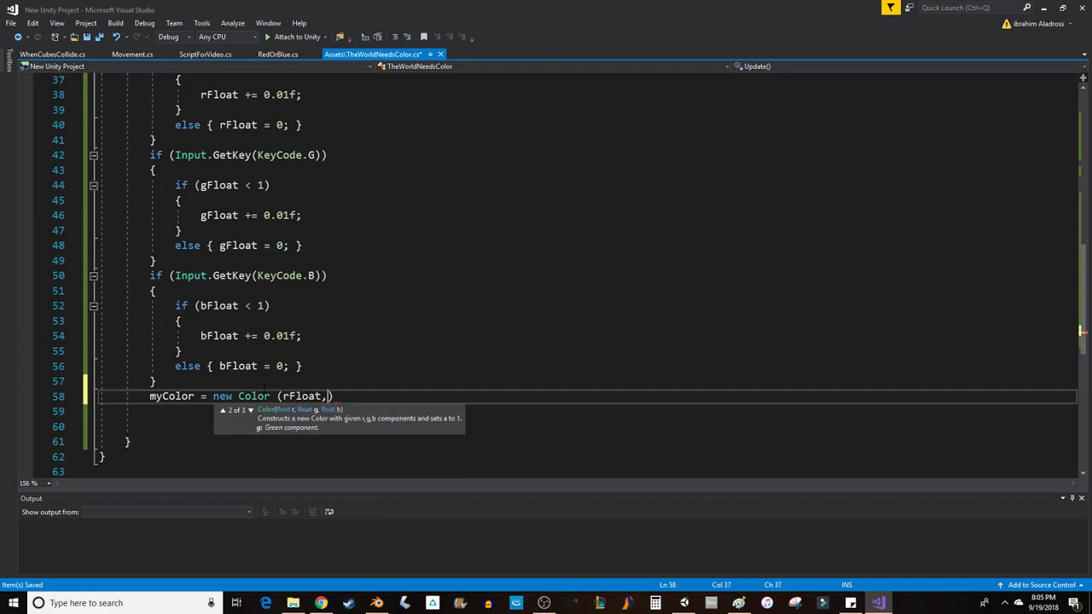
pyautogui.write('gFloat,bFloat,a')
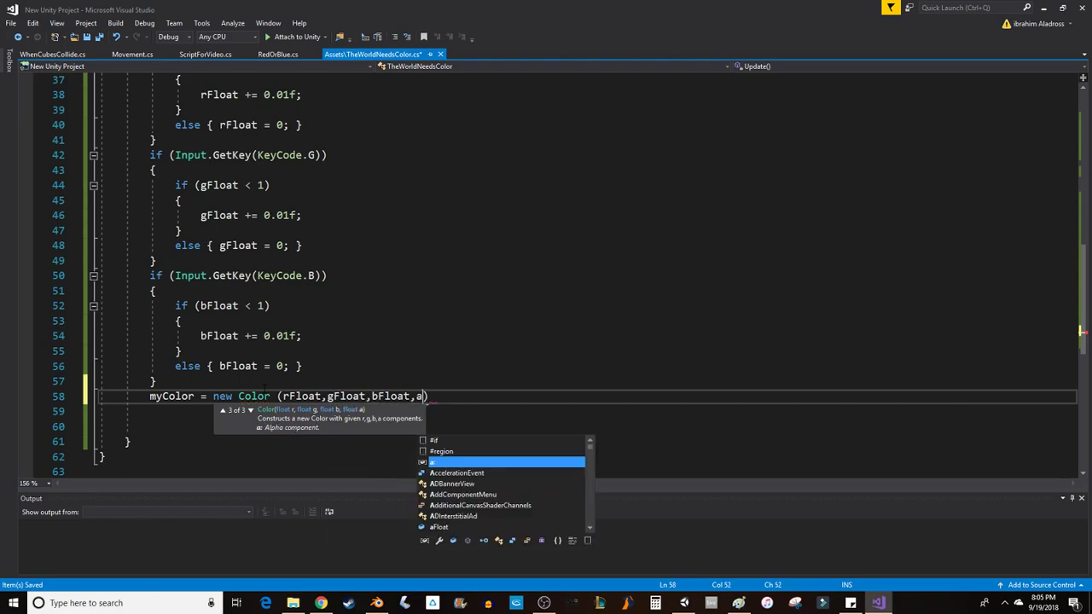
pyautogui.write('Float)')
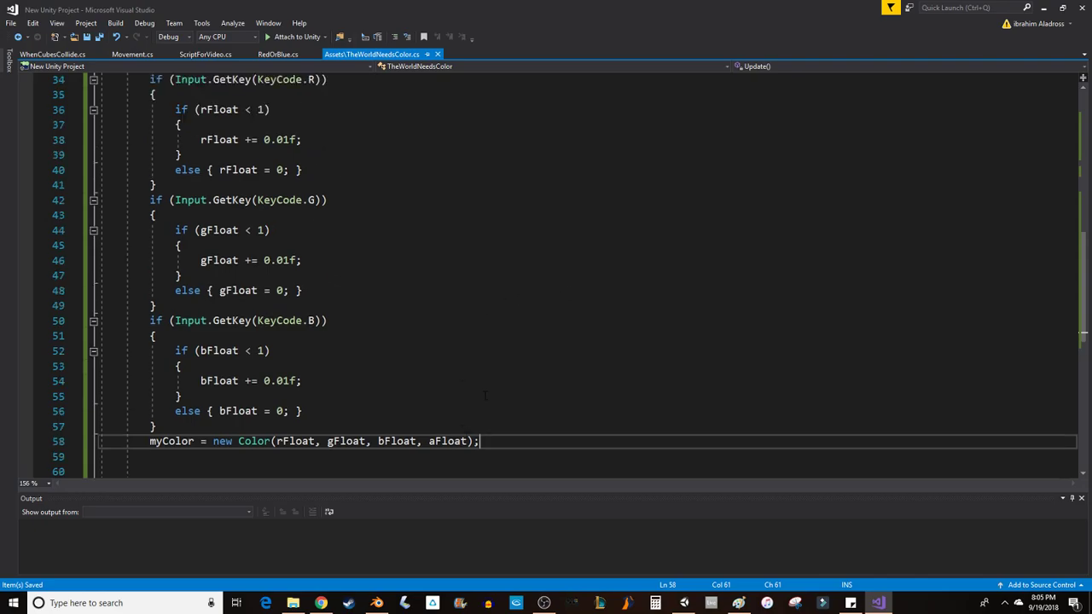
pyautogui.scroll(3)
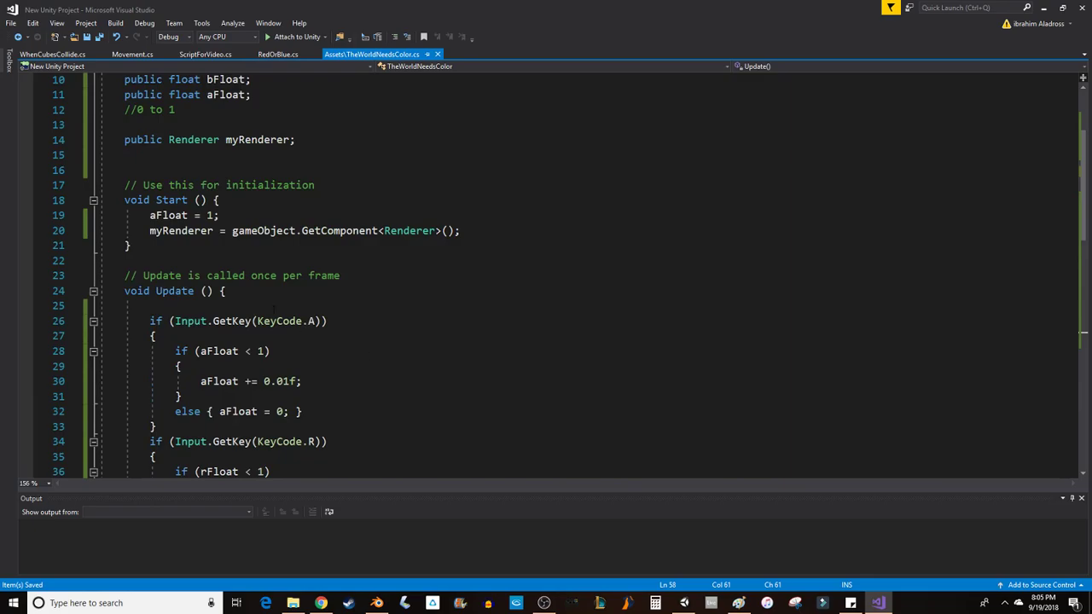
pyautogui.moveTo(180, 231)
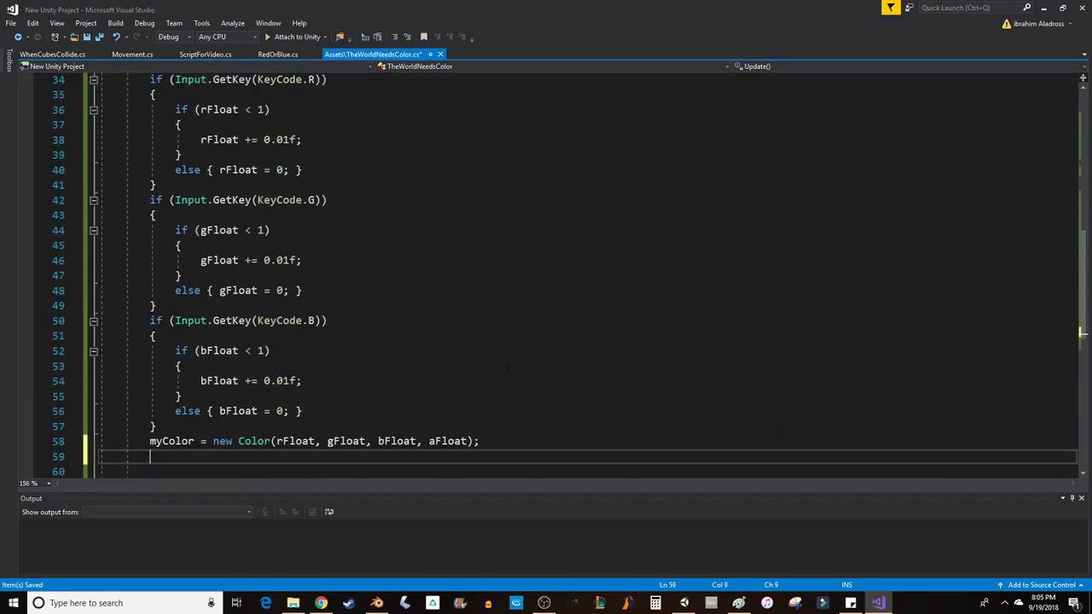
# Add 'myRenderer.material.color = myColor;' to Update and save TheWorldNeedsColor.cs
pyautogui.write('myRenderer')
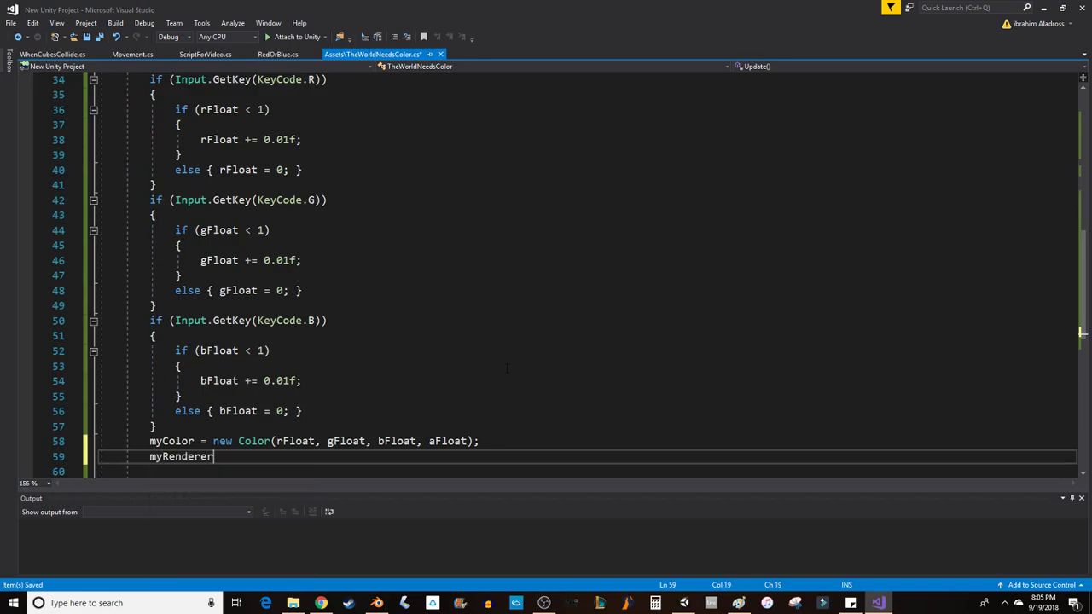
pyautogui.write('.material')
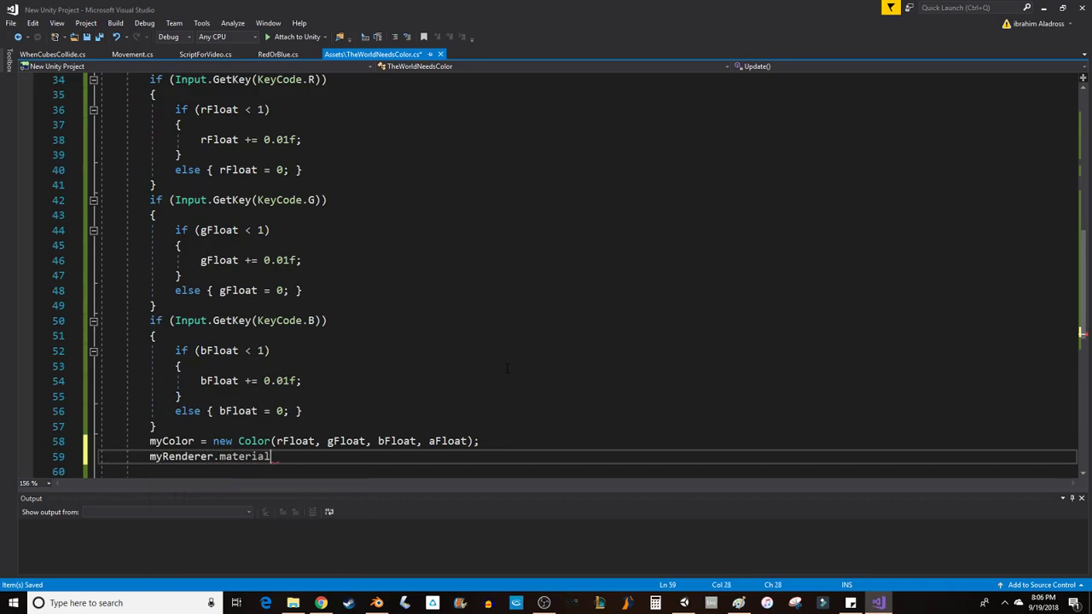
pyautogui.write('.color =')
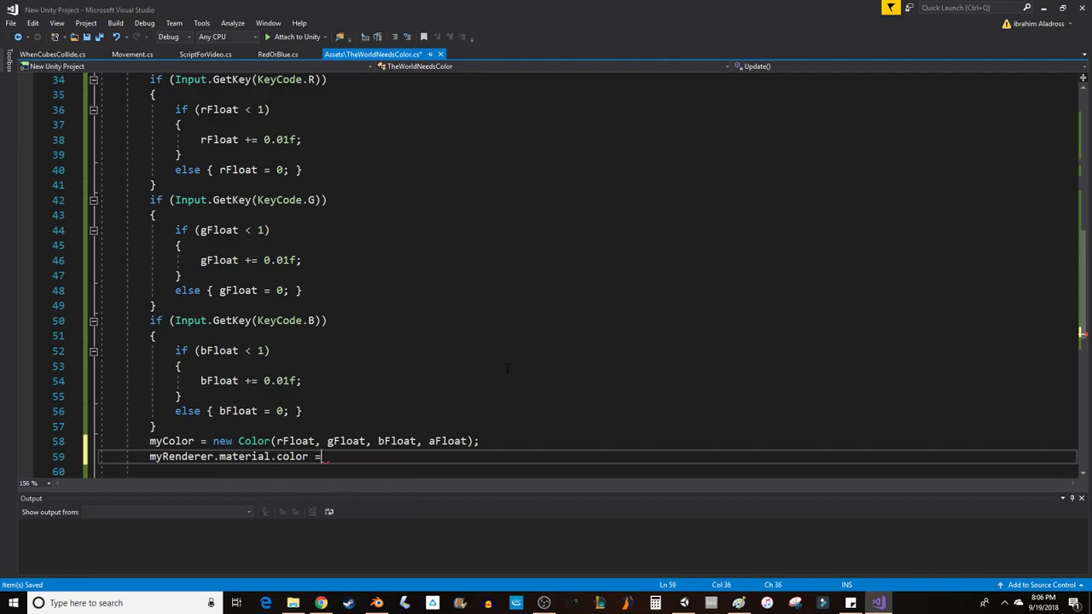
pyautogui.write('myco')
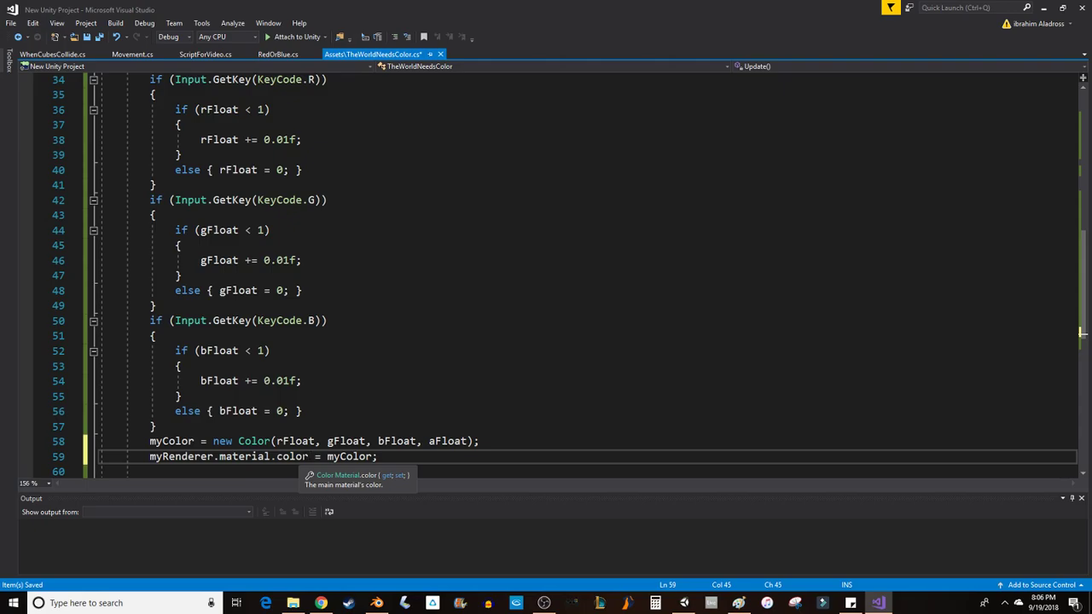
pyautogui.write('.')
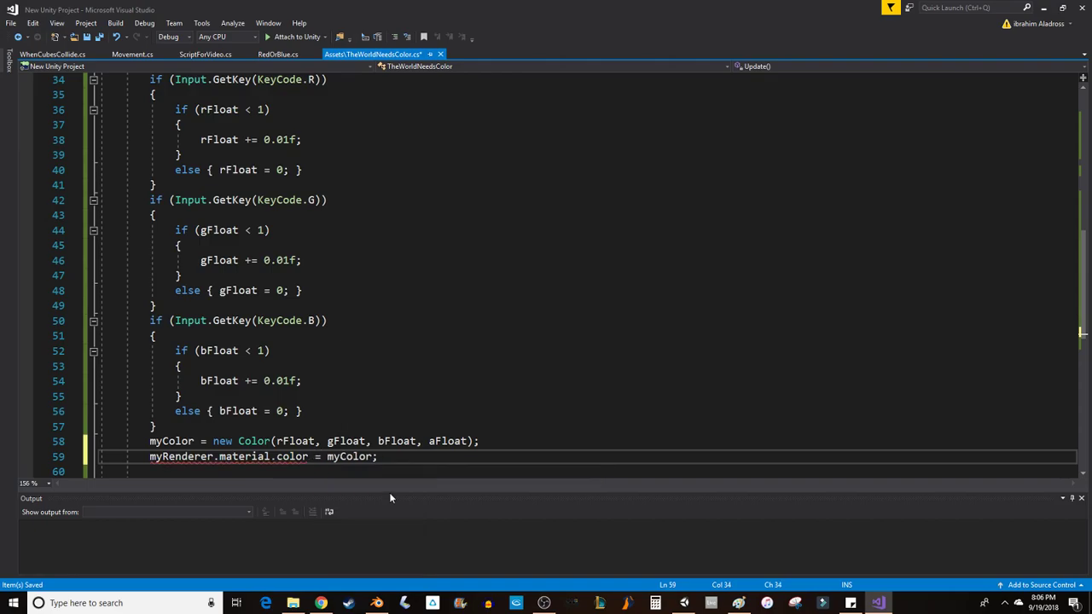
pyautogui.doubleClick(291, 456)
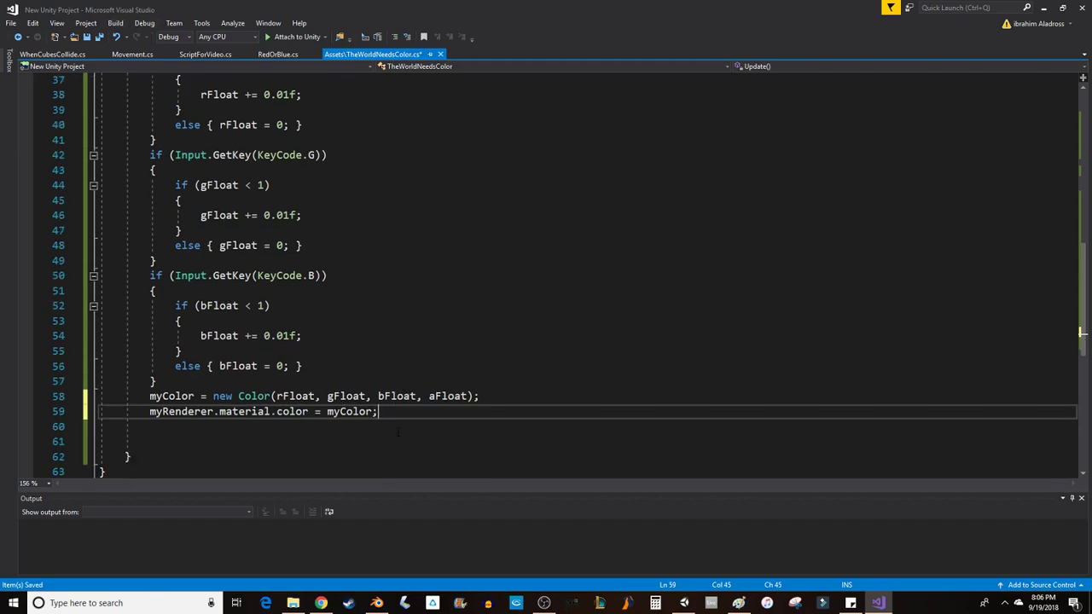
pyautogui.press('ctrl+s')
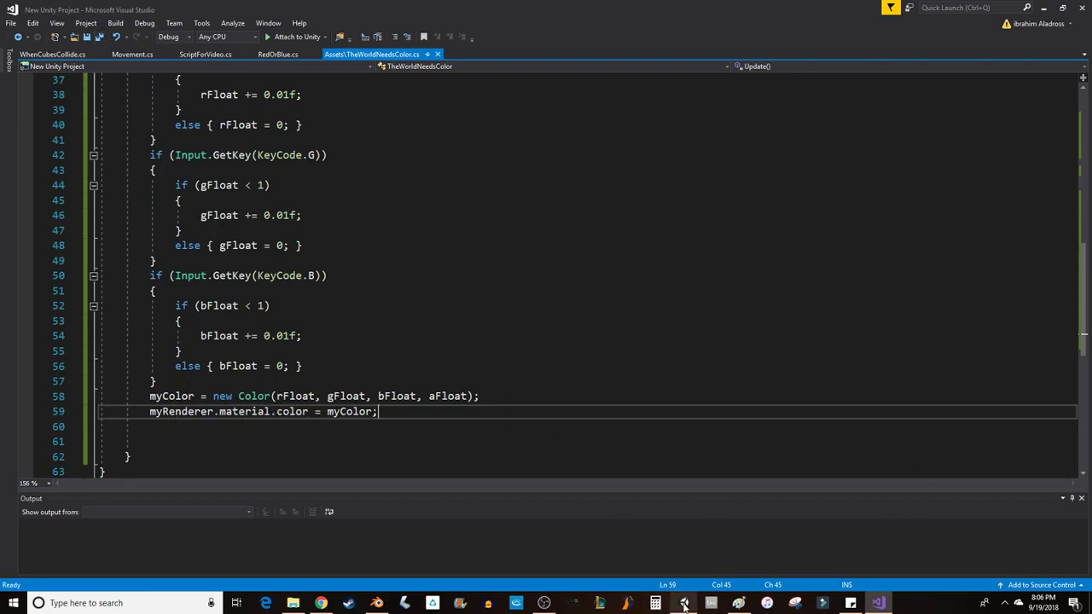
# Return to the Unity editor to run the game and recolor the plane
pyautogui.click(683, 603)
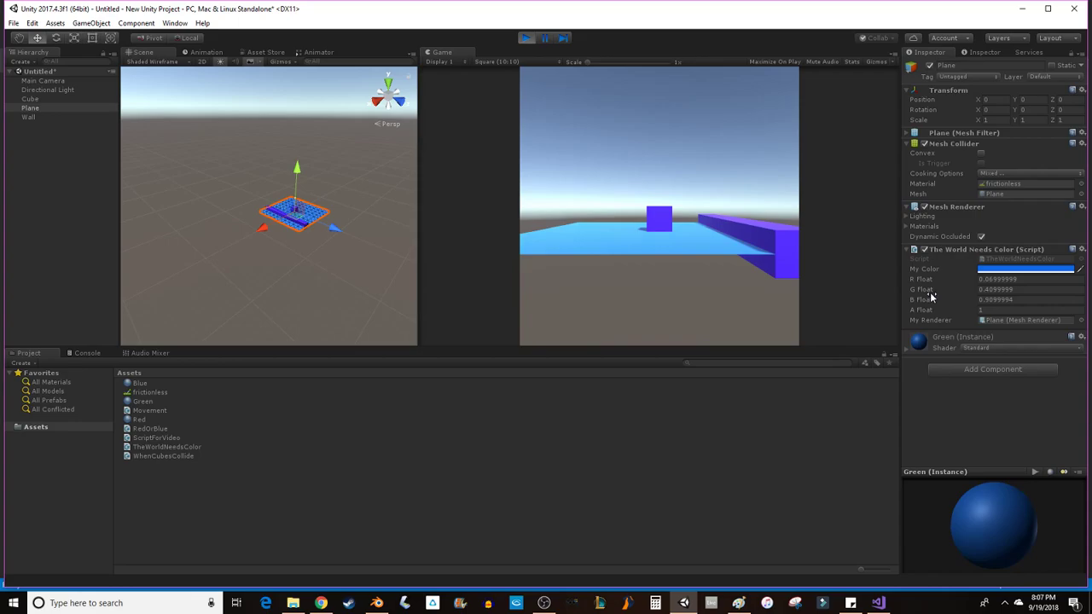
pyautogui.moveTo(989, 323)
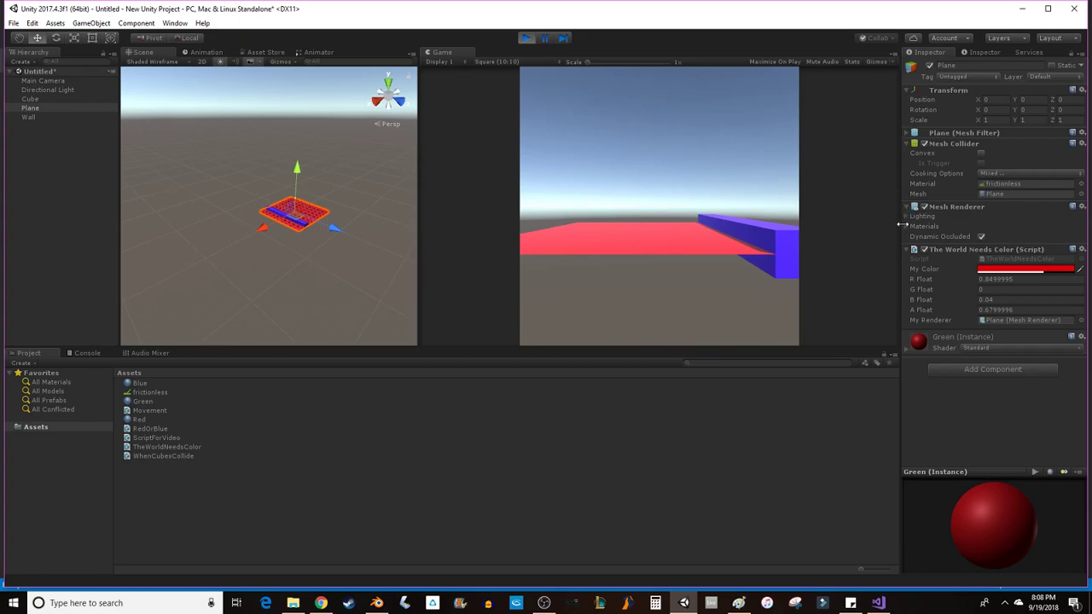
# Set the Plane's Green (Instance) material Rendering Mode to Transparent via Mesh Renderer Materials
pyautogui.click(1082, 206)
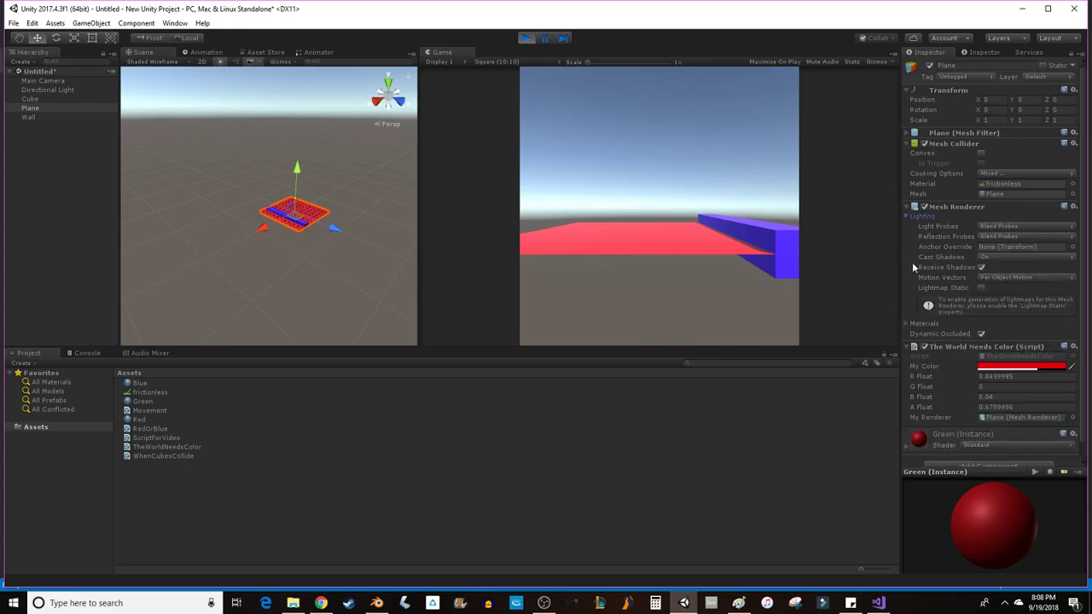
pyautogui.click(906, 216)
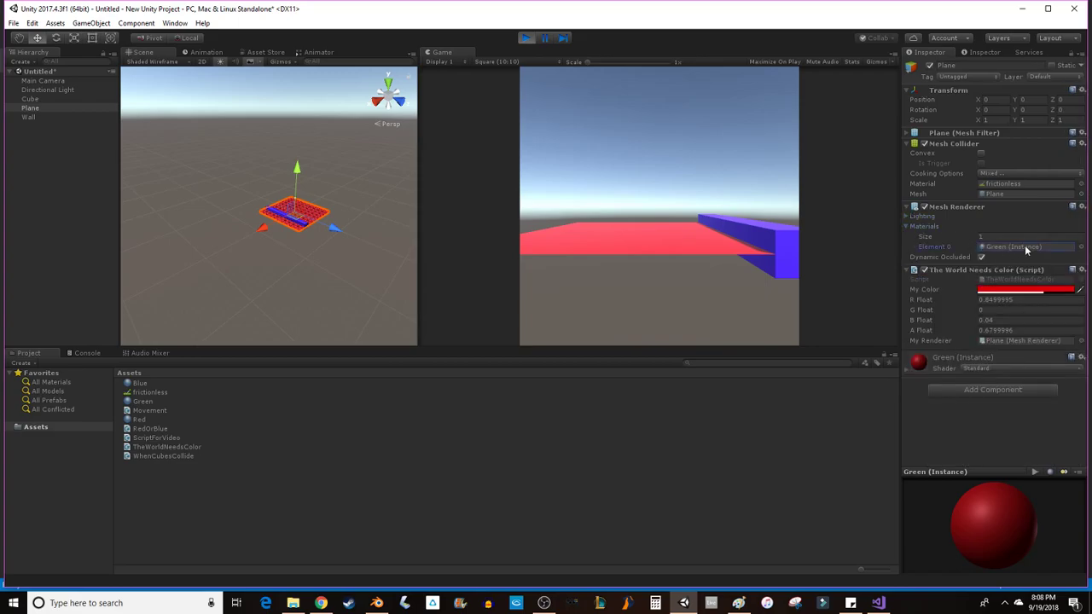
pyautogui.click(1013, 246)
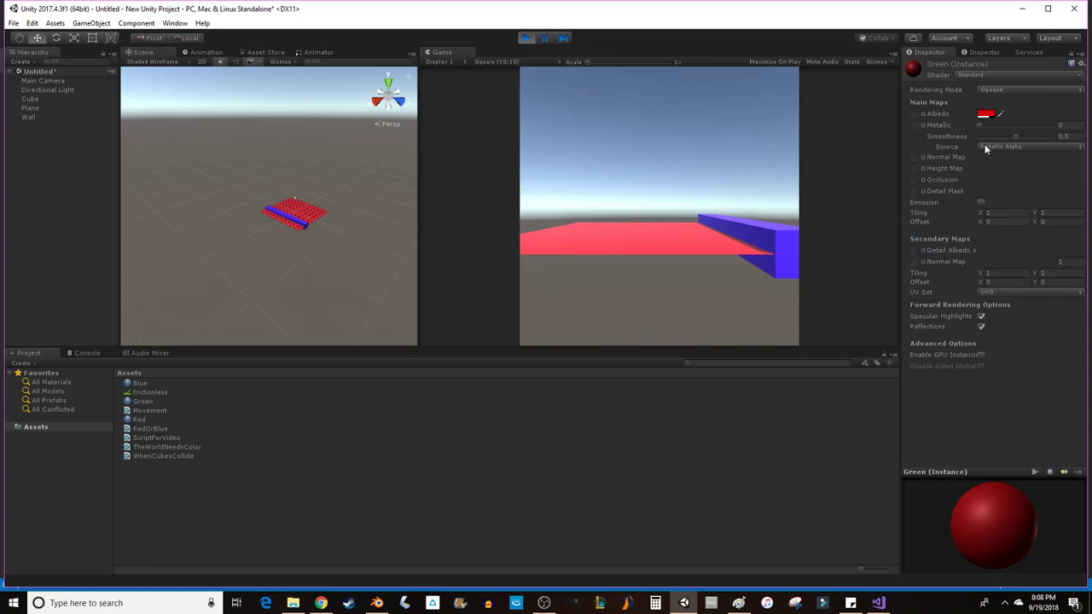
pyautogui.click(1028, 90)
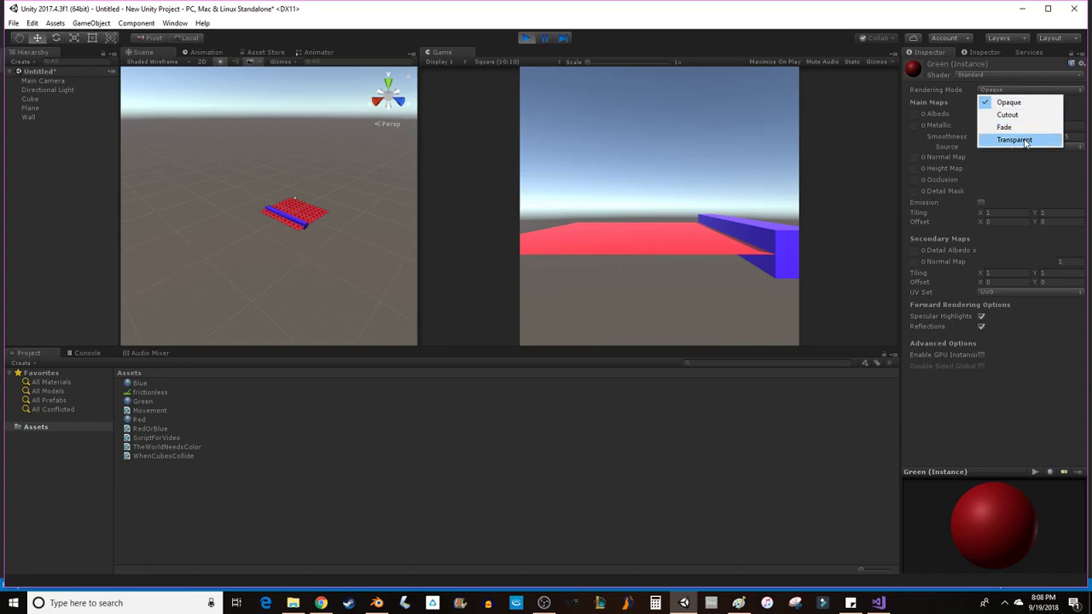
pyautogui.click(1014, 140)
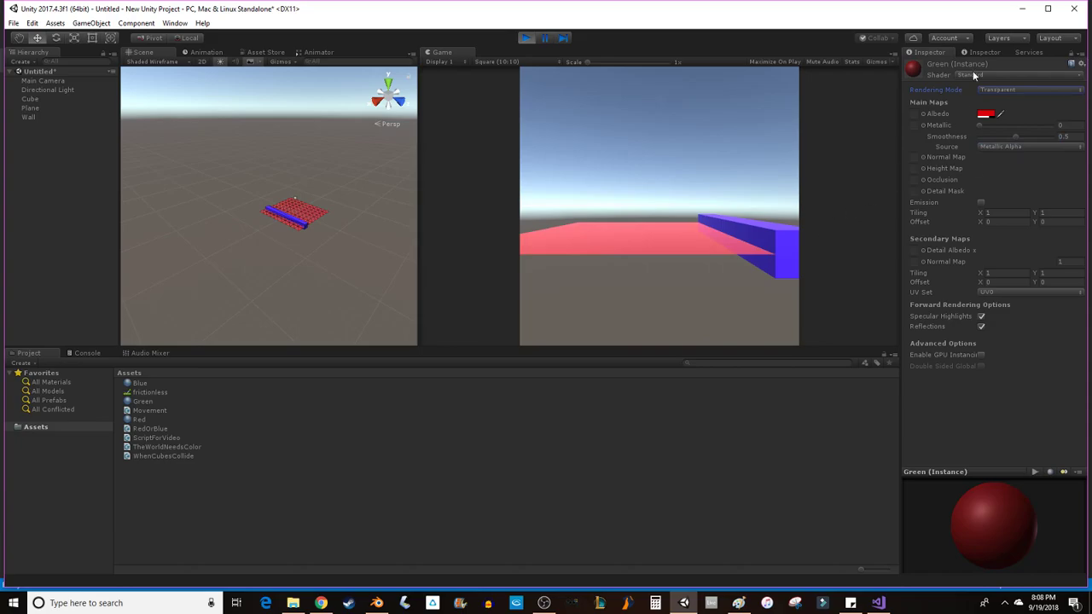
pyautogui.moveTo(36, 112)
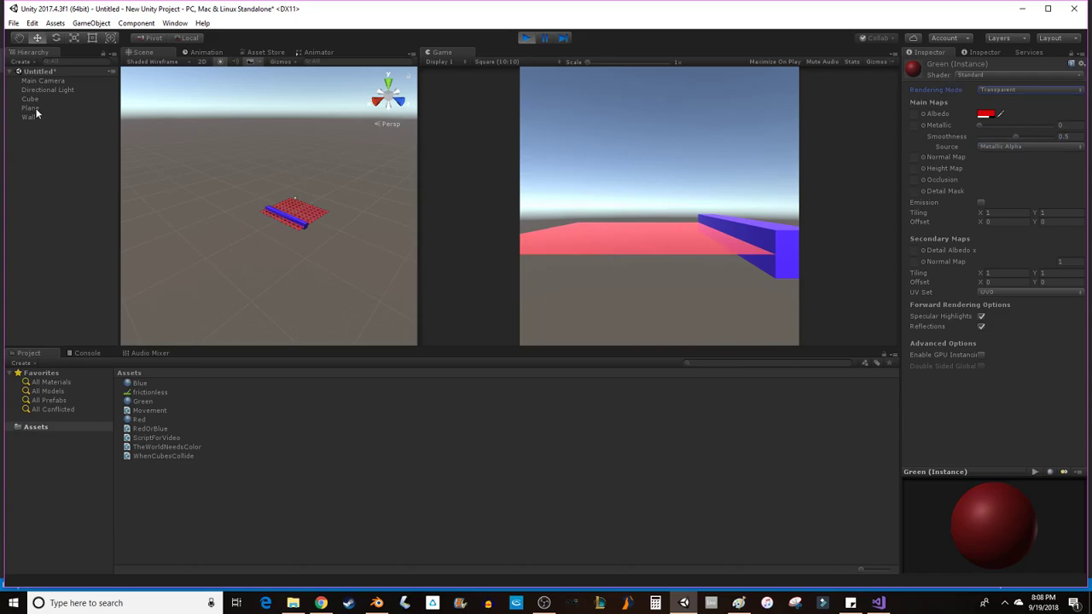
# Select Plane in the Hierarchy to watch its A Float drop to 0.3
pyautogui.click(32, 107)
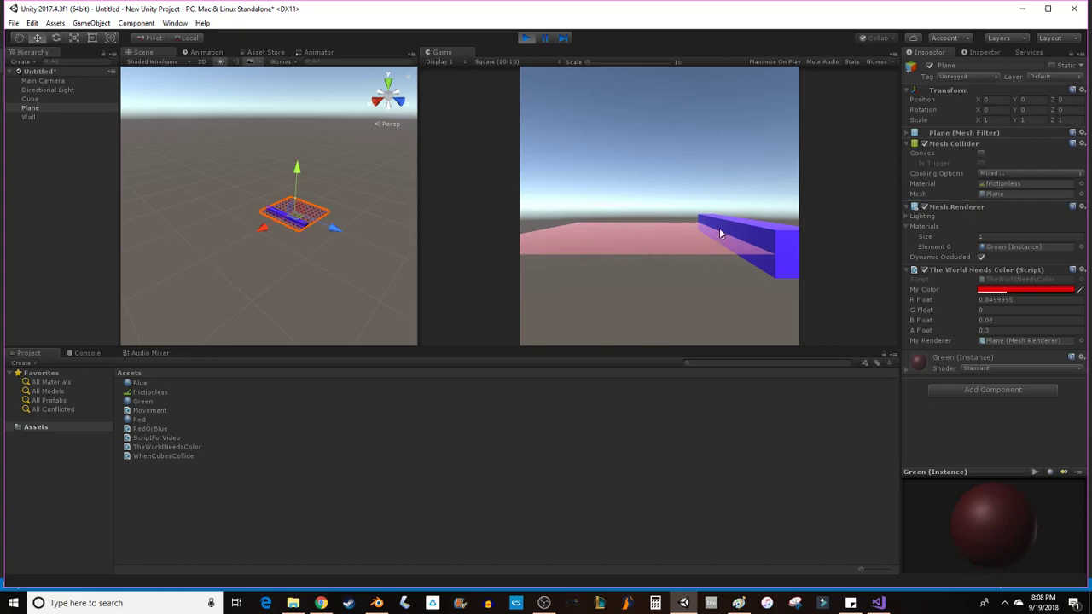
pyautogui.moveTo(740, 238)
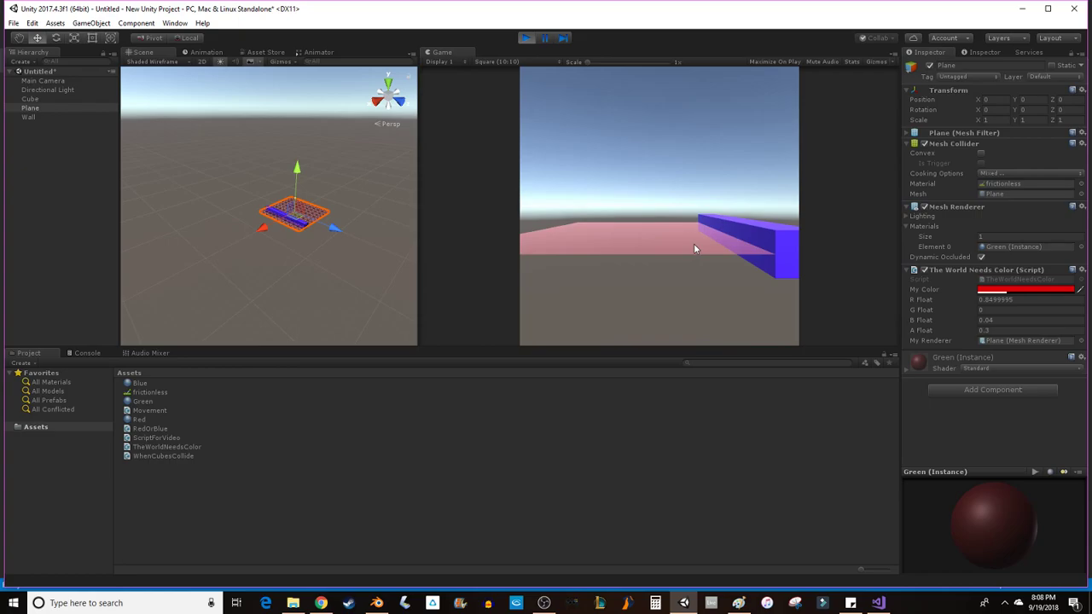
pyautogui.moveTo(572, 238)
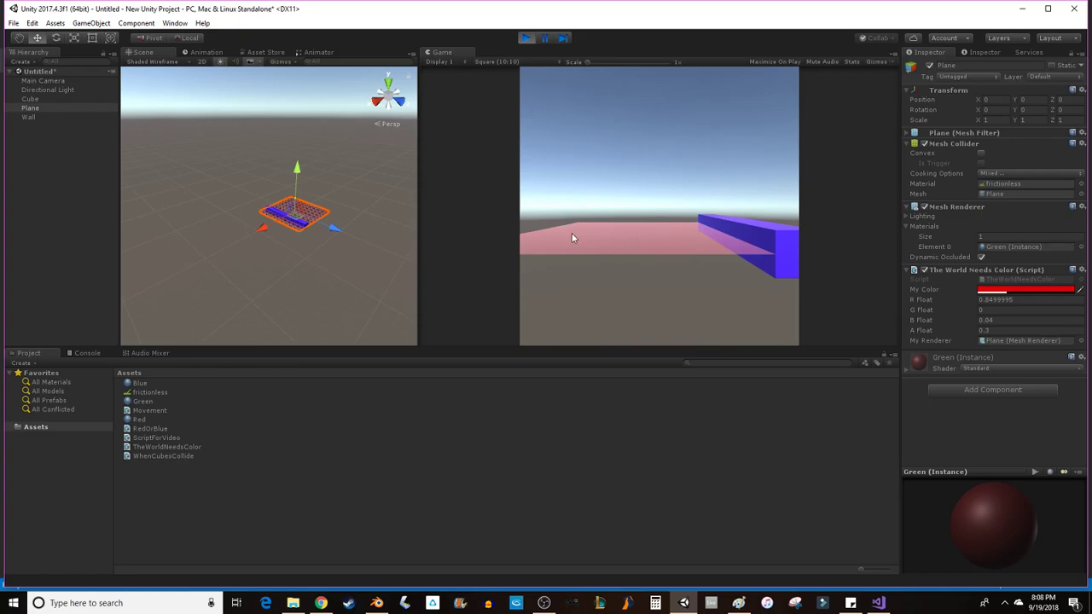
pyautogui.moveTo(476, 247)
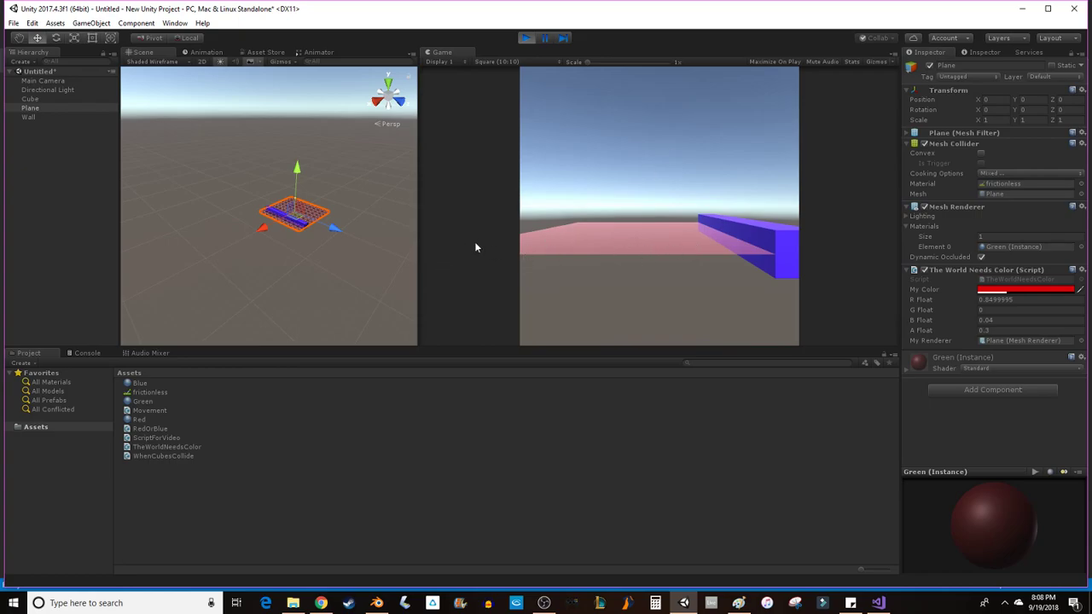
pyautogui.moveTo(942, 126)
pyautogui.write('-90')
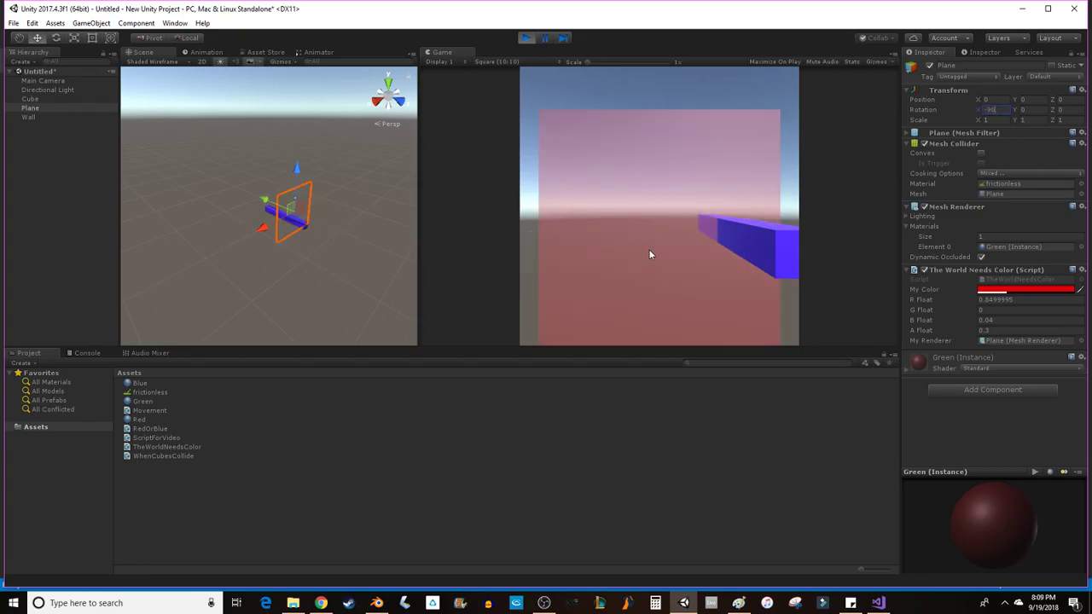
pyautogui.moveTo(634, 213)
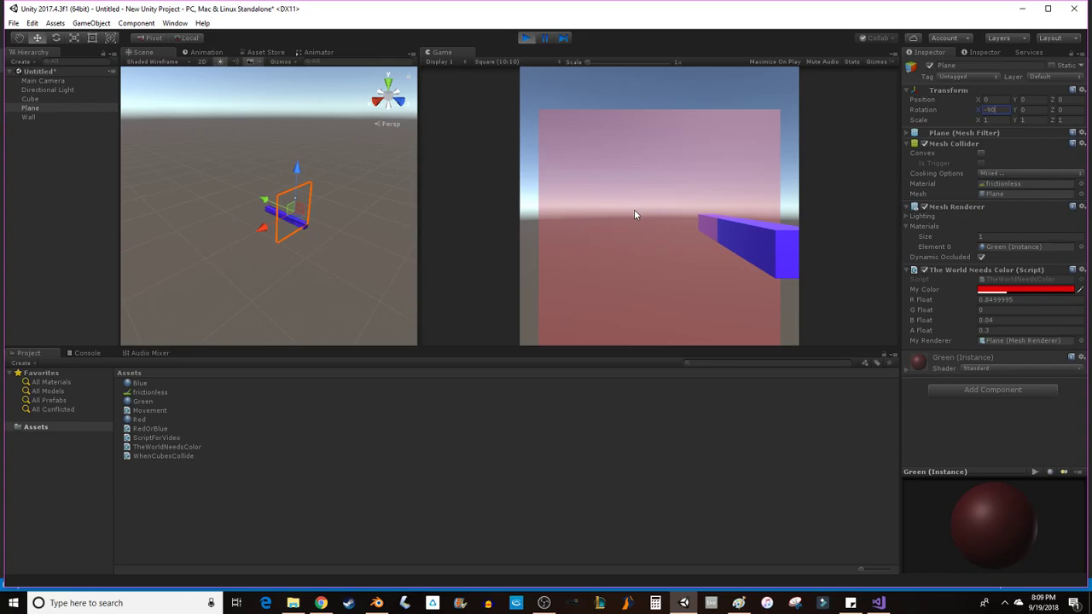
pyautogui.moveTo(660, 204)
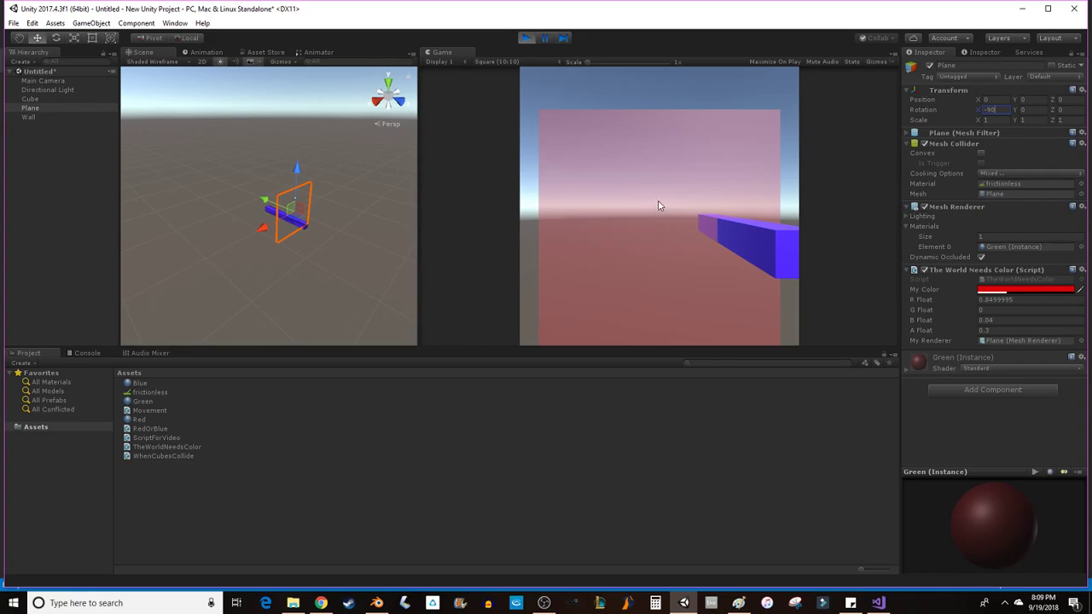
pyautogui.moveTo(613, 135)
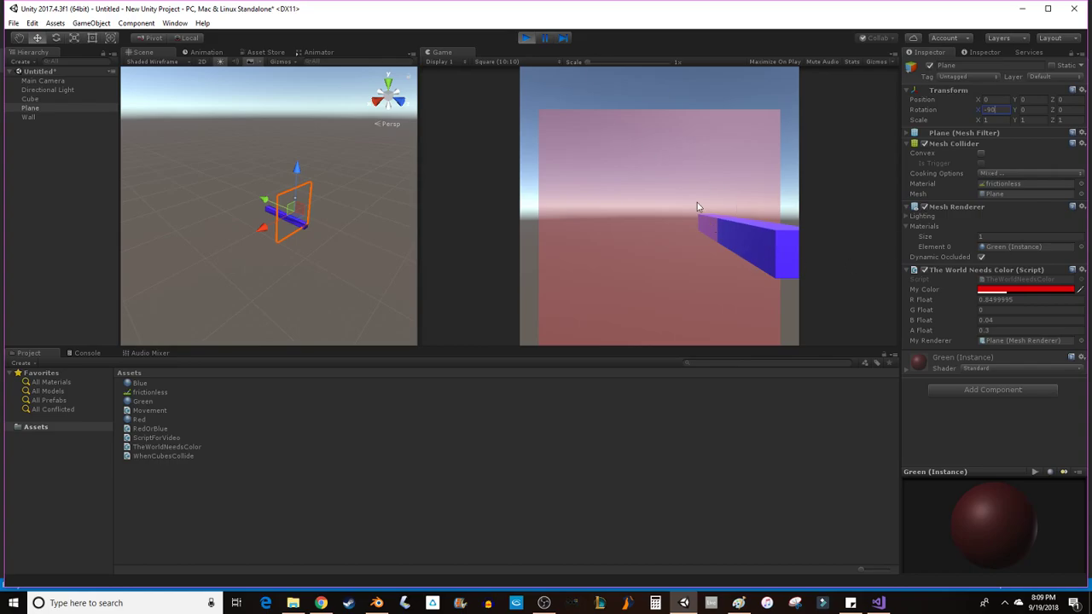
pyautogui.moveTo(687, 209)
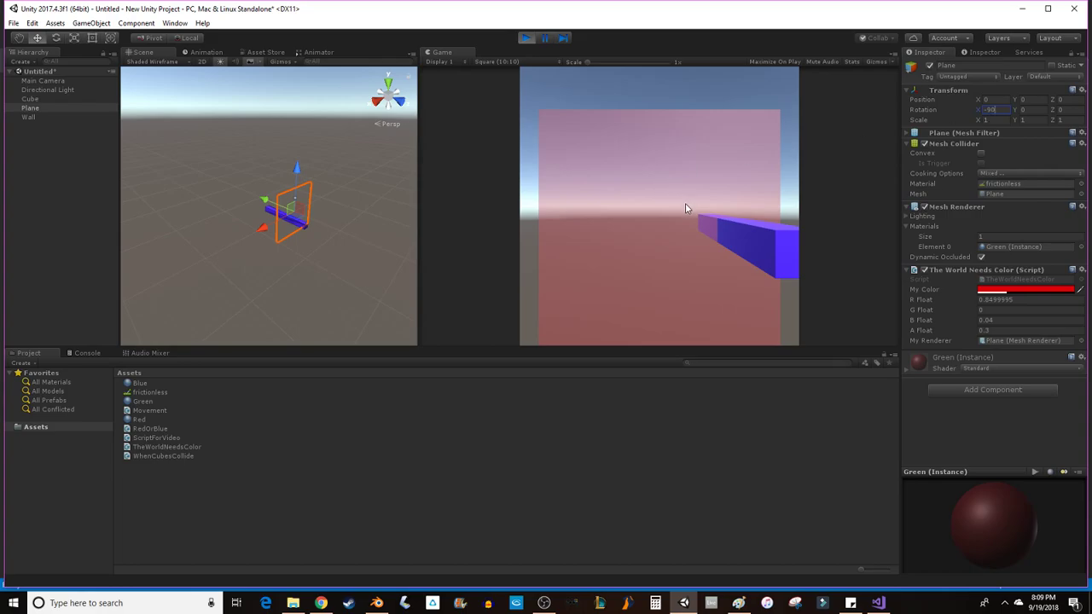
pyautogui.moveTo(503, 224)
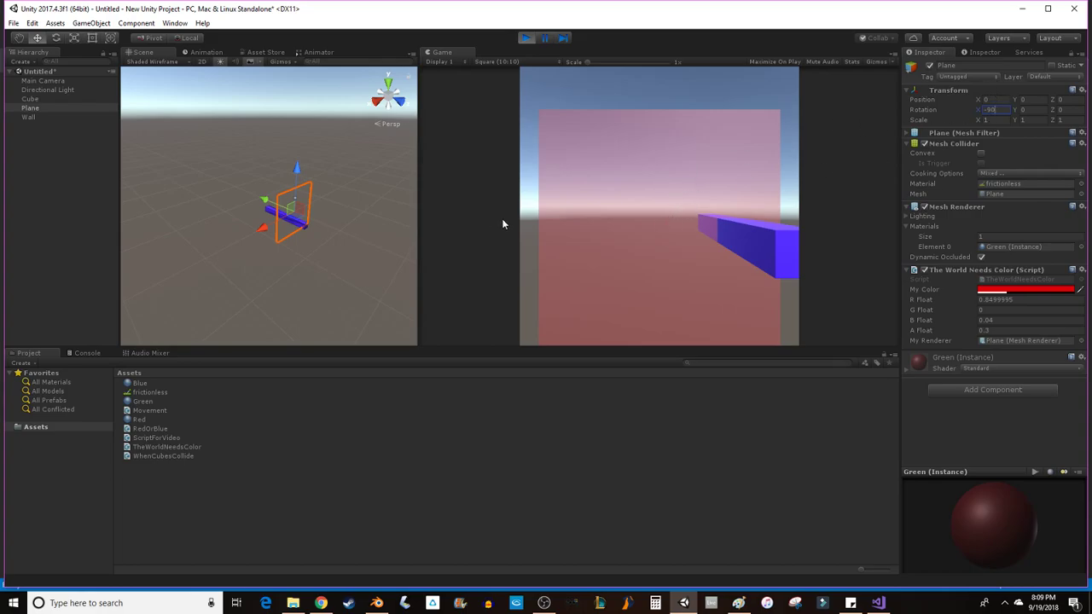
pyautogui.moveTo(651, 271)
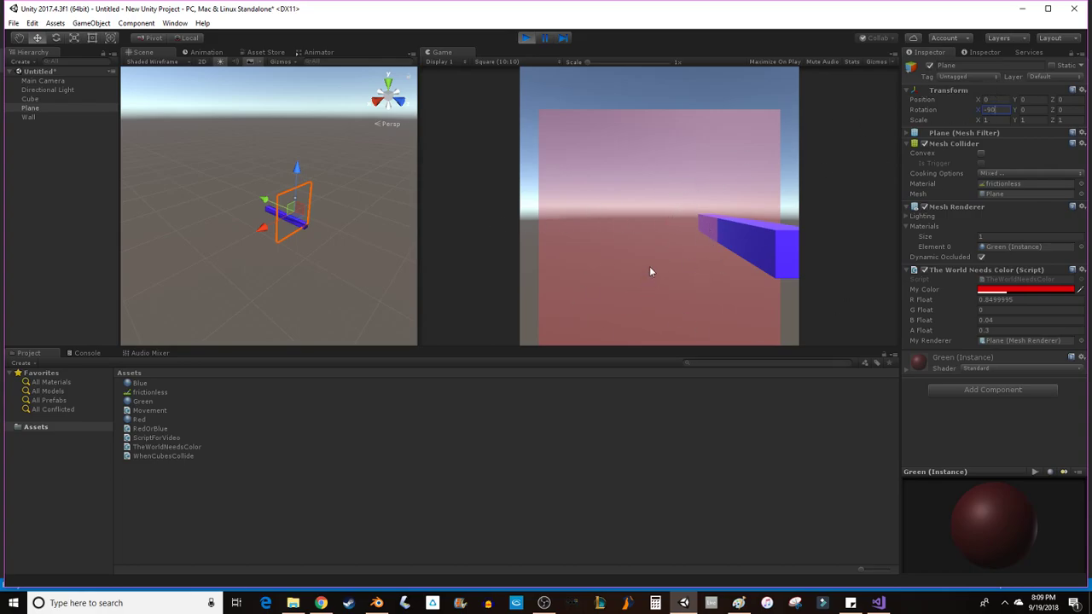
pyautogui.moveTo(702, 197)
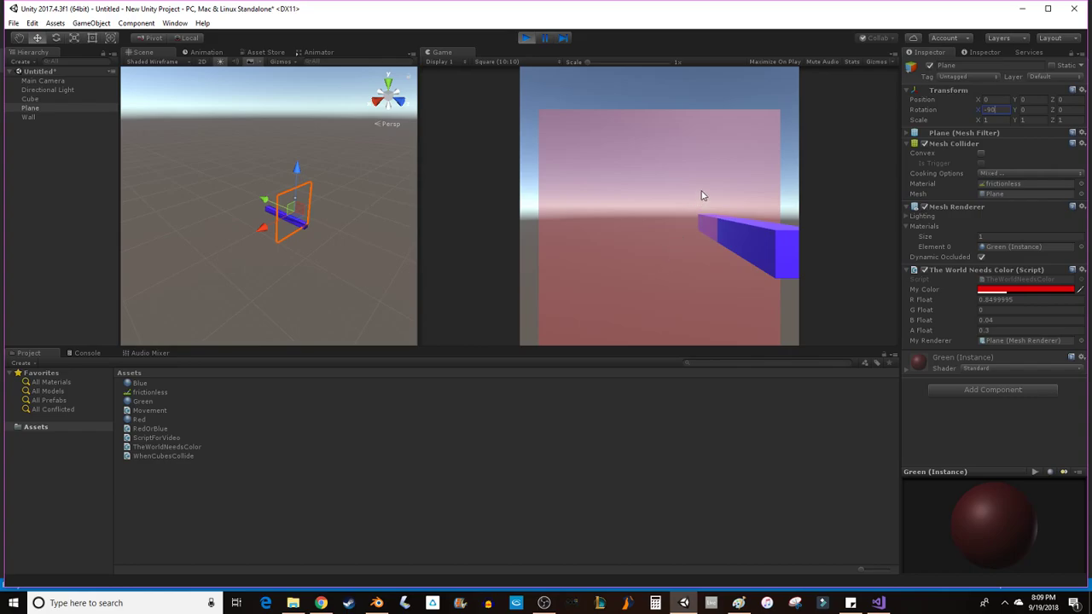
pyautogui.moveTo(674, 121)
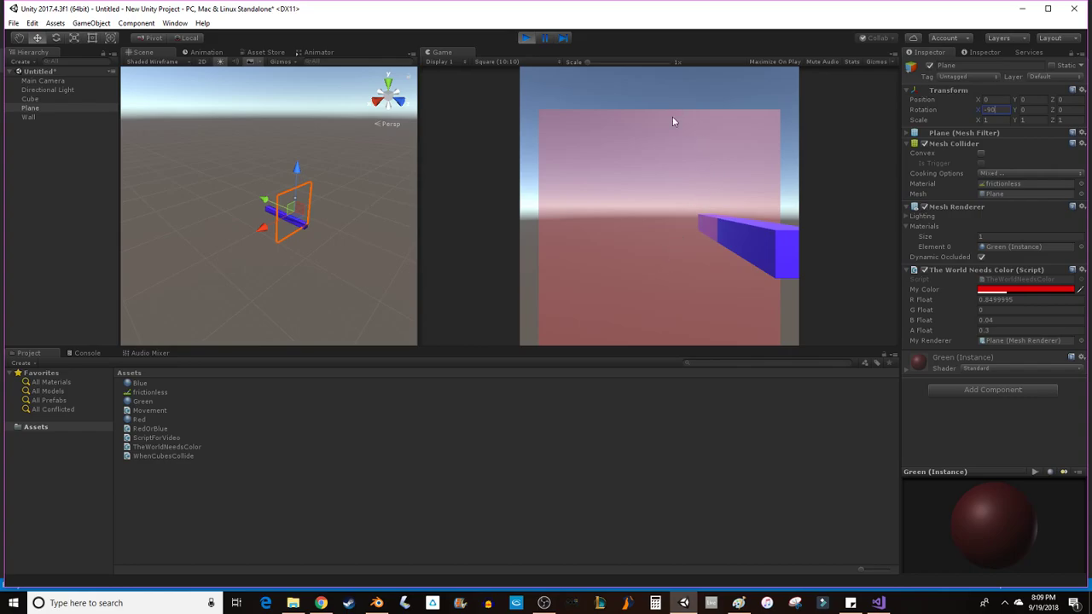
pyautogui.moveTo(615, 153)
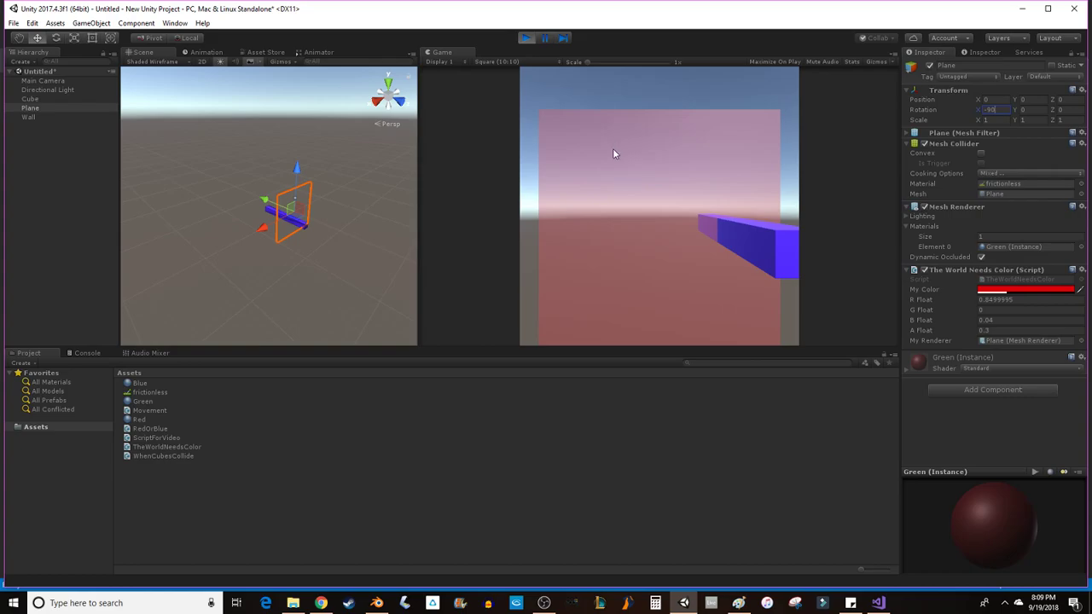
pyautogui.moveTo(623, 236)
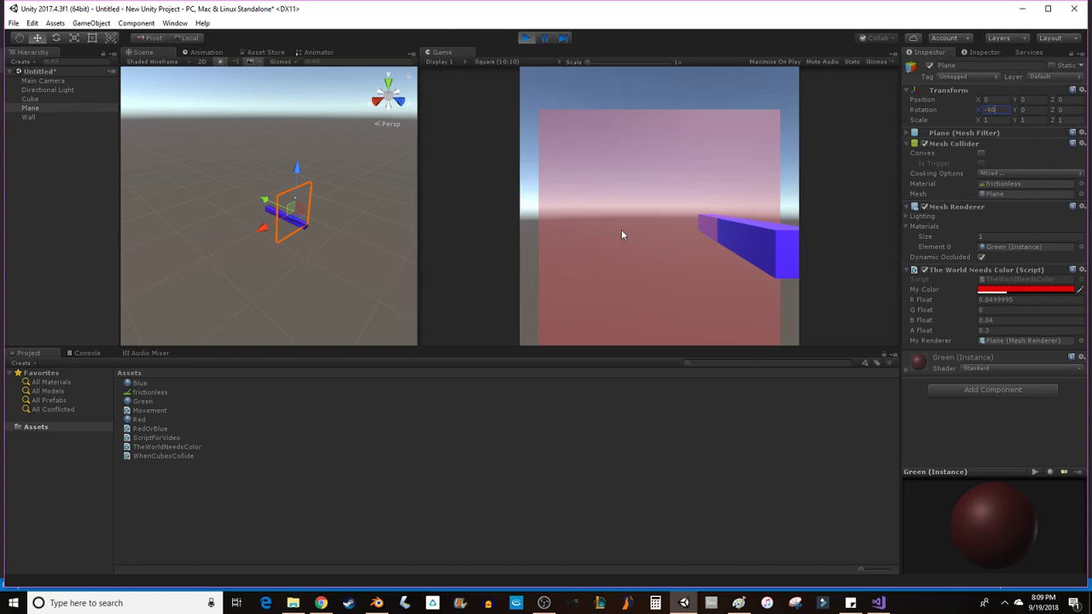